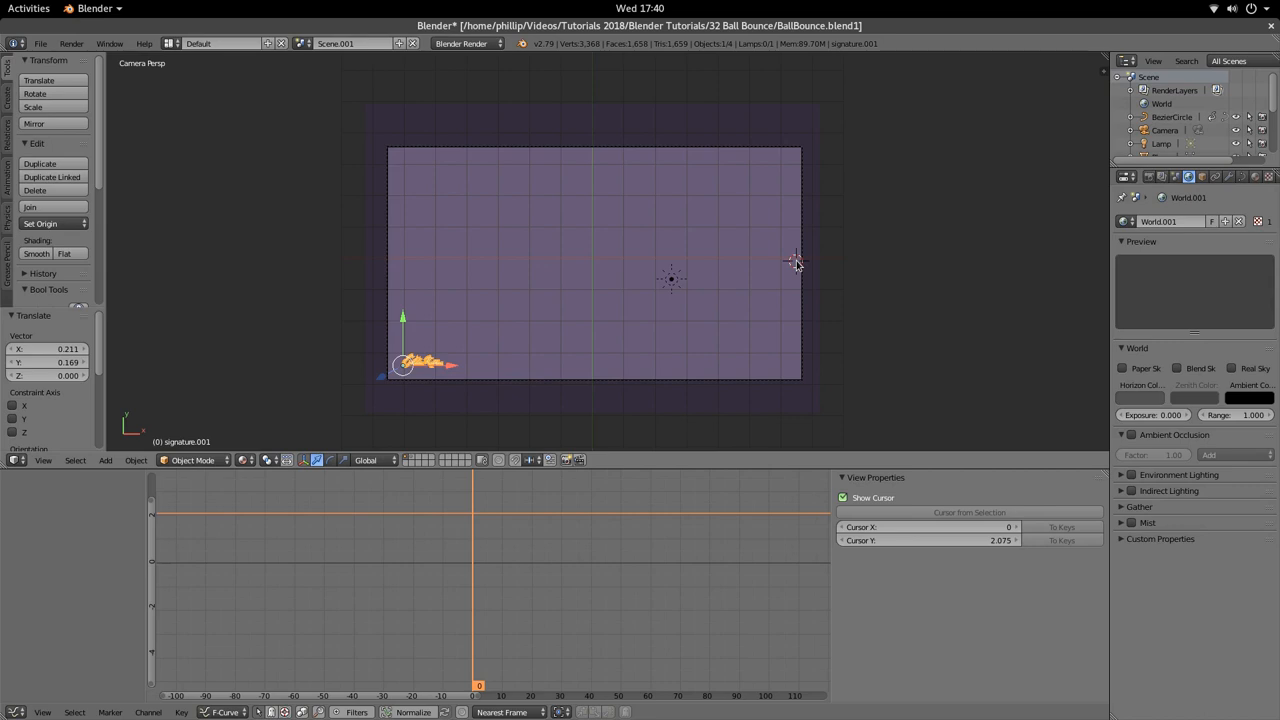
mouse_move(790, 255)
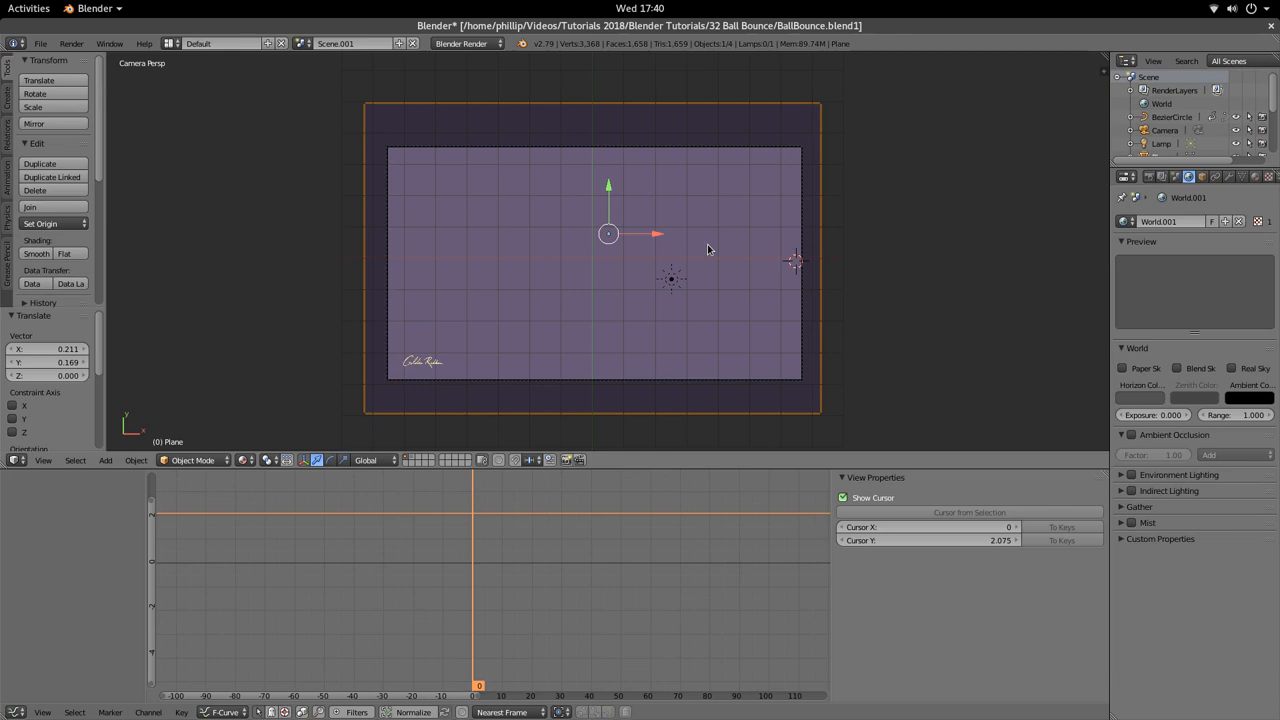
Step: Render the frame to check the signature sits in the lower-left of the camera view
key(F12)
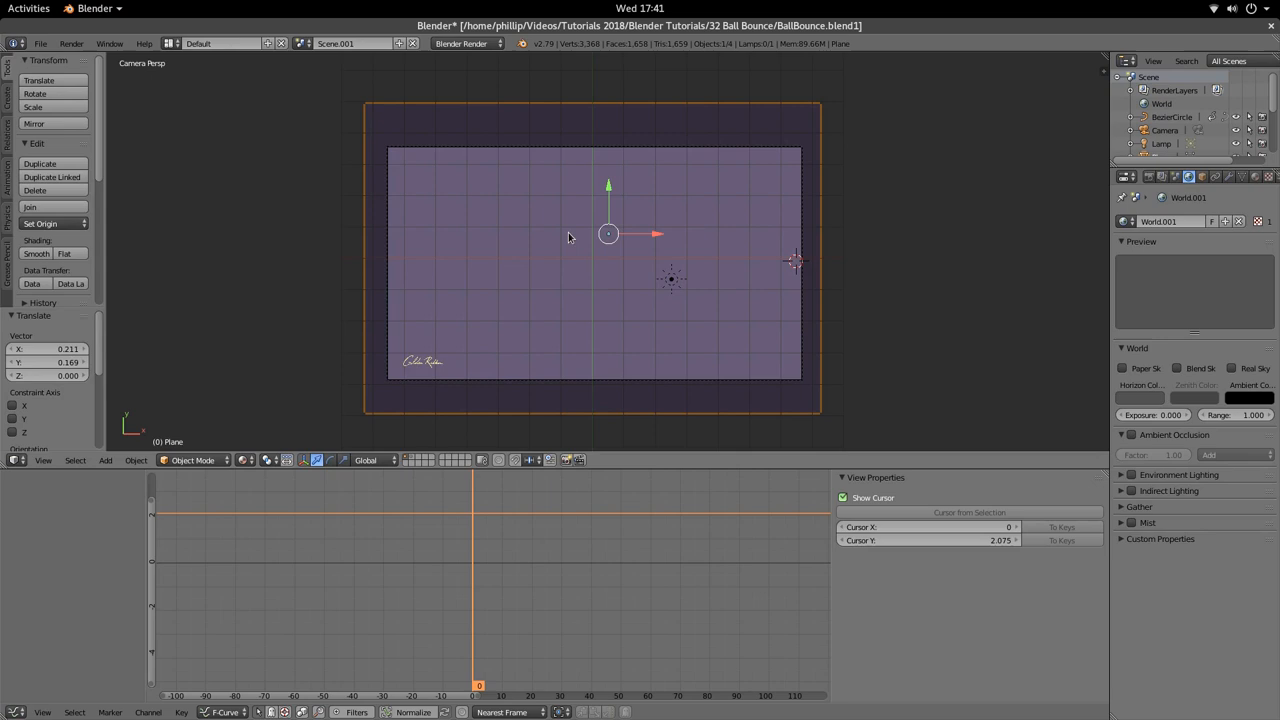
mouse_move(565, 250)
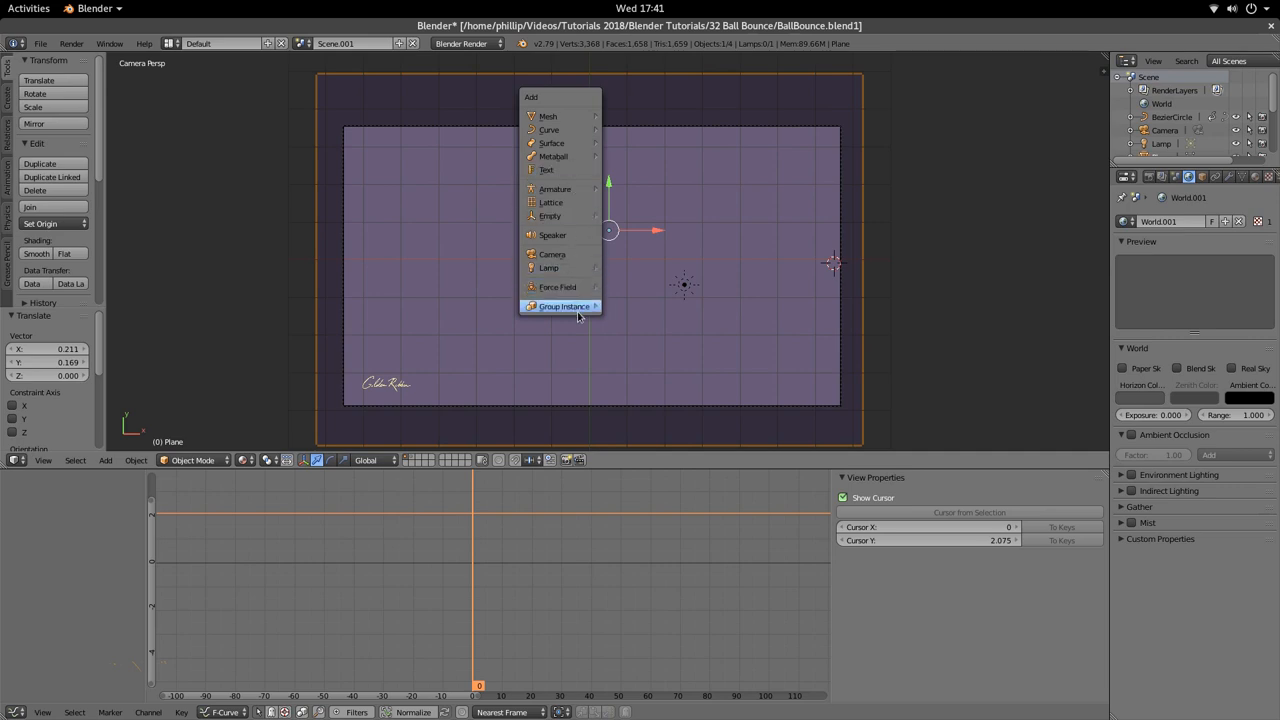
mouse_move(555, 189)
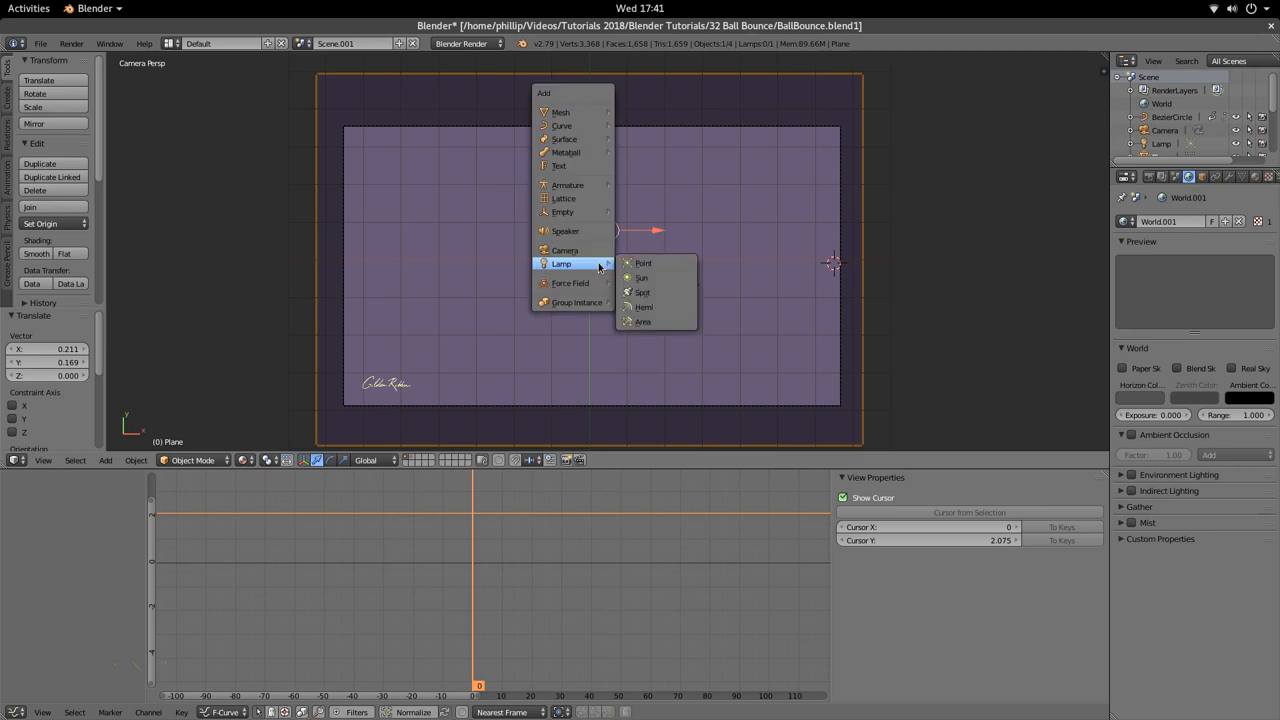
mouse_move(565, 250)
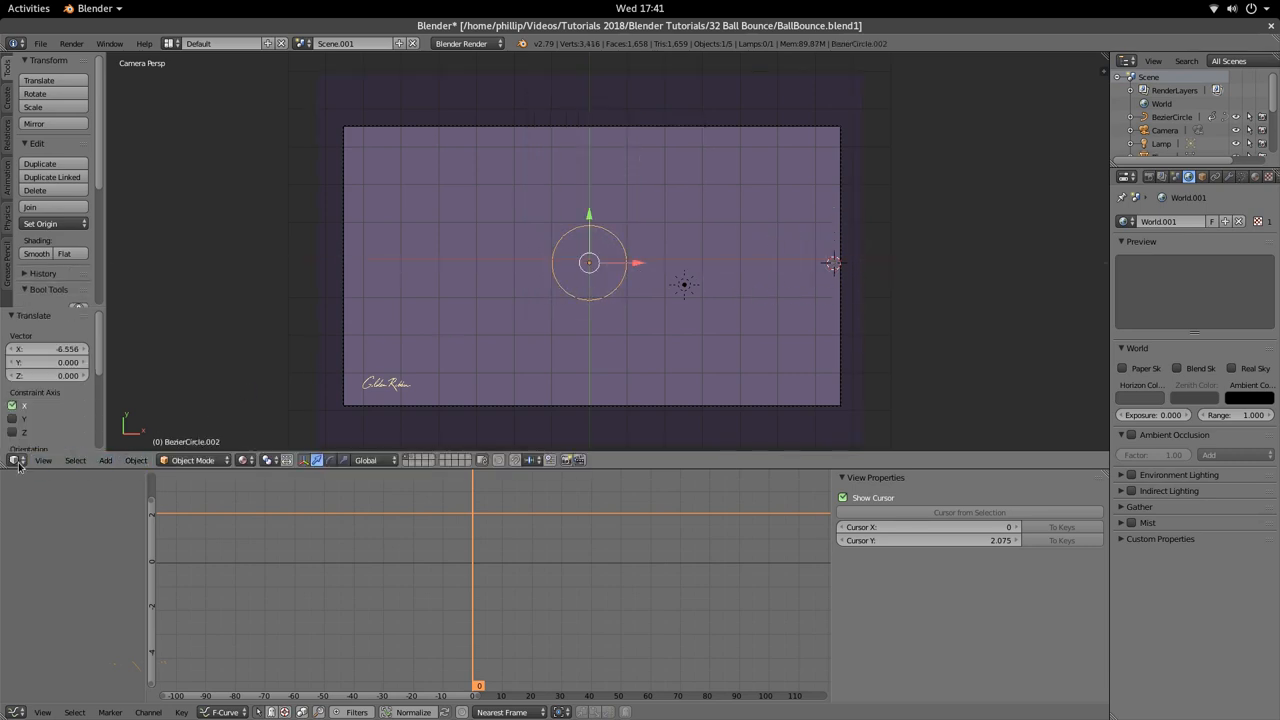
Step: Add a Bezier circle curve at the 3D cursor in the centre of the frame
click(136, 460)
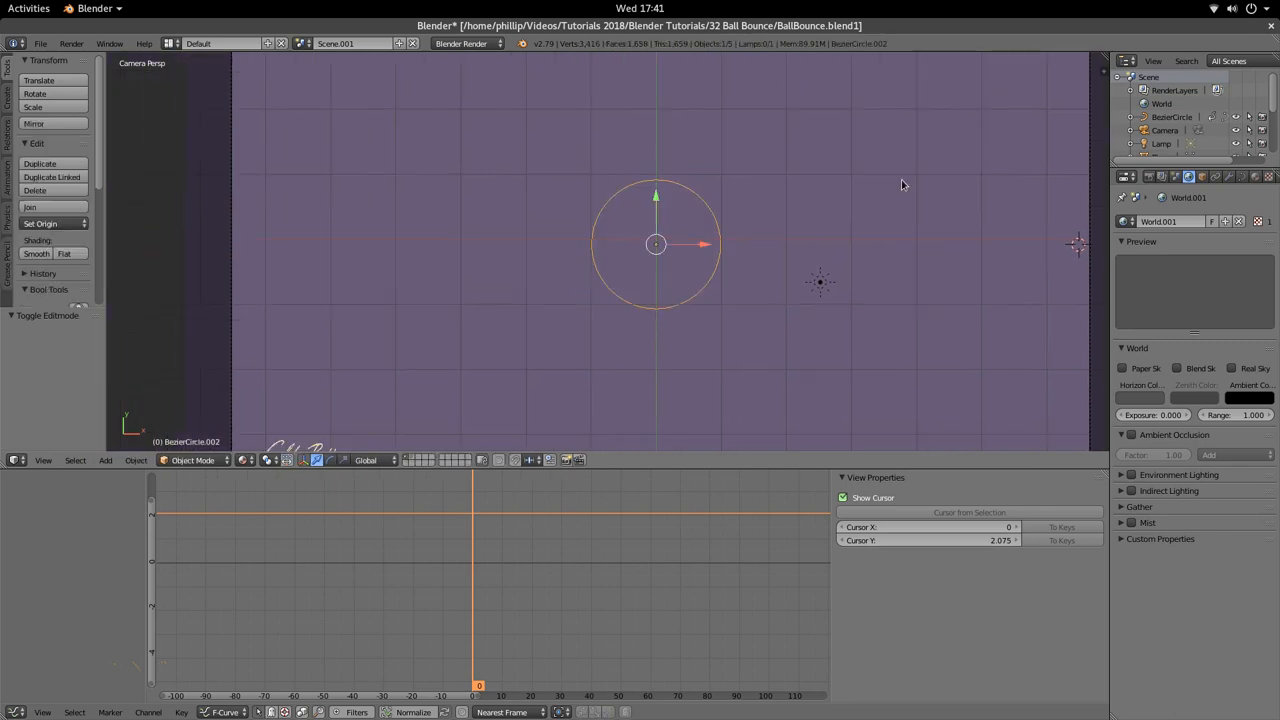
Step: In the circle's curve data, add Basis and two extra shape keys and start renaming the first
click(1163, 177)
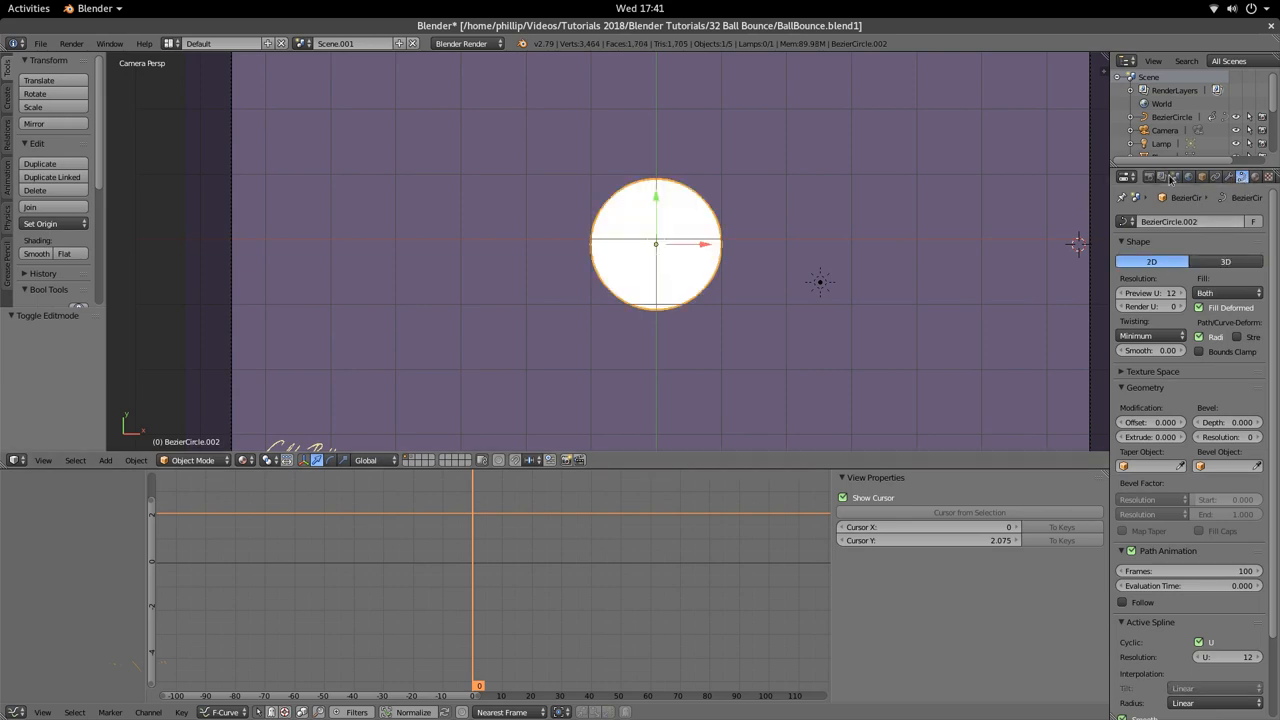
mouse_move(1242, 177)
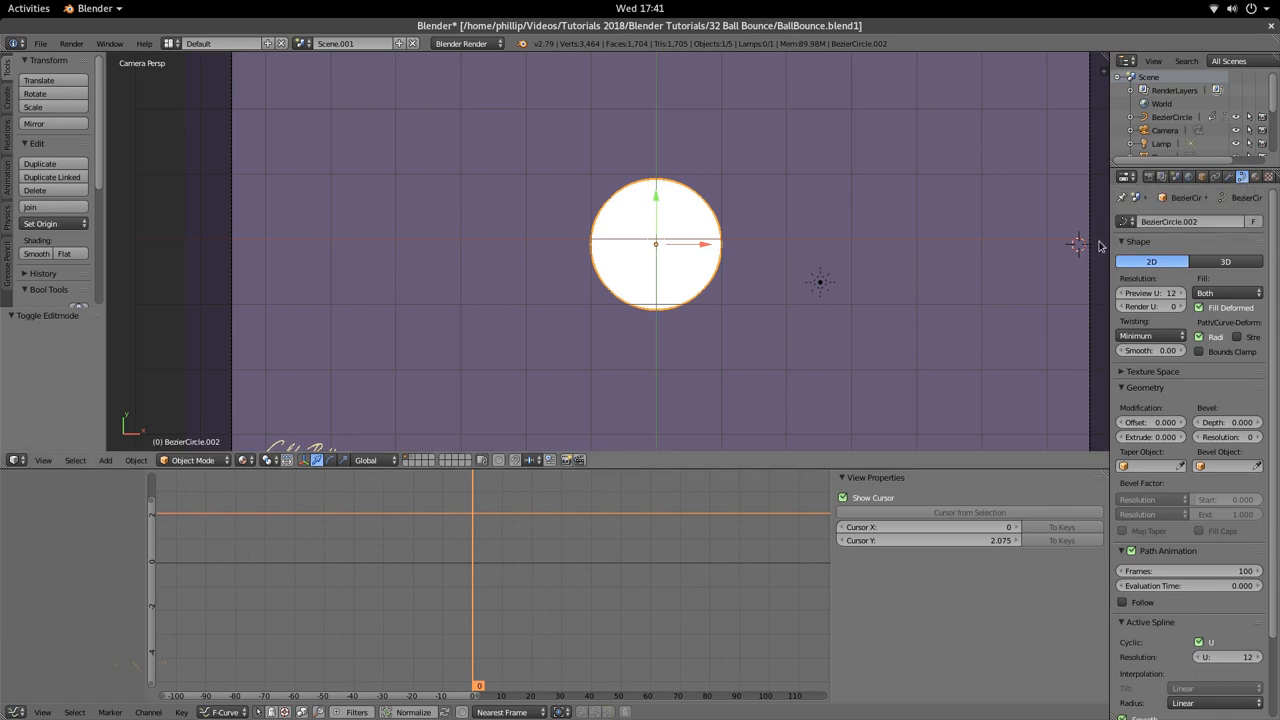
click(1138, 241)
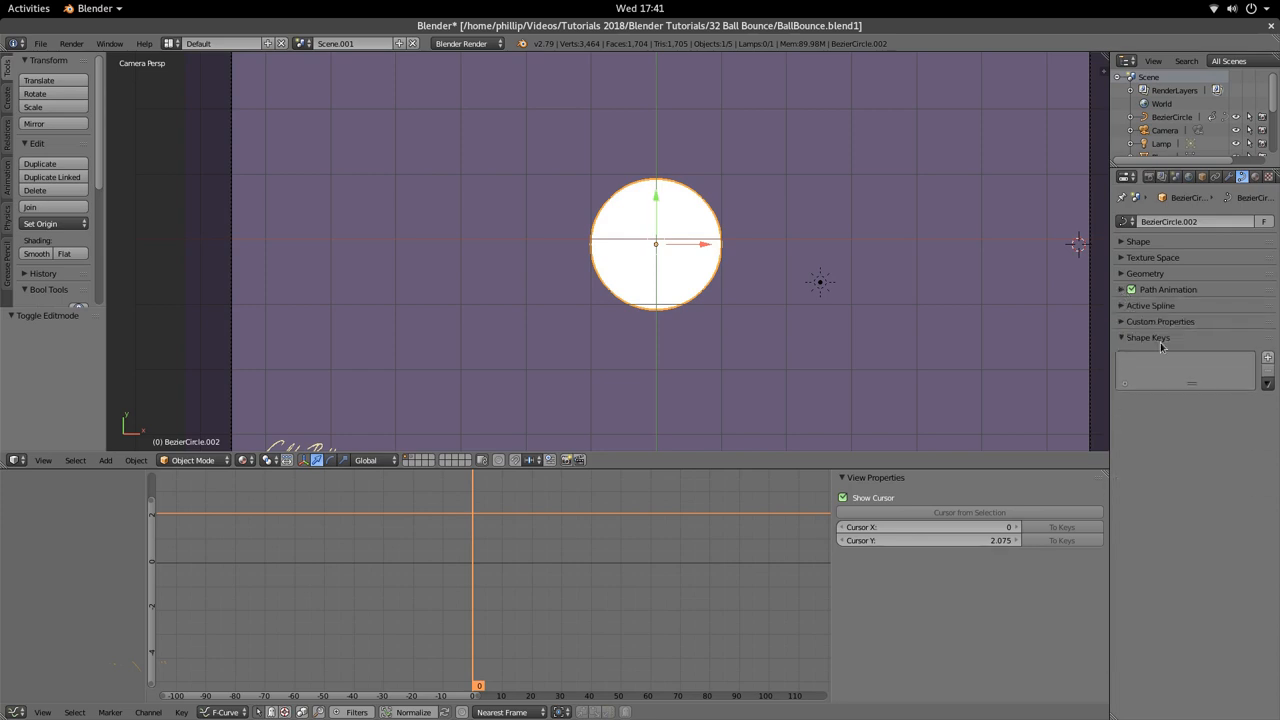
click(1267, 357)
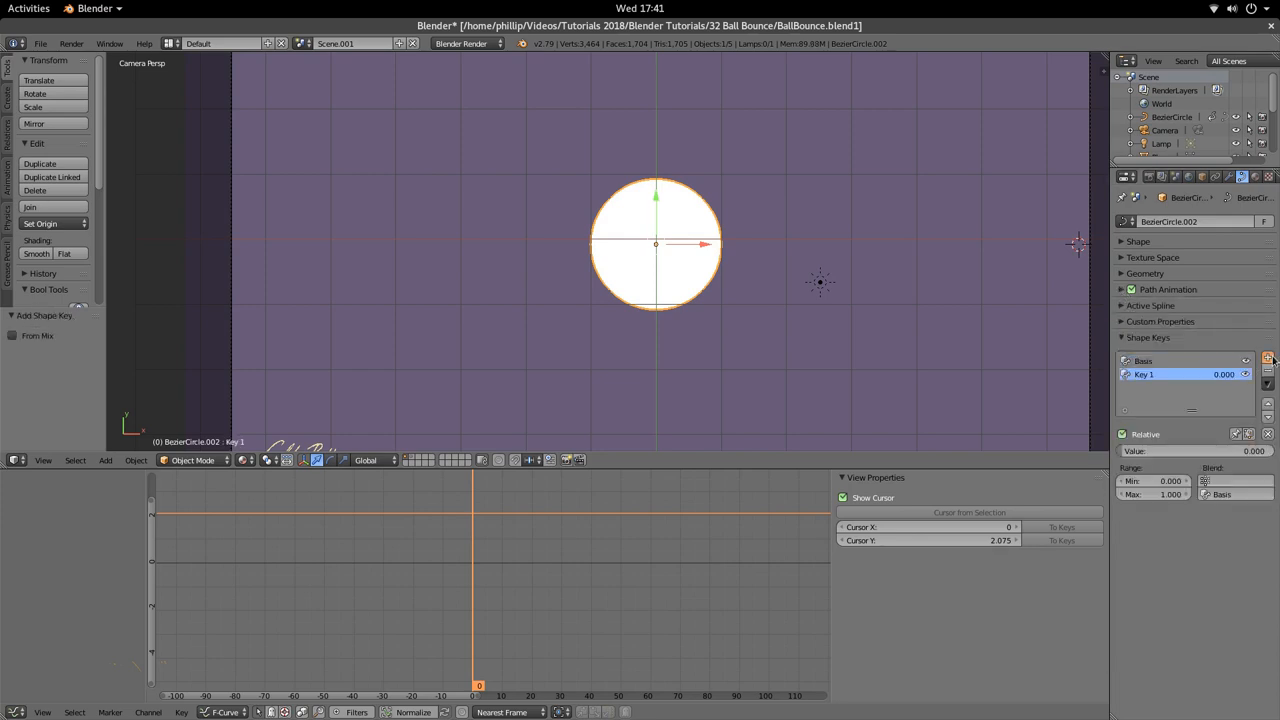
click(1268, 358)
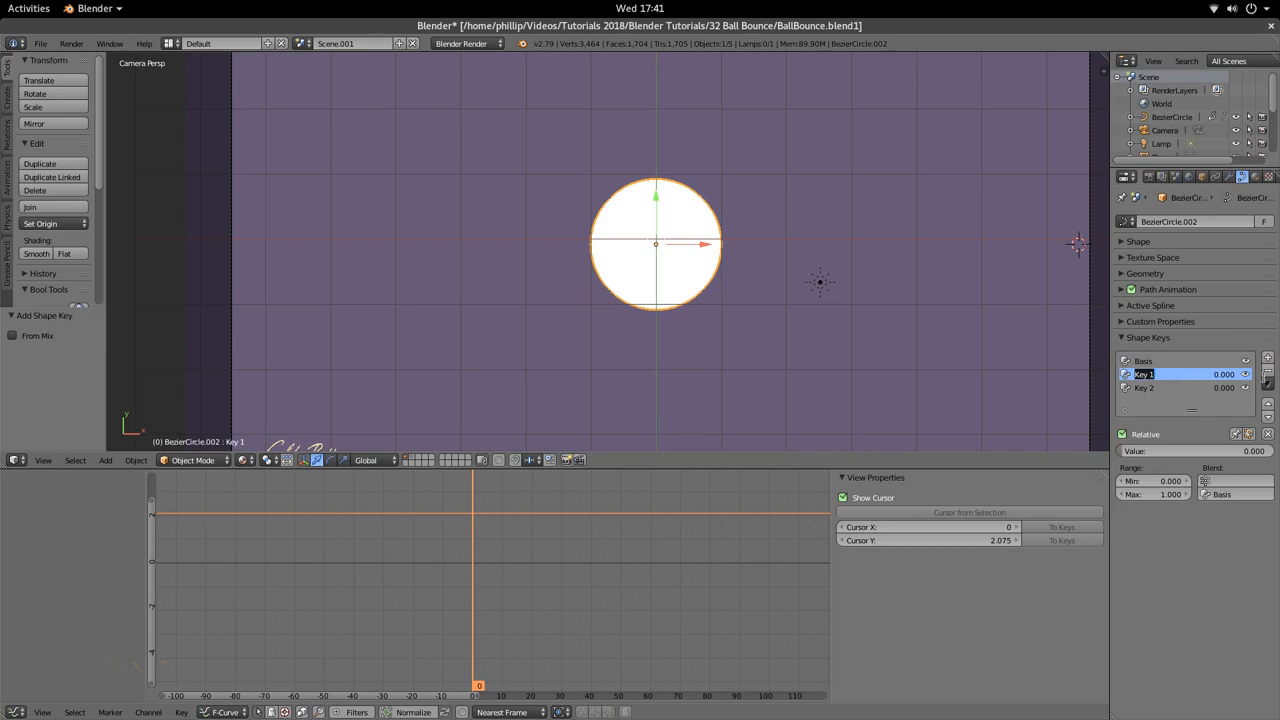
double_click(1180, 374)
text(Squash)
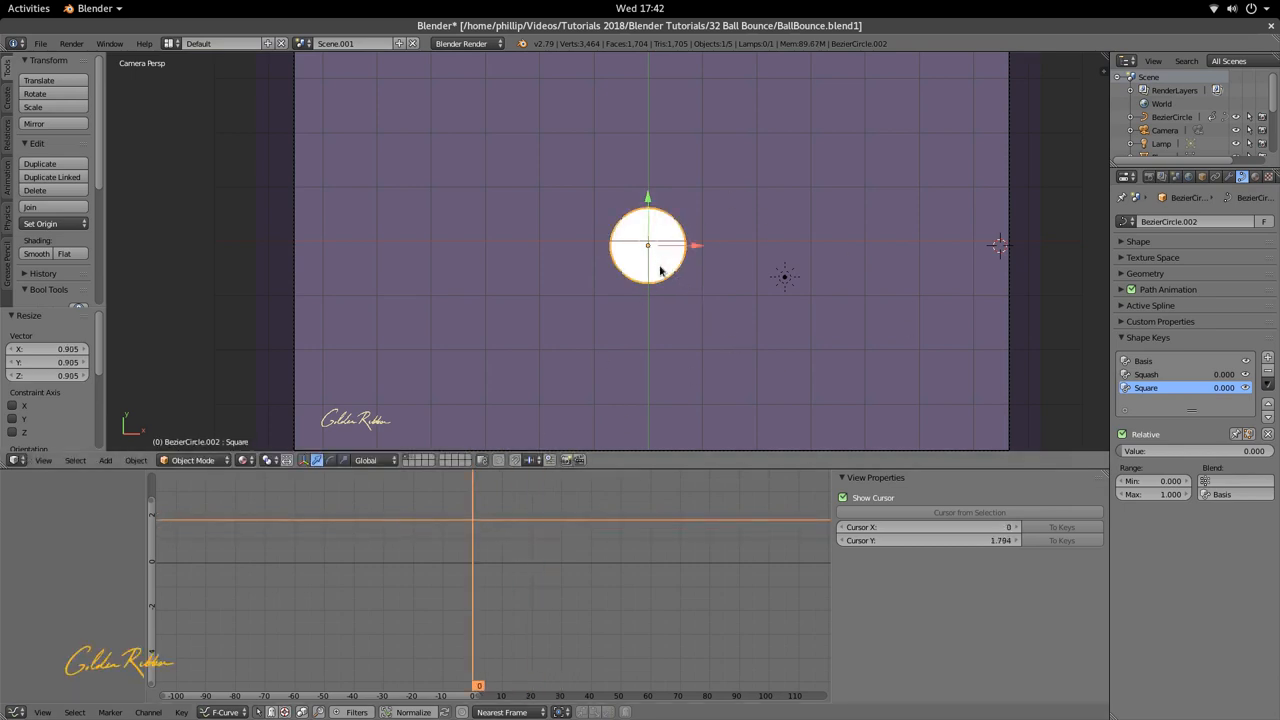
mouse_move(640, 237)
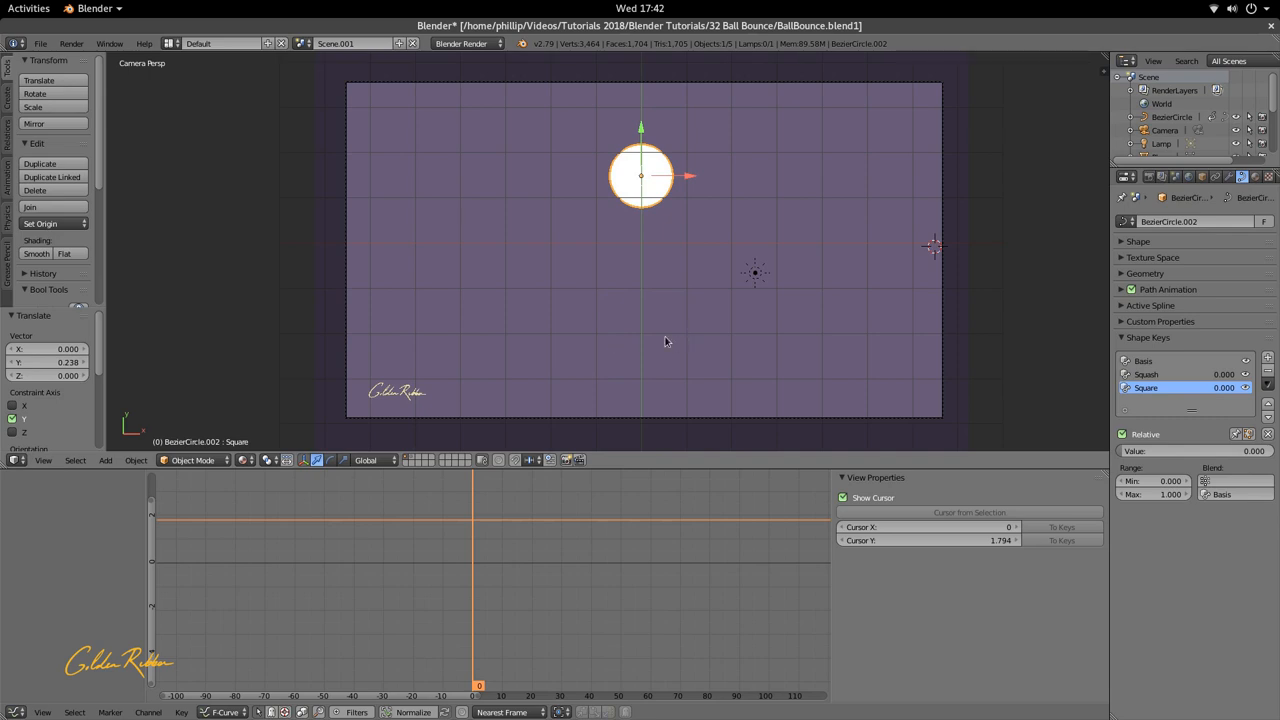
mouse_move(614, 357)
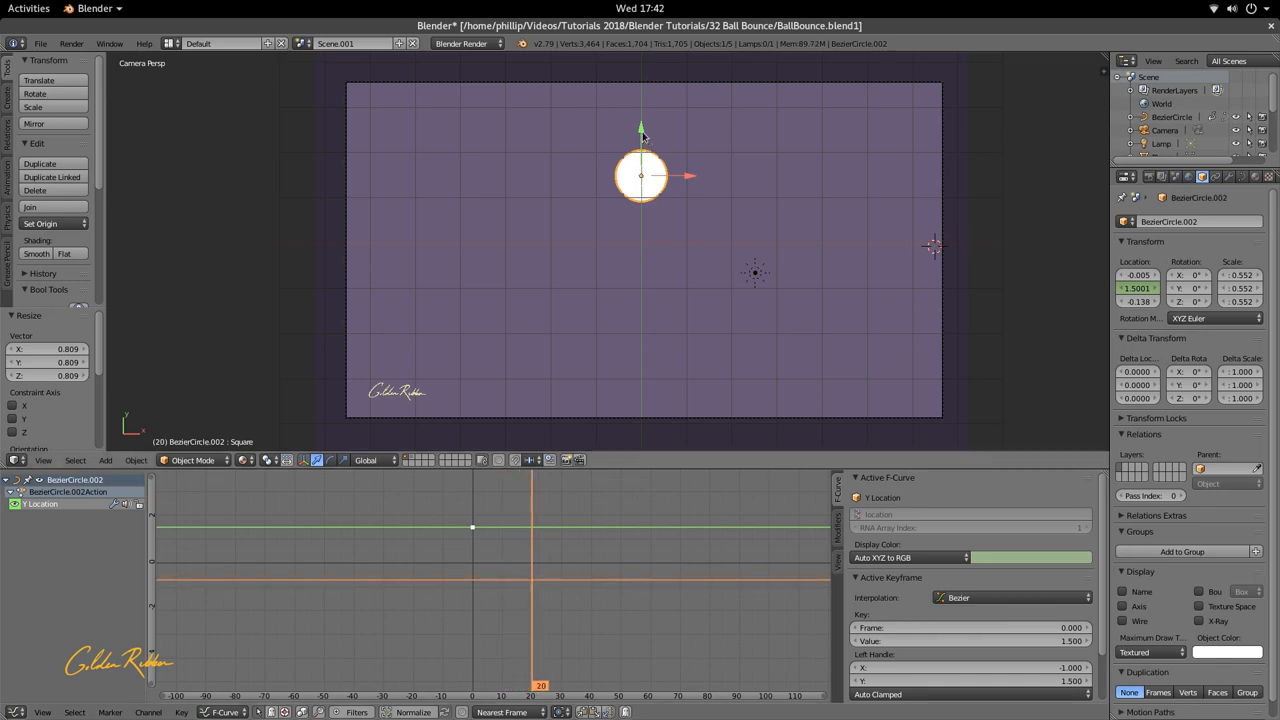
Step: Lower the ball to its landing height and keyframe only Location Y at frame 20
drag(640, 175, 640, 308)
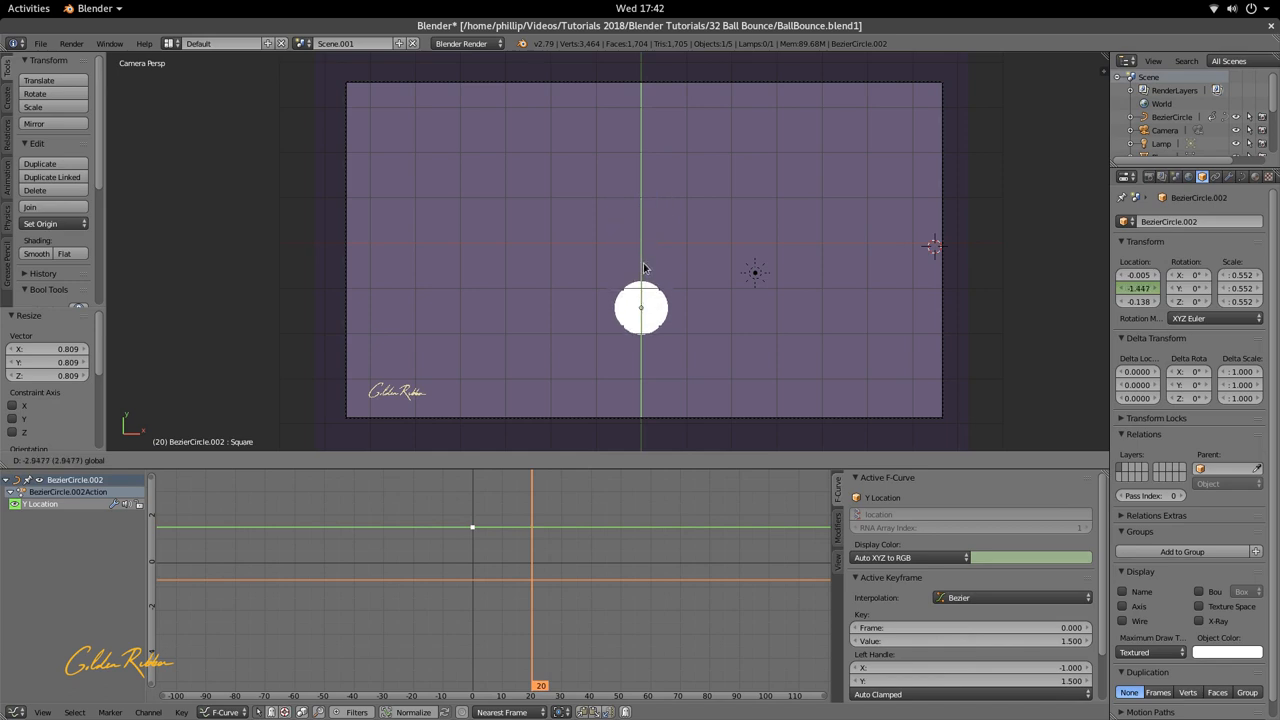
right_click(1140, 288)
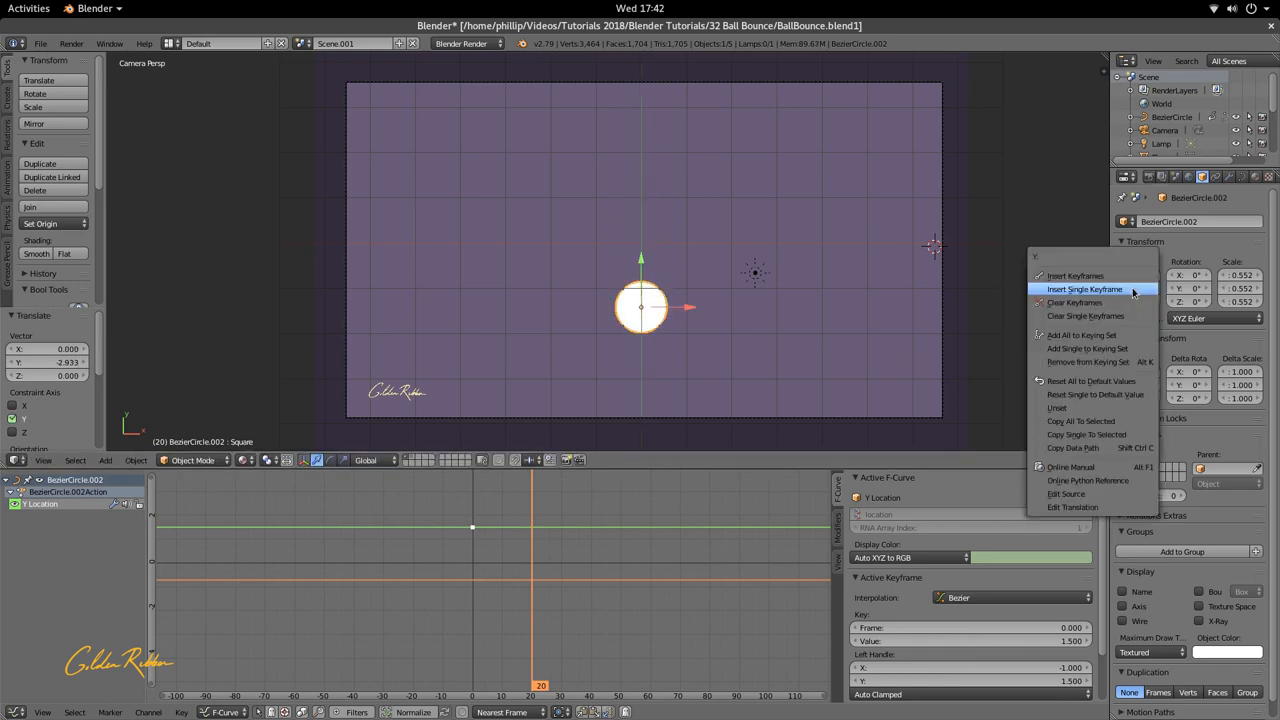
click(1084, 289)
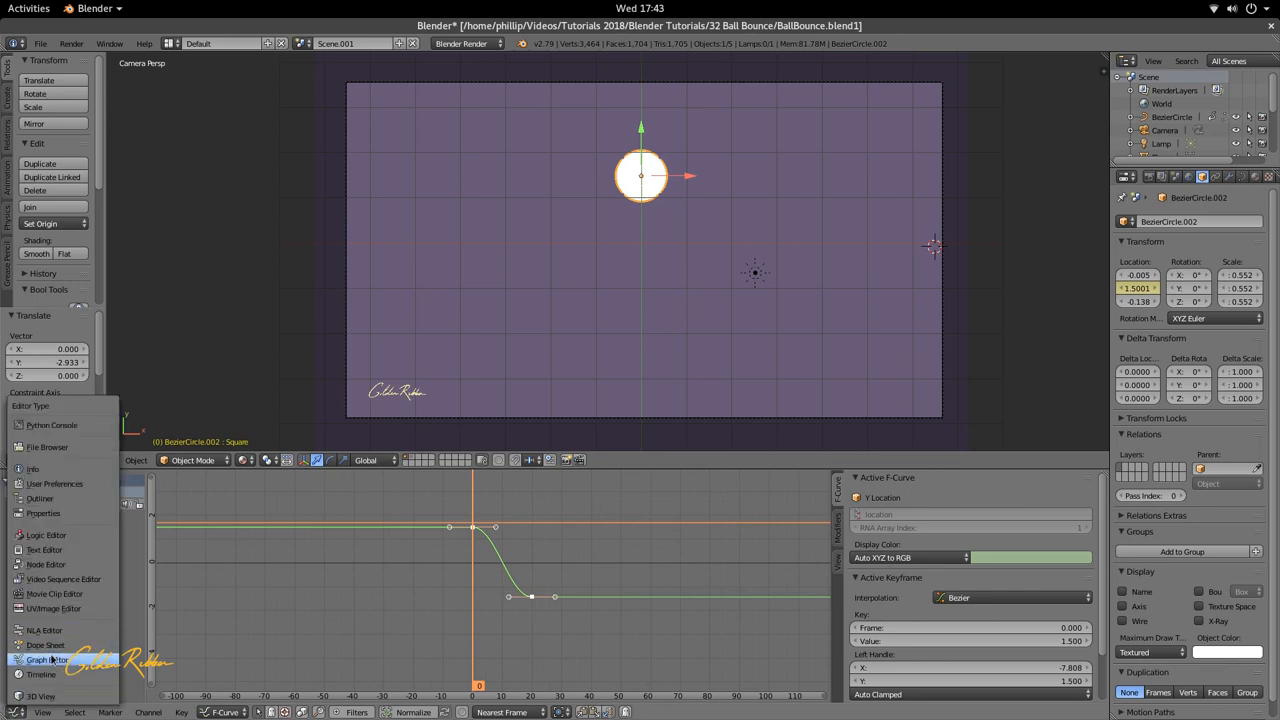
Step: In the Graph Editor, give the fall keyframe Cubic interpolation with Ease Out easing
click(47, 659)
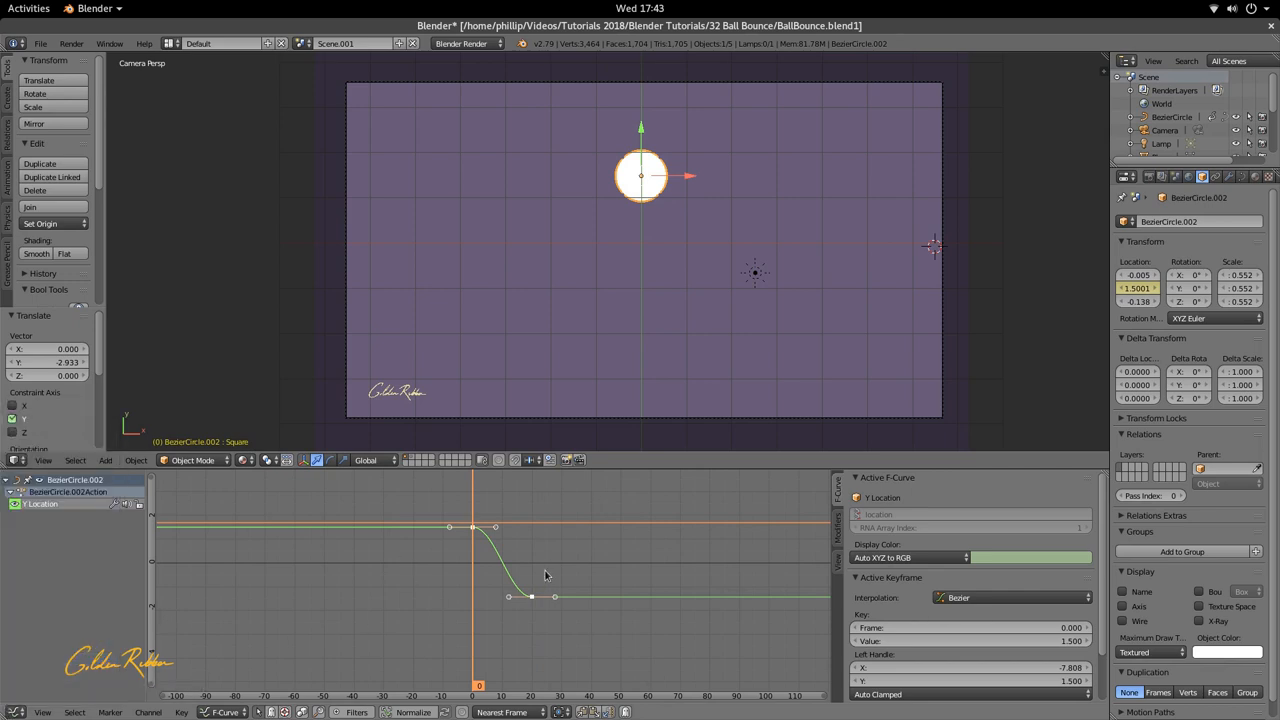
mouse_move(566, 503)
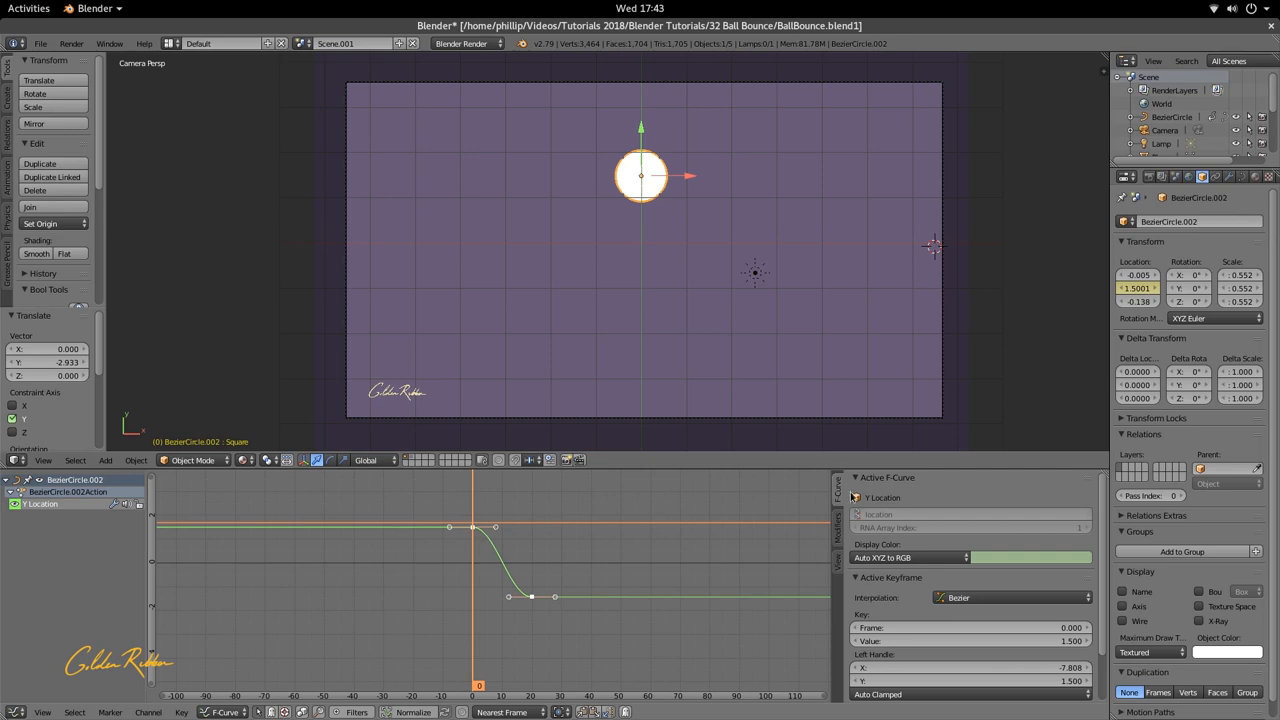
mouse_move(900, 587)
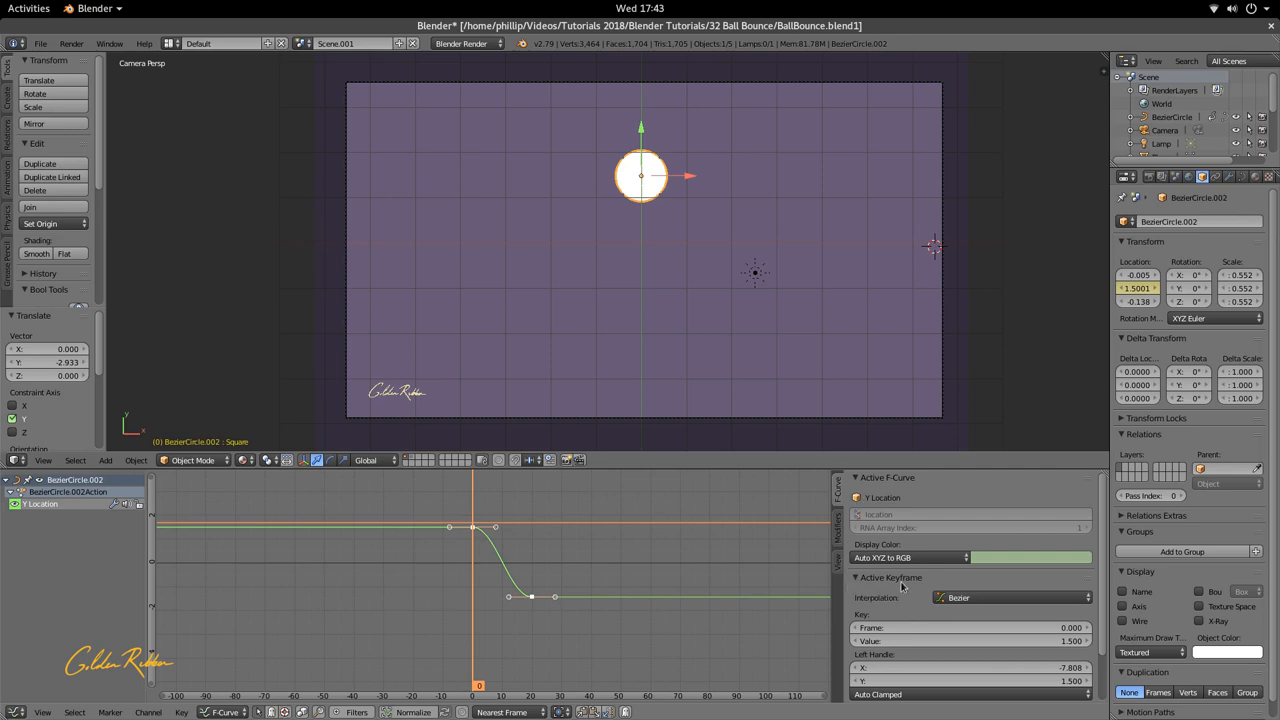
click(1010, 597)
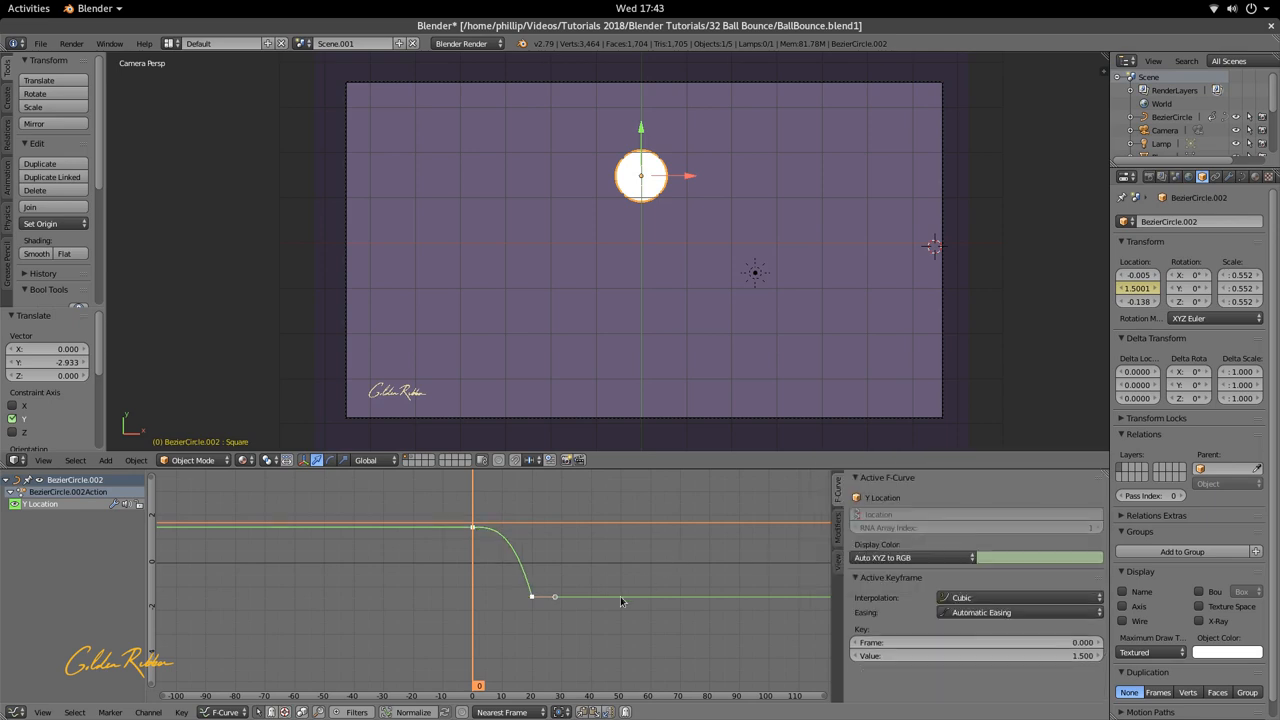
click(1018, 612)
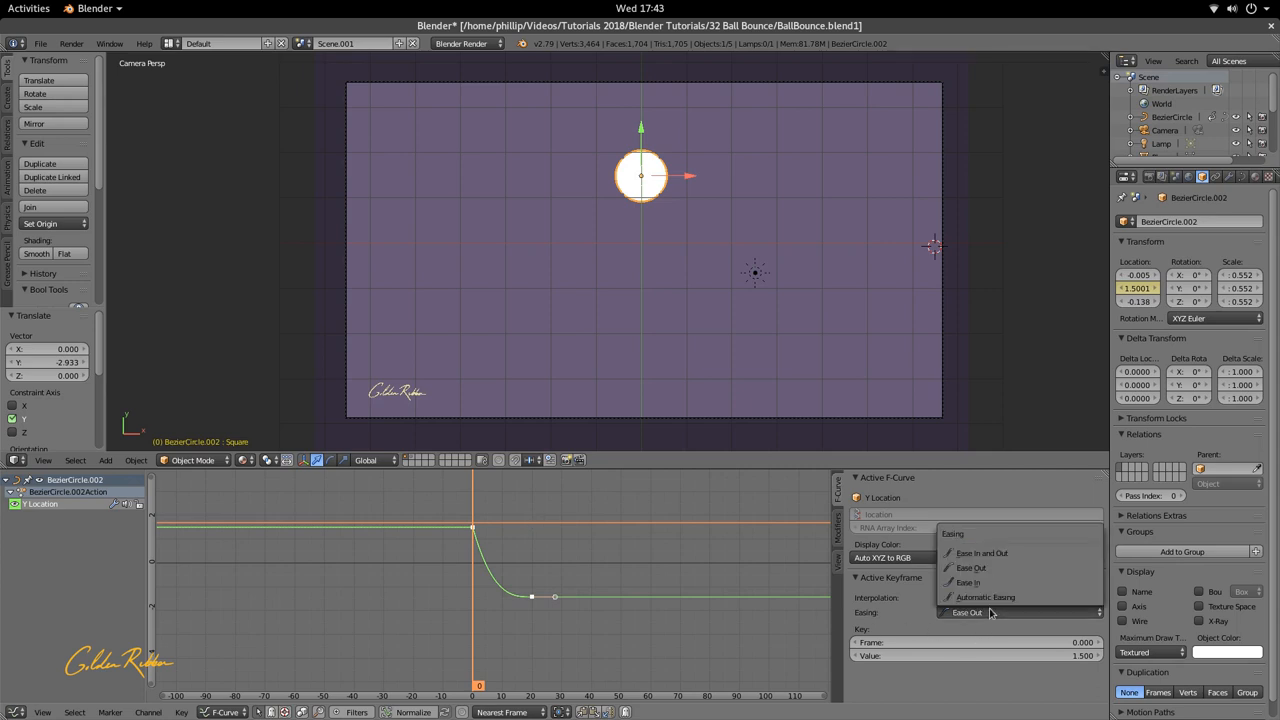
click(967, 612)
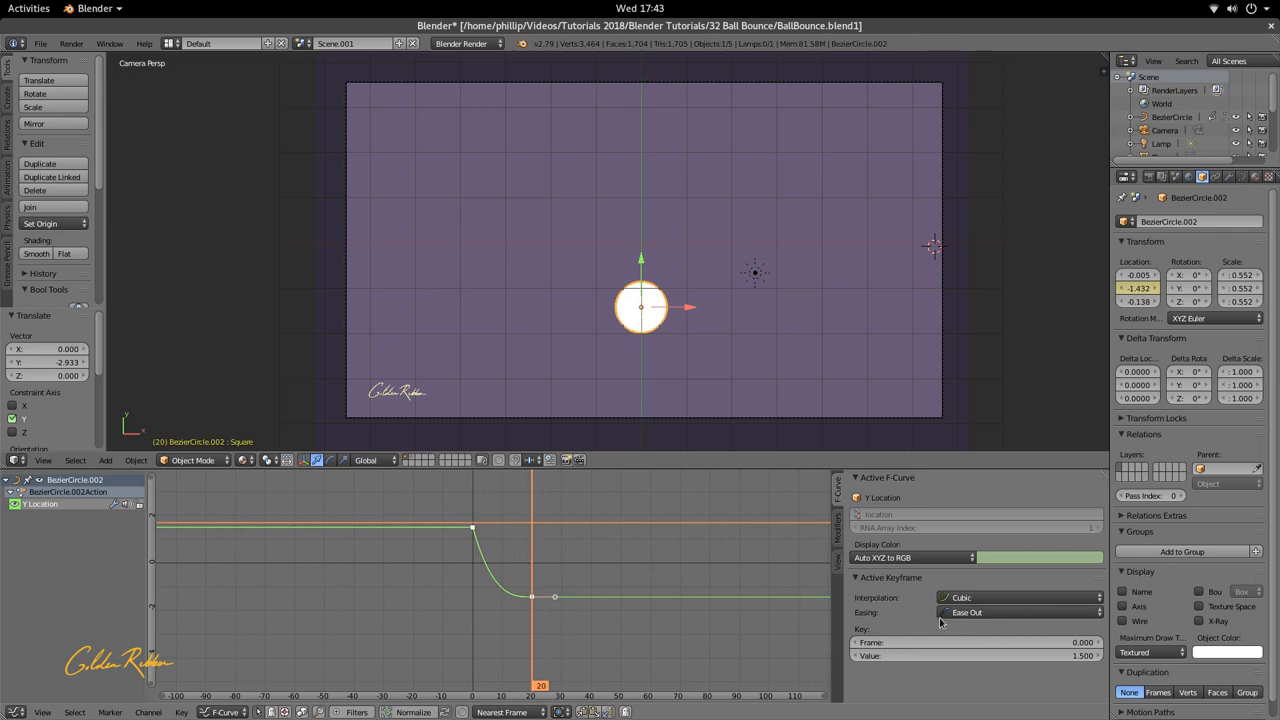
click(1020, 612)
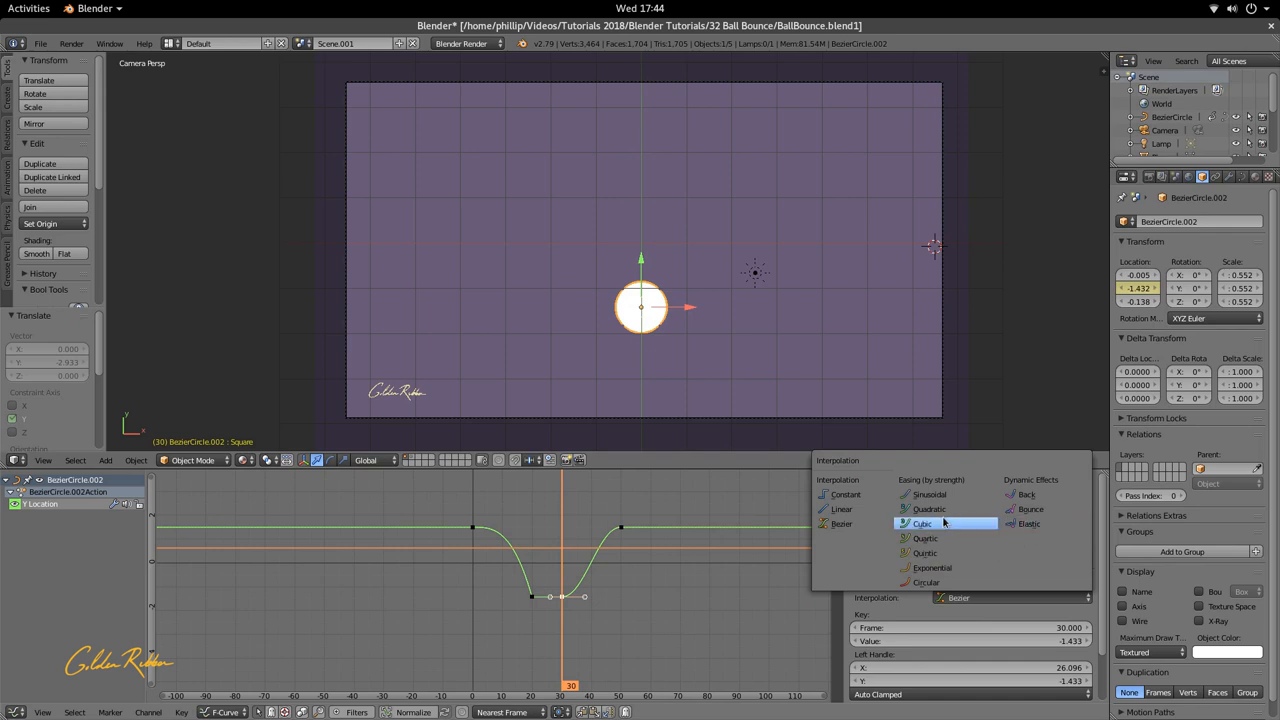
Step: Give the frame-30 rise key Cubic interpolation and bring up its easing choices
click(922, 523)
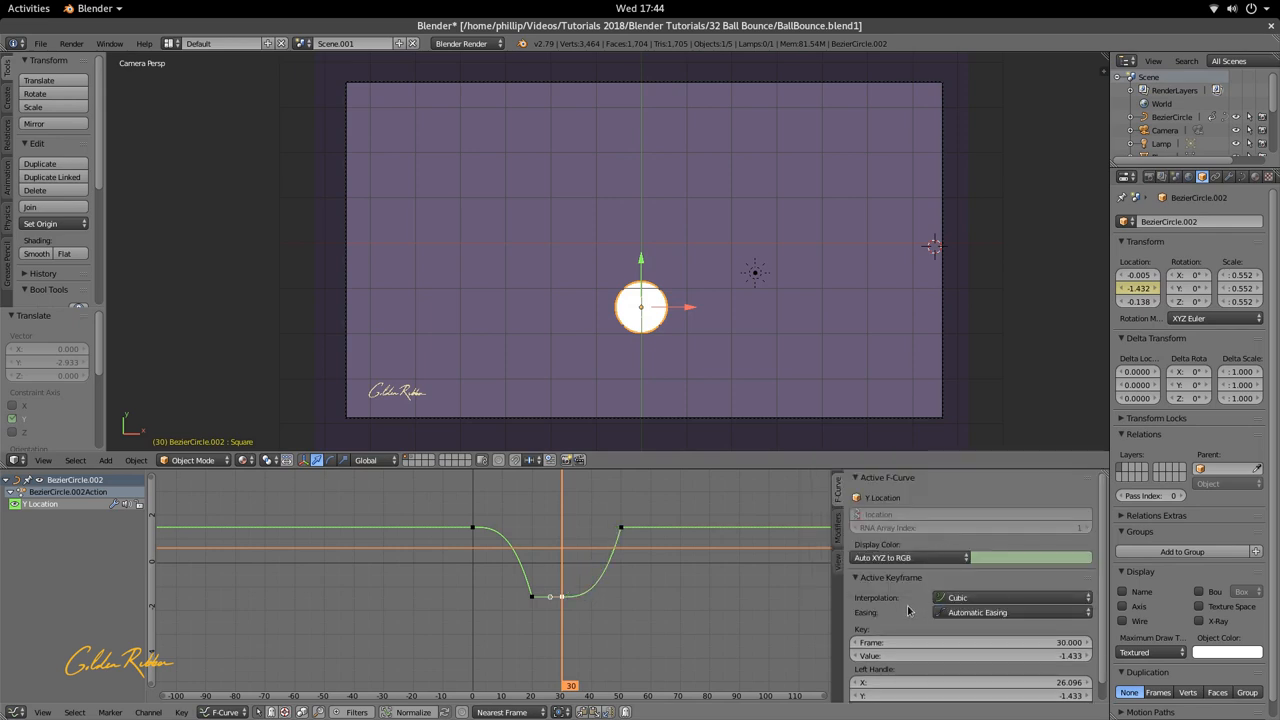
click(1010, 612)
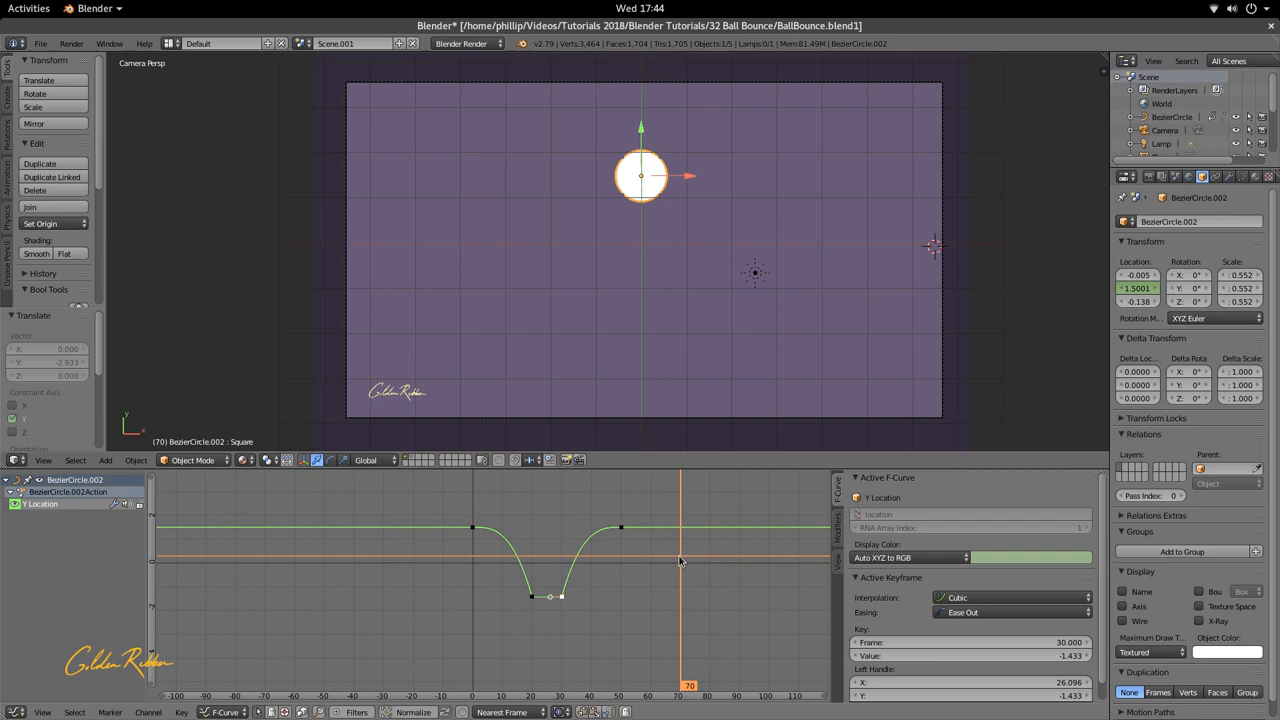
mouse_move(980, 593)
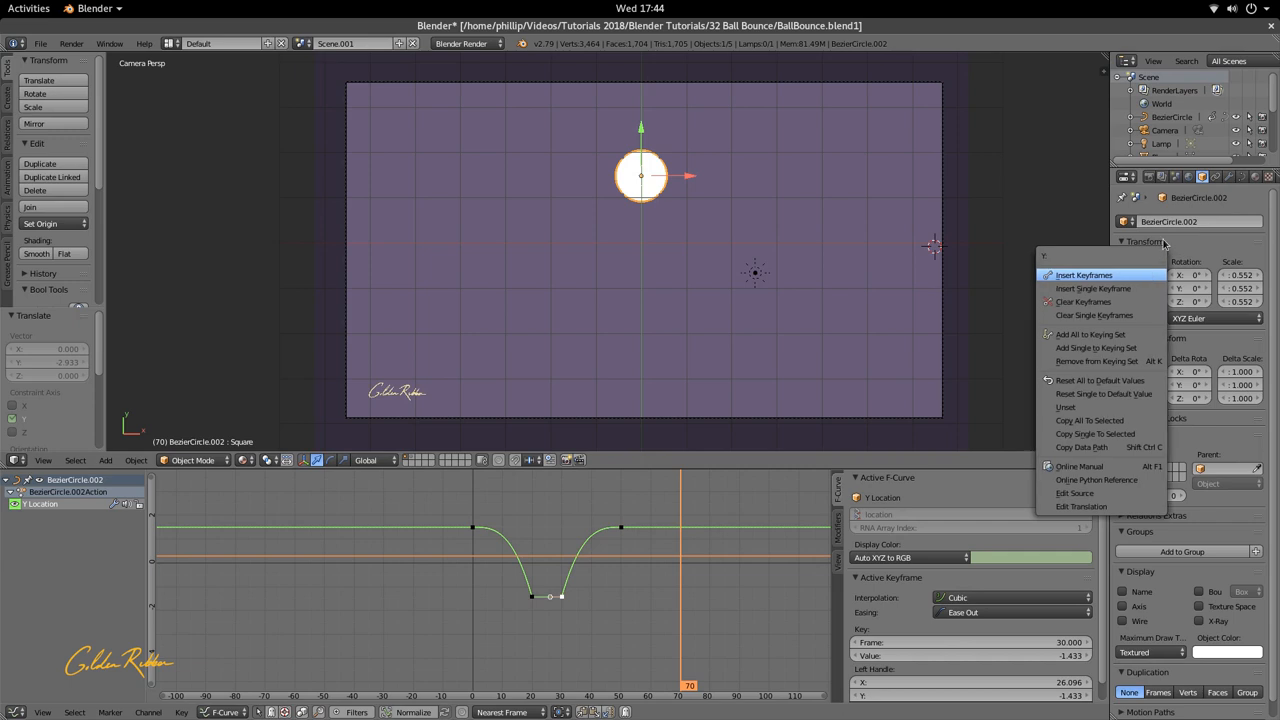
Step: Keyframe the ball's location at frame 70 so it drops back to Y -1.432
click(1083, 274)
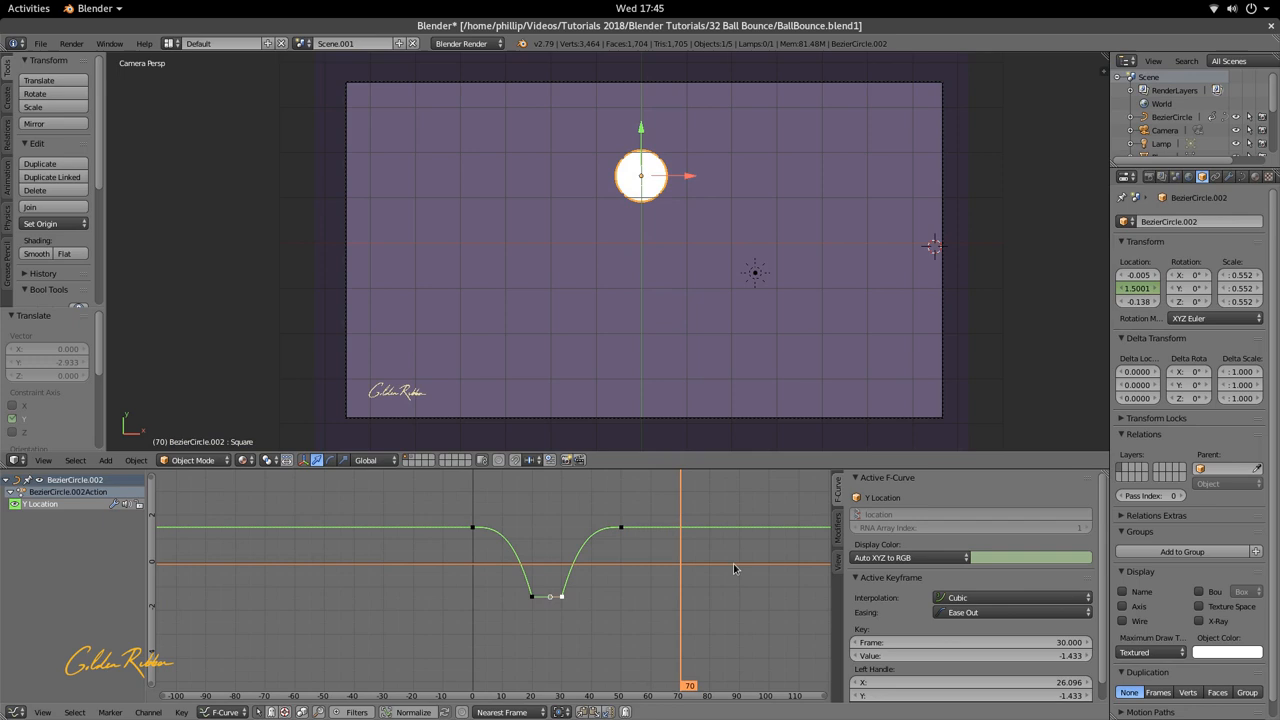
click(1137, 288)
text(-1.432)
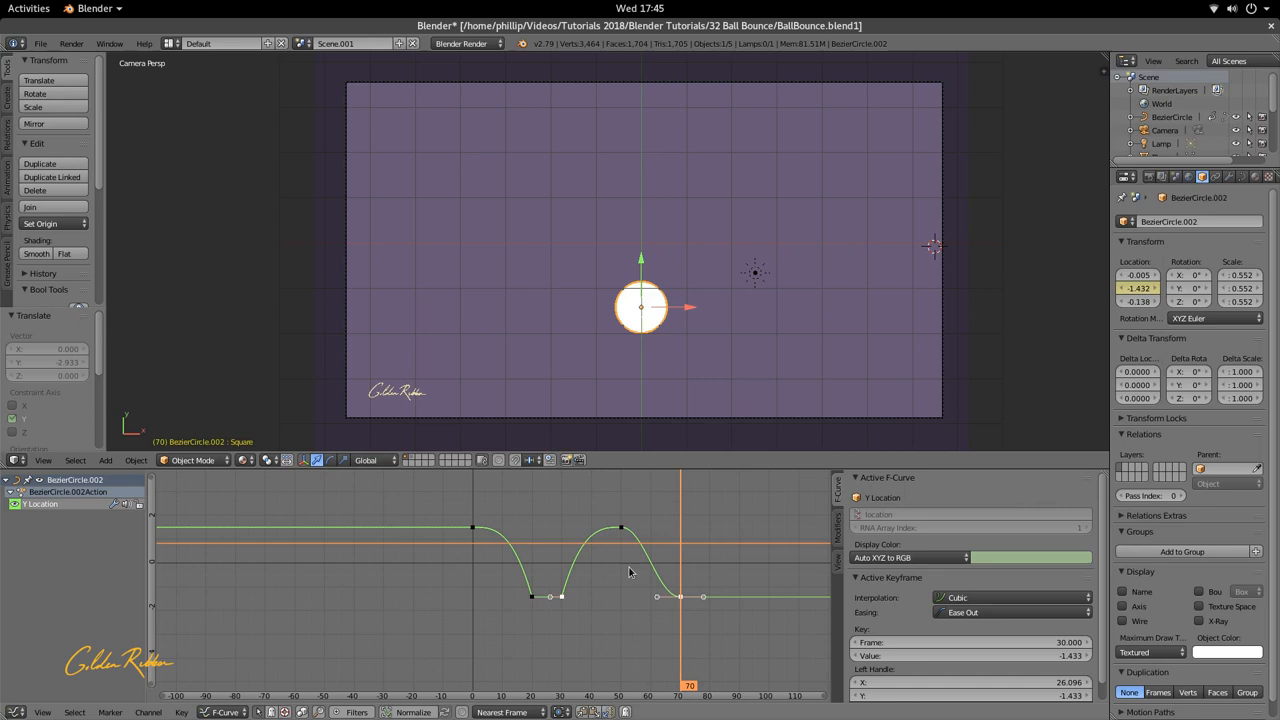
Step: Make the frame-50 peak keyframe Cubic and bring up its easing choices for ease-in
click(1010, 597)
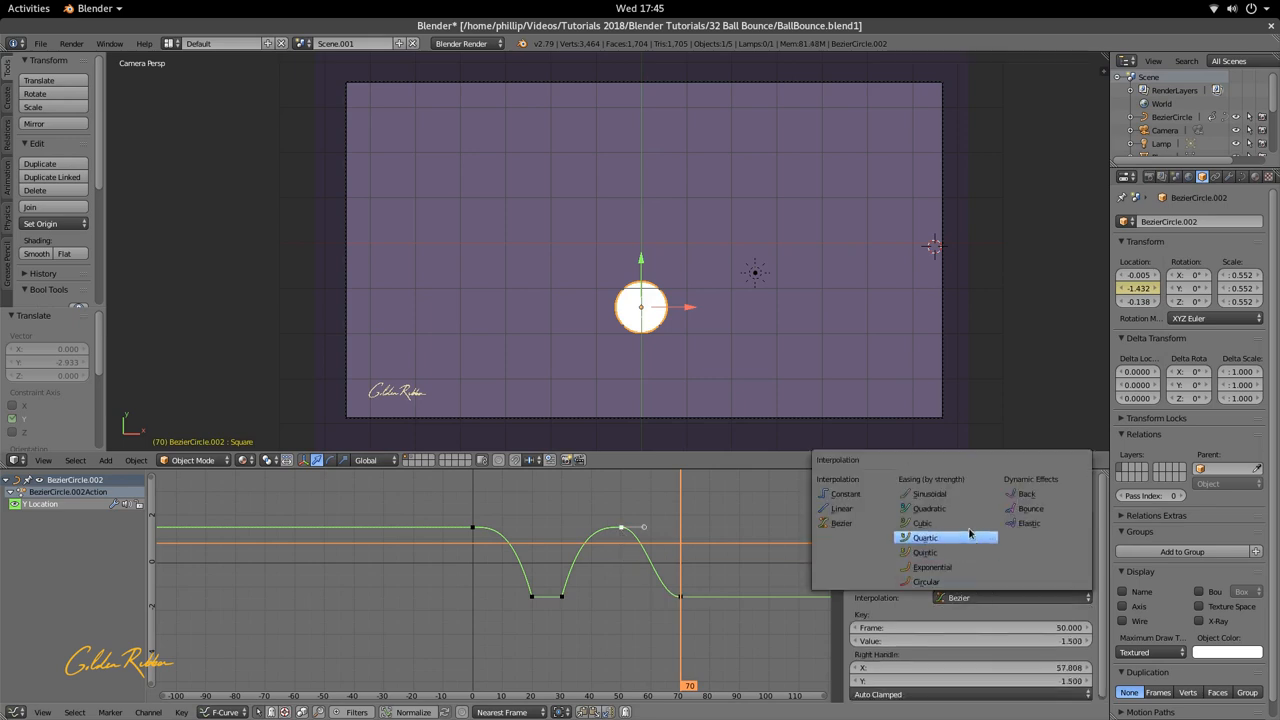
click(921, 523)
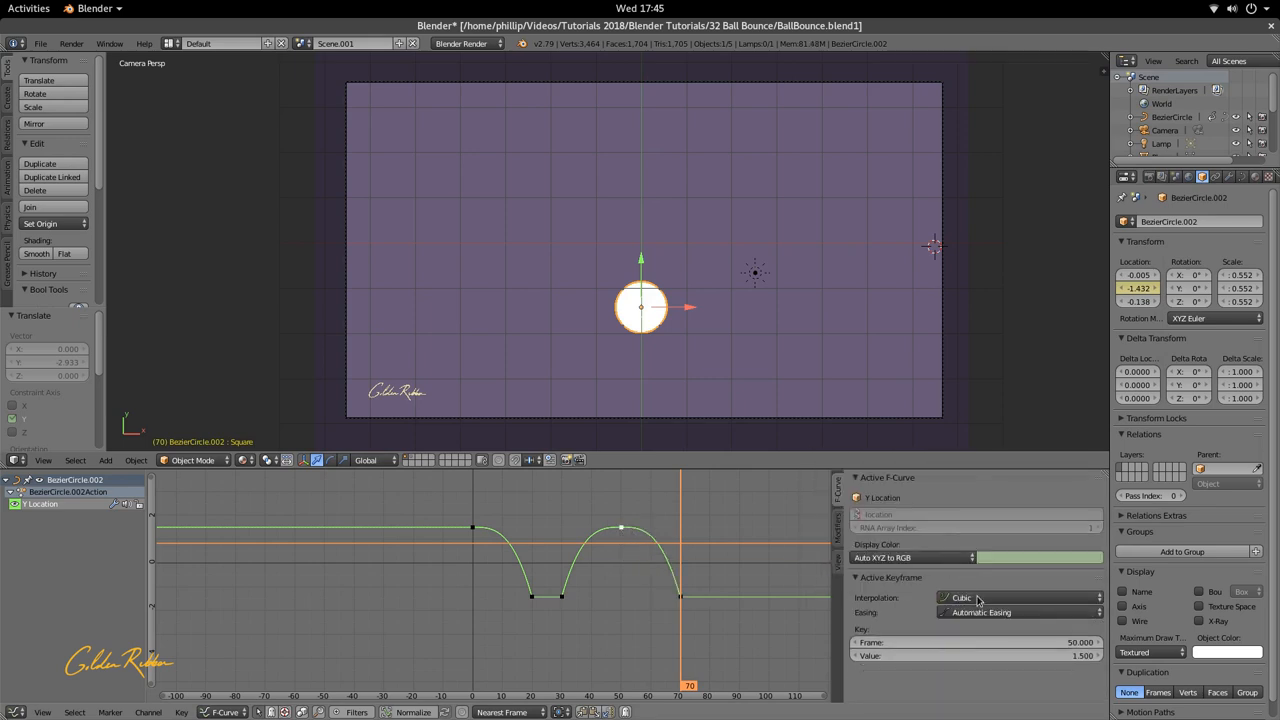
click(1018, 612)
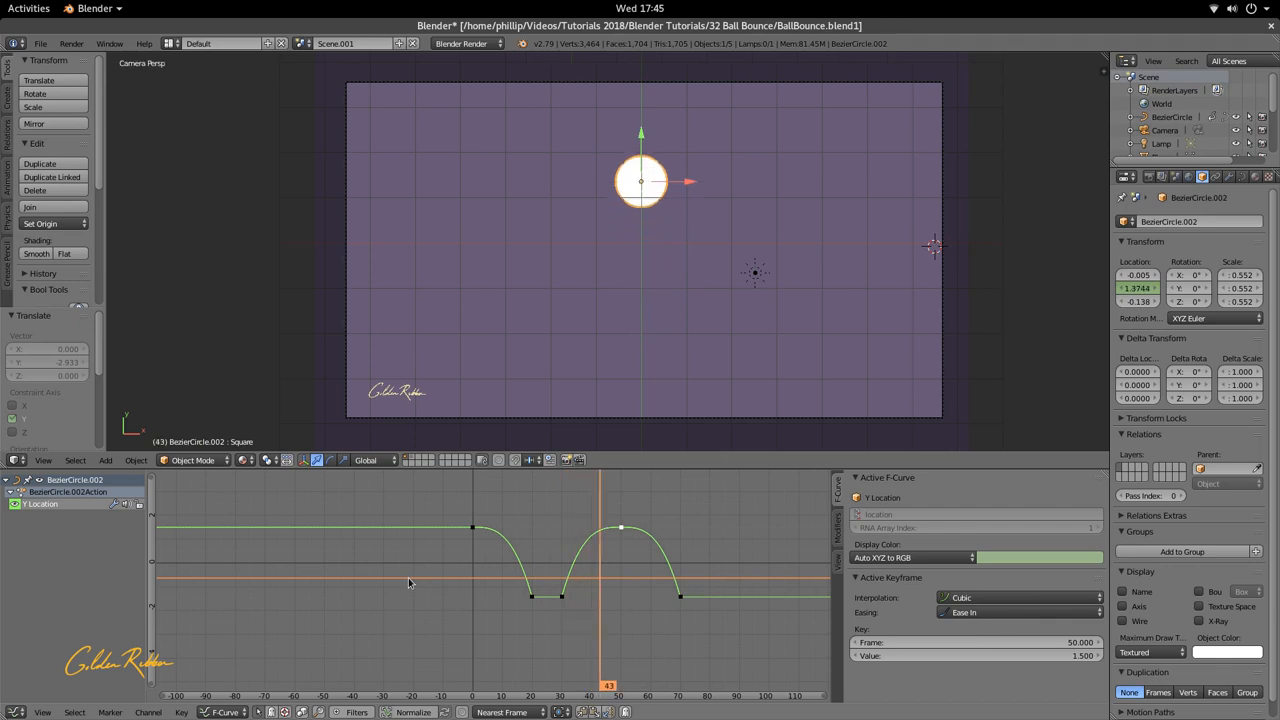
mouse_move(393, 534)
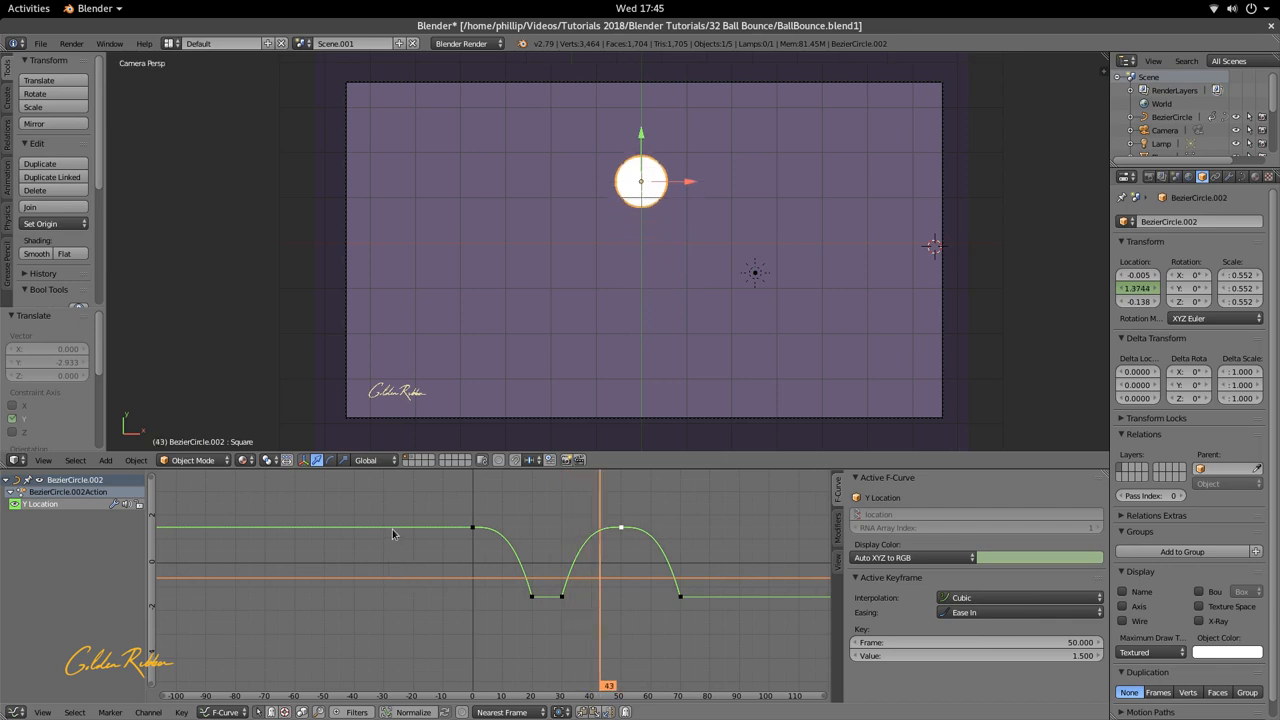
mouse_move(400, 521)
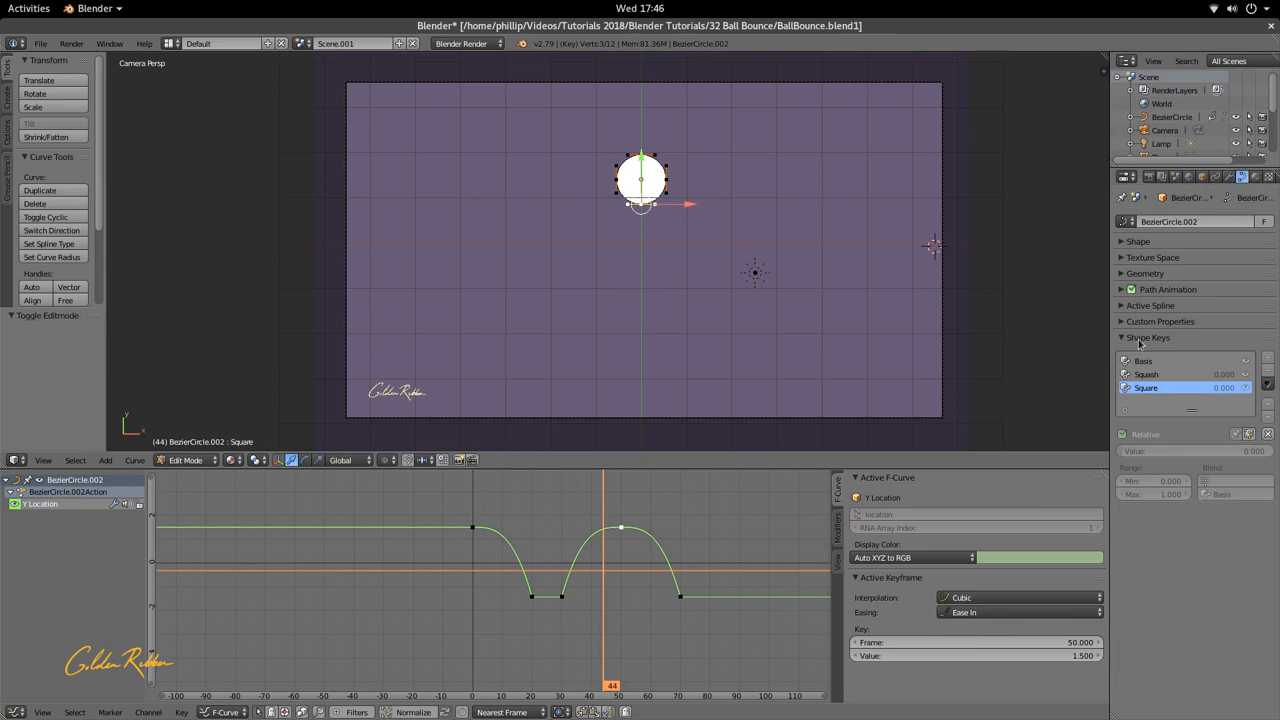
Step: Edit the Squash shape key, flattening the ball's top points down, and return to Object Mode
click(1146, 374)
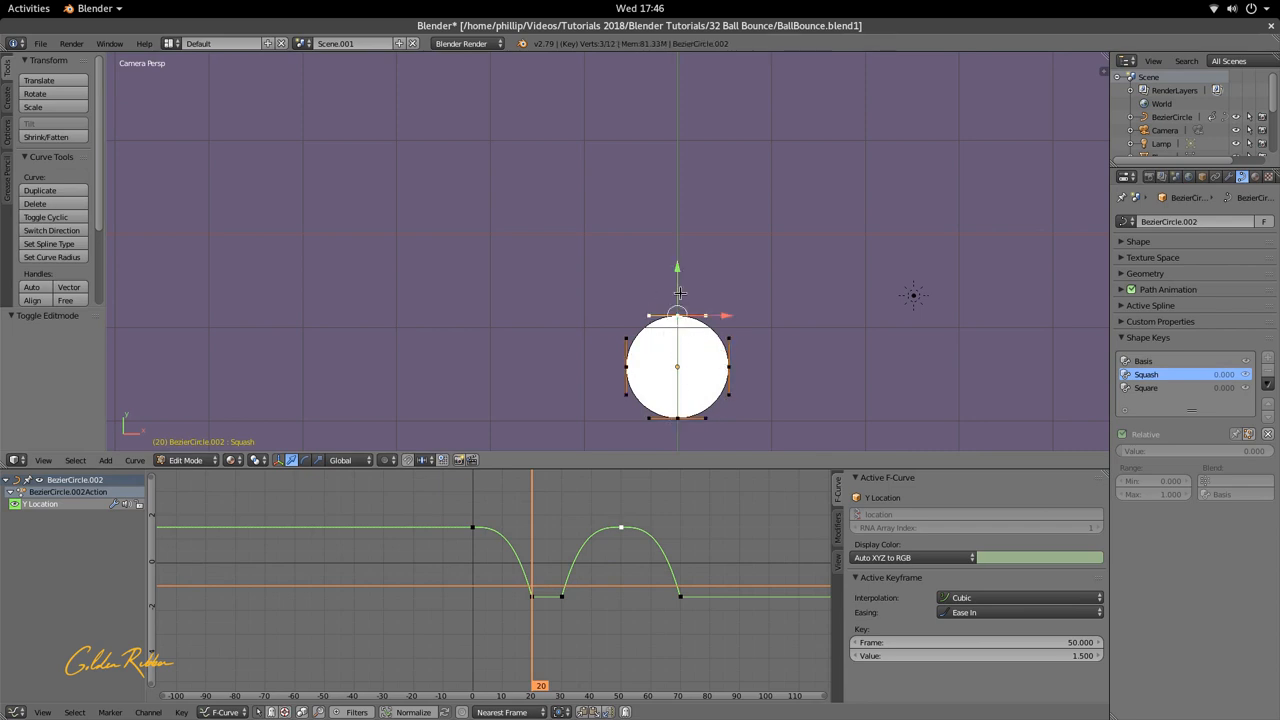
drag(677, 300, 685, 321)
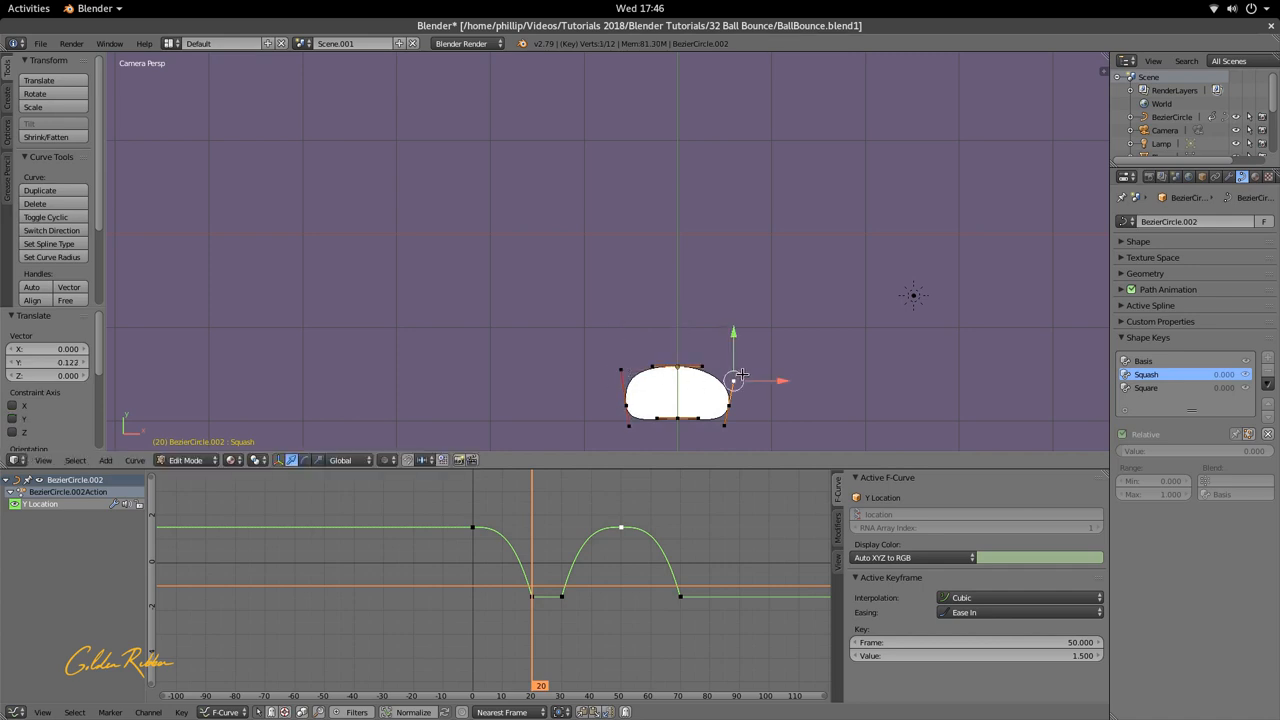
key(Tab)
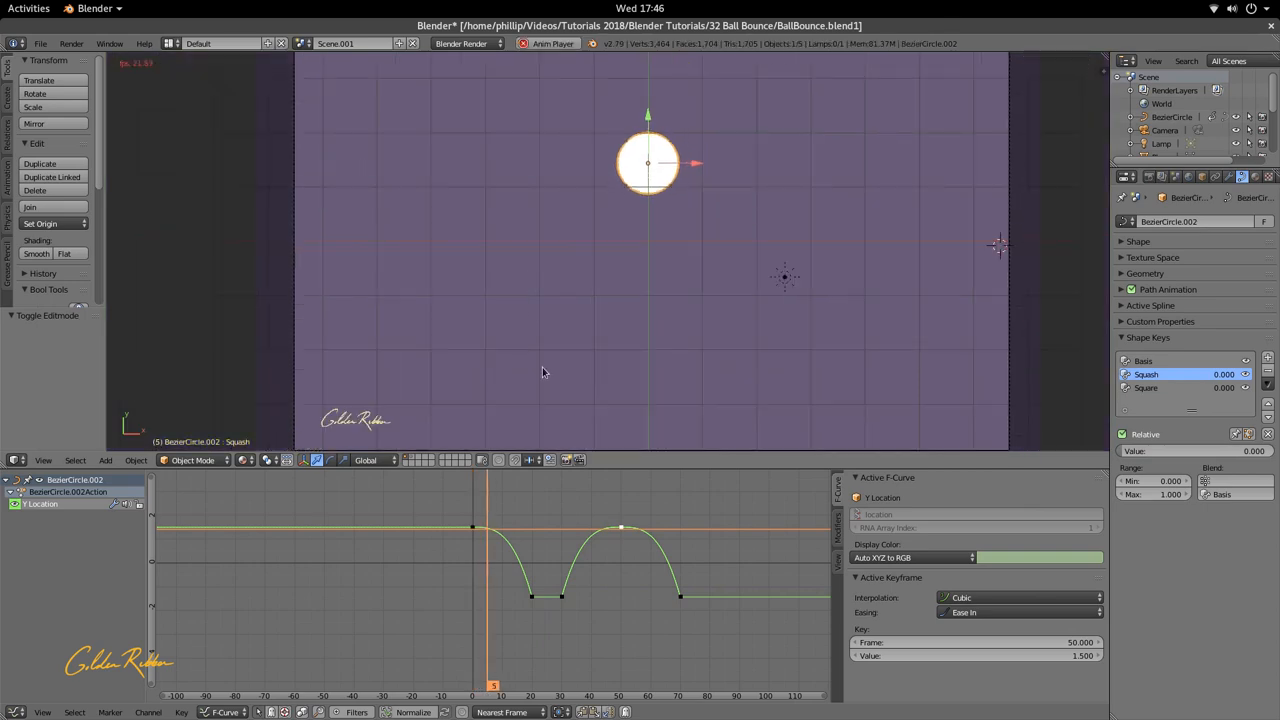
Step: At landing frame 20, set the Squash shape key value to about 0.4
click(530, 596)
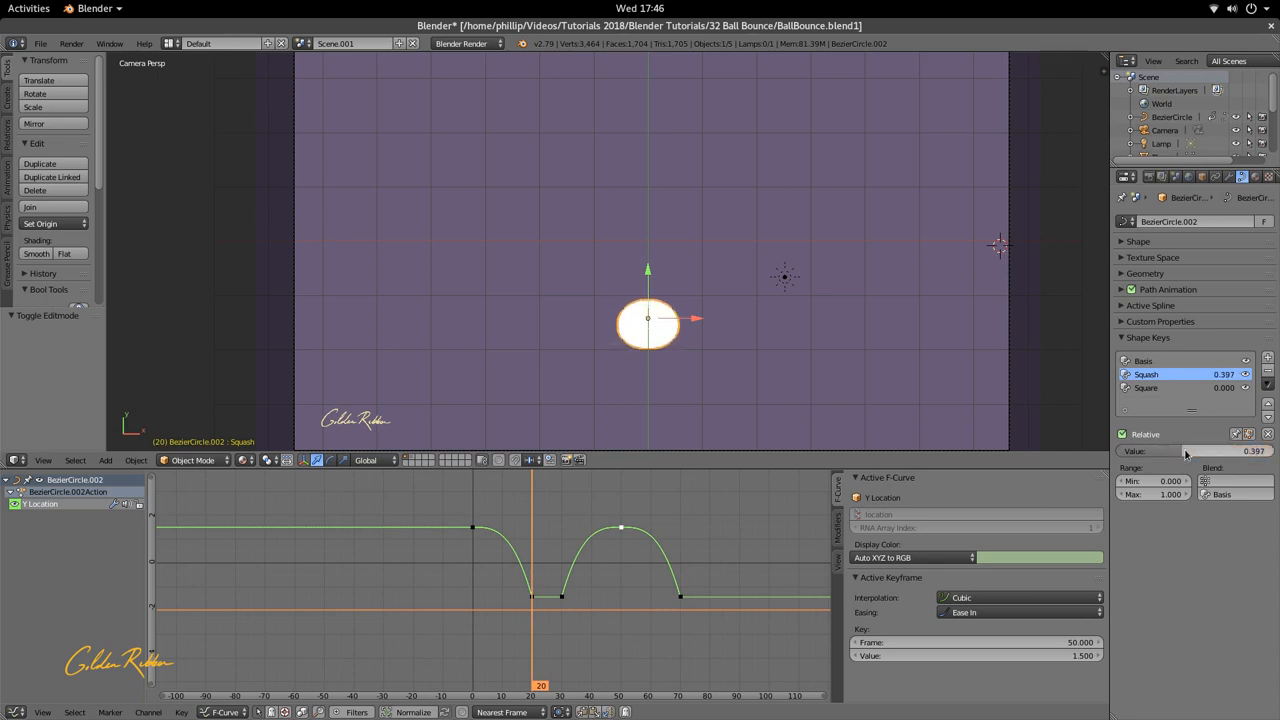
drag(1180, 451, 1190, 451)
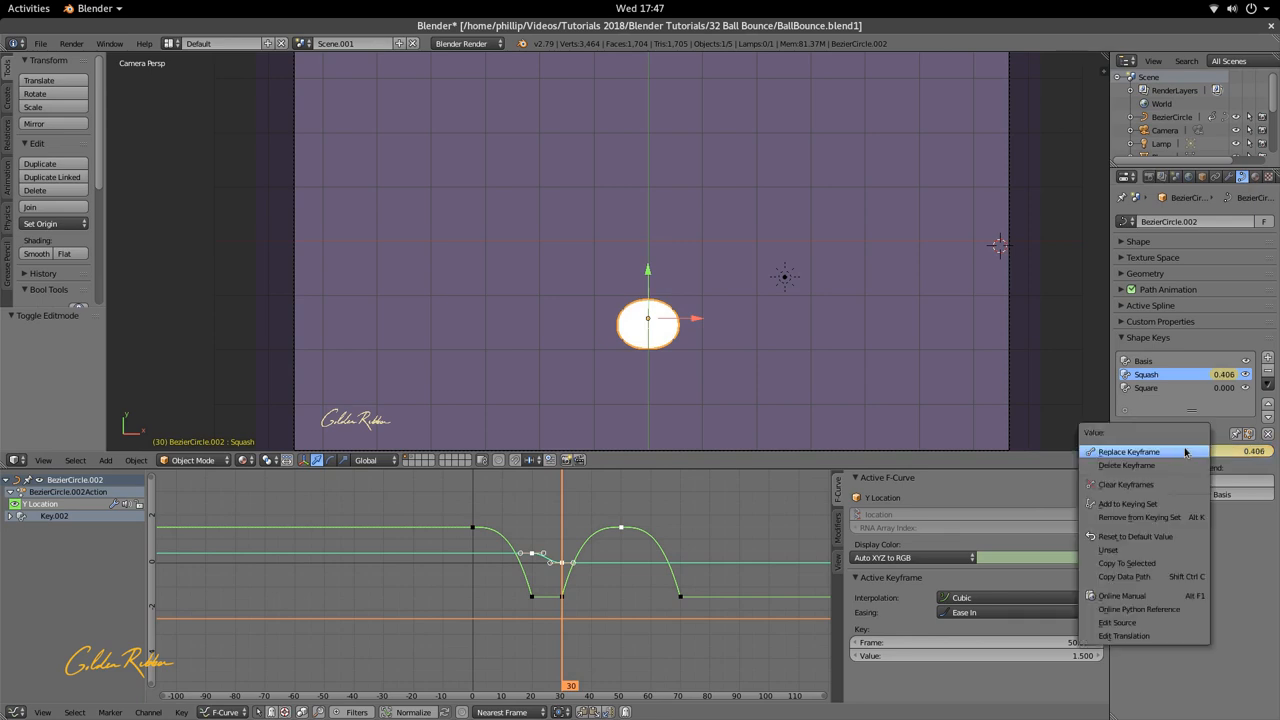
Step: Keyframe Squash at 0 on frame 30, then at about 0.4 on frame 26
click(1128, 451)
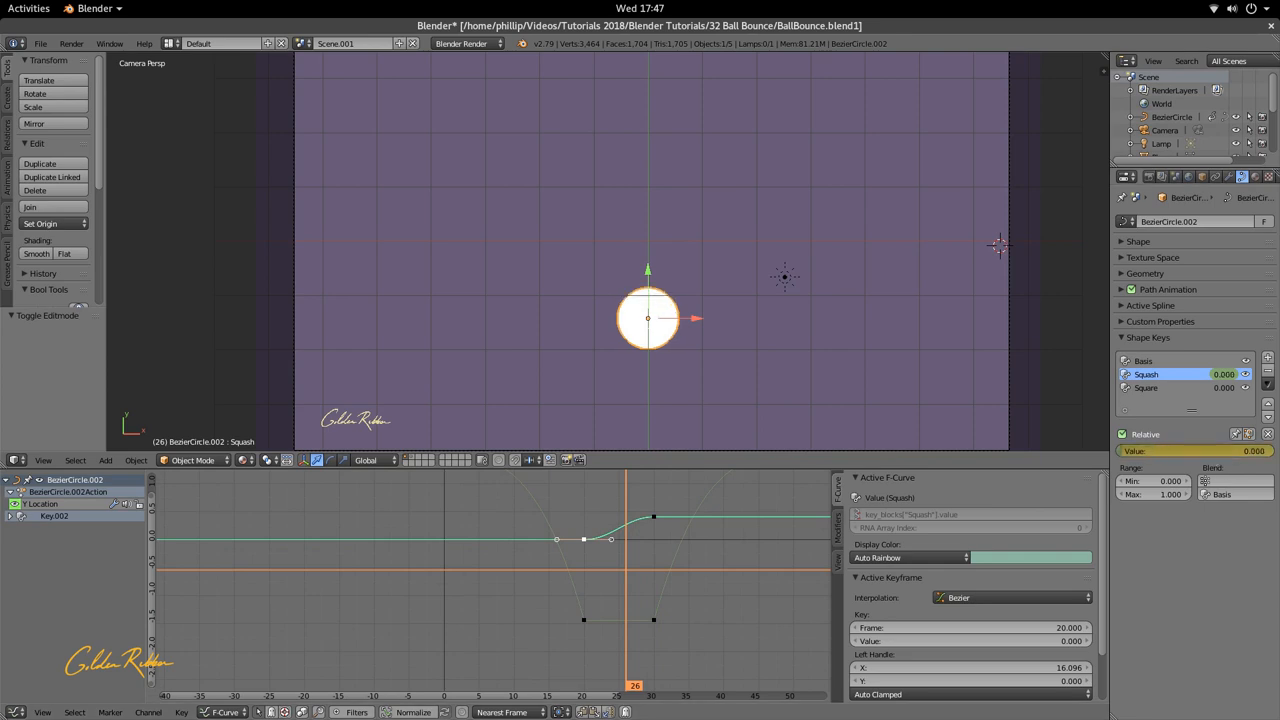
drag(1185, 374, 1210, 374)
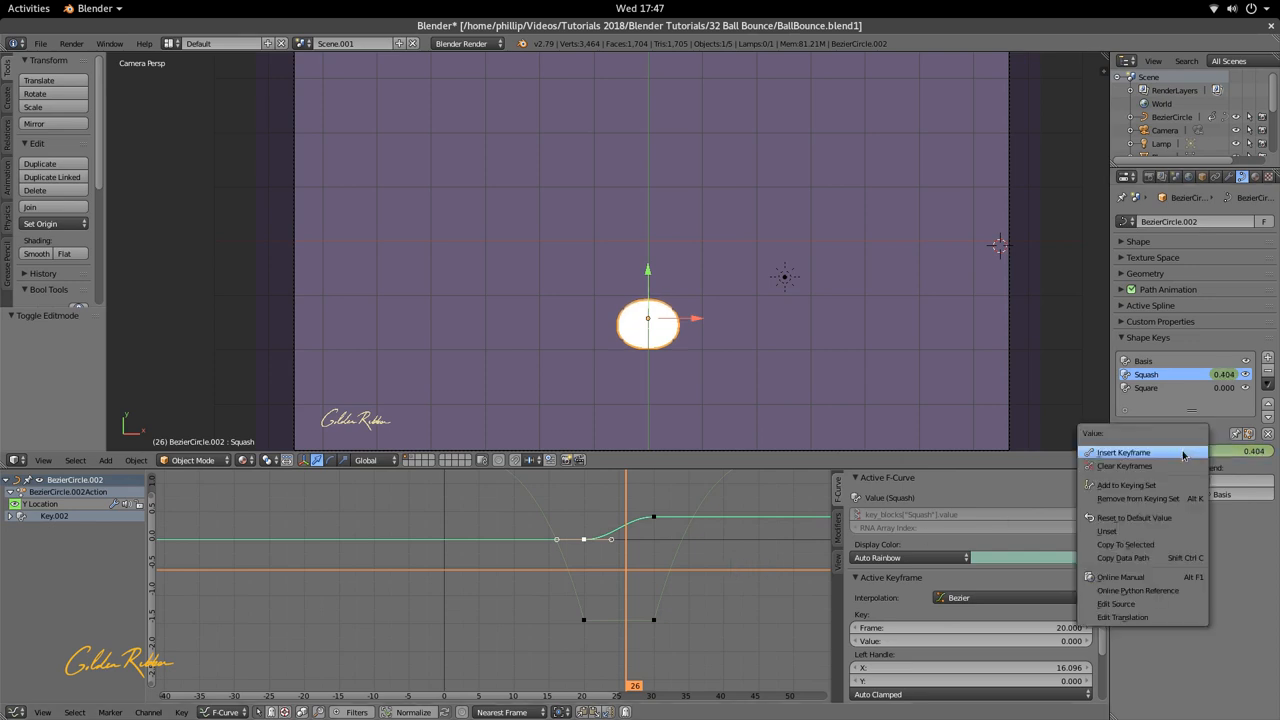
click(1124, 452)
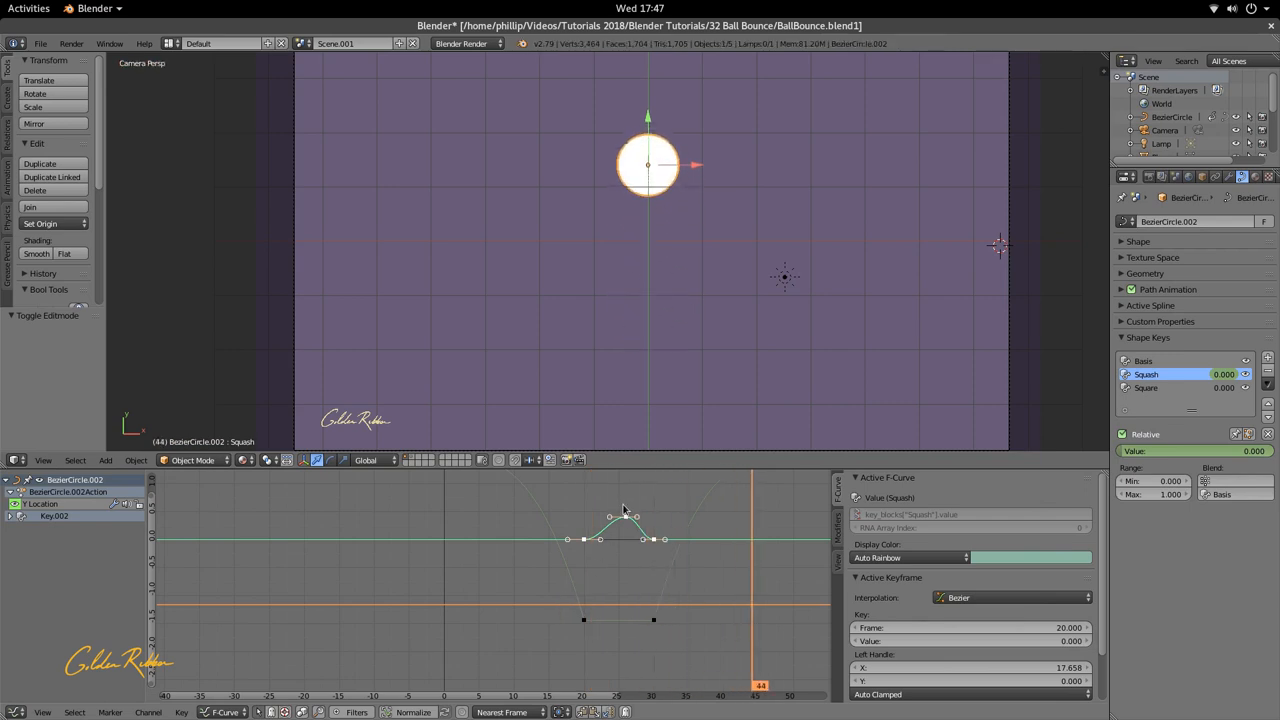
Step: Move the peak squash key to frame 25 and give the frame 20 key Ease Out
drag(625, 510, 627, 523)
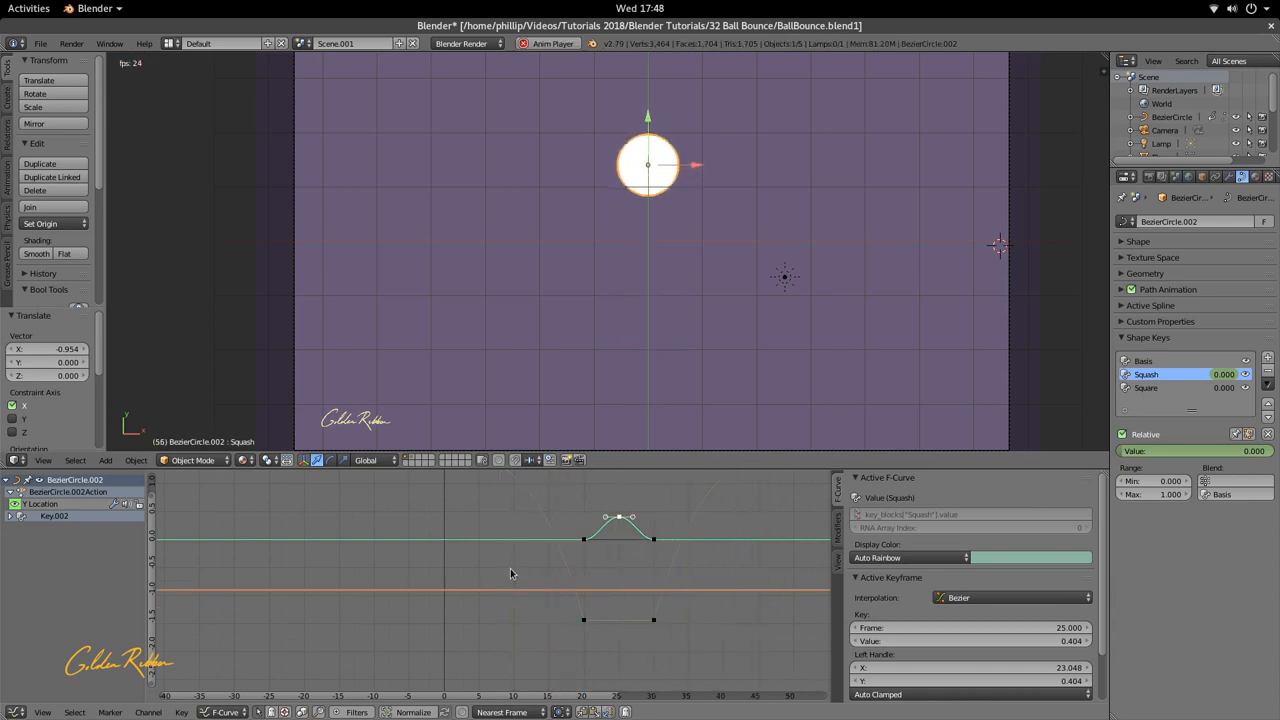
click(605, 570)
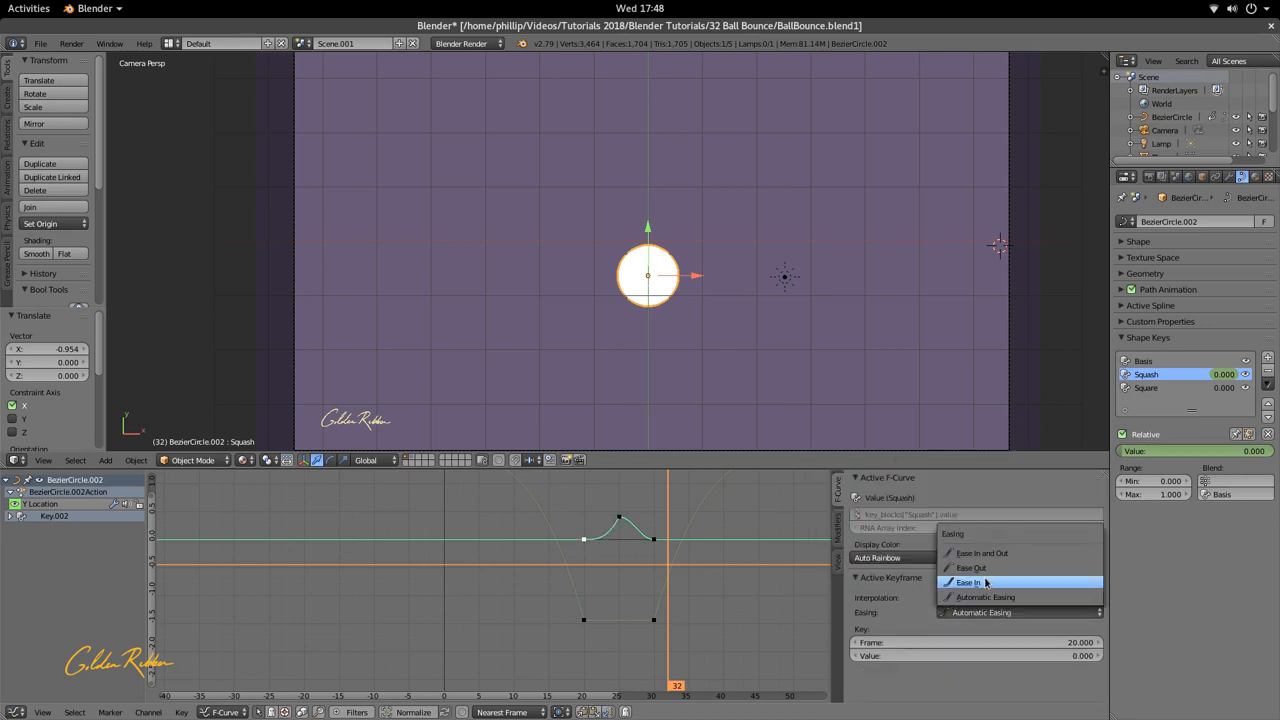
click(971, 567)
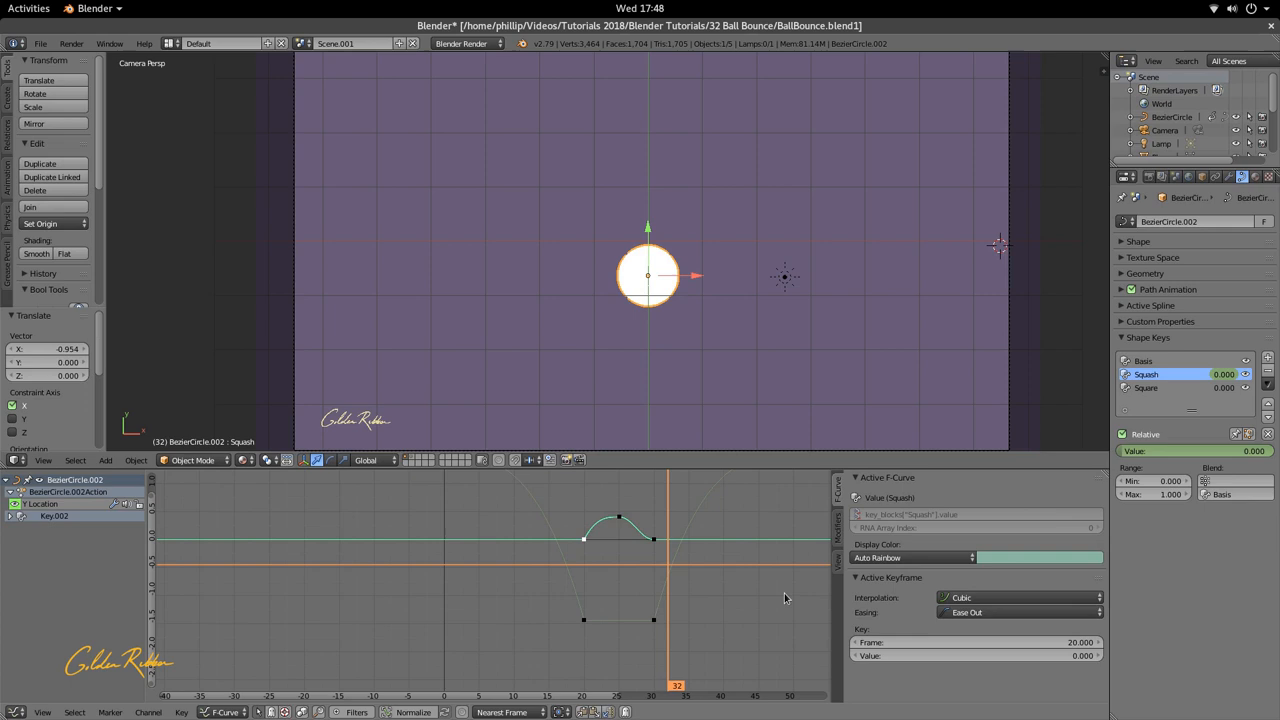
Step: Set the frame 30 and frame 25 squash keys to Cubic interpolation
click(1010, 597)
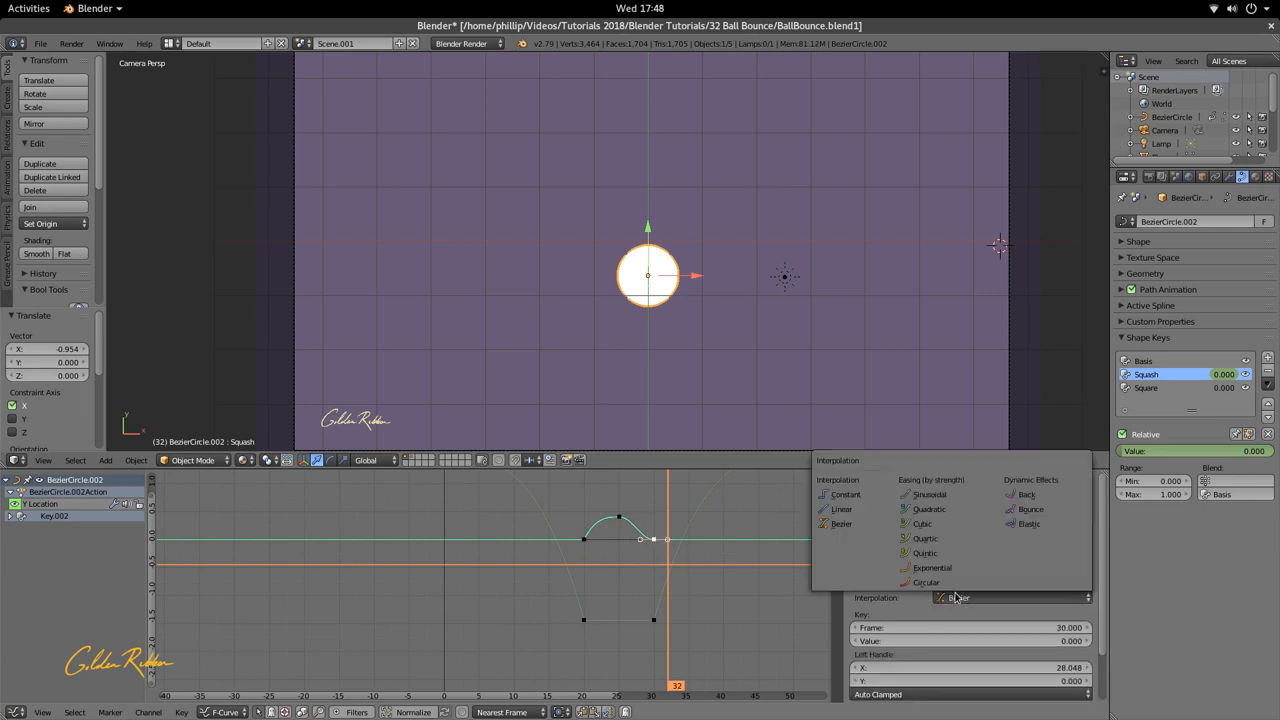
mouse_move(922, 523)
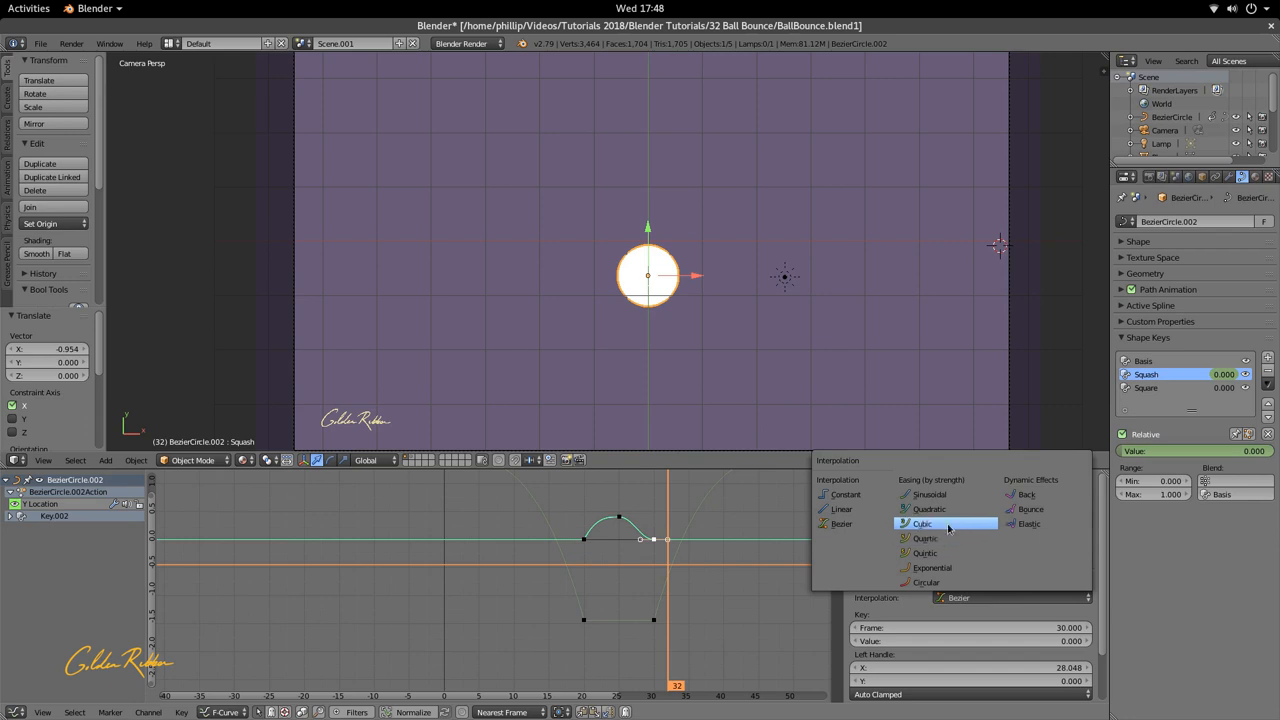
click(922, 524)
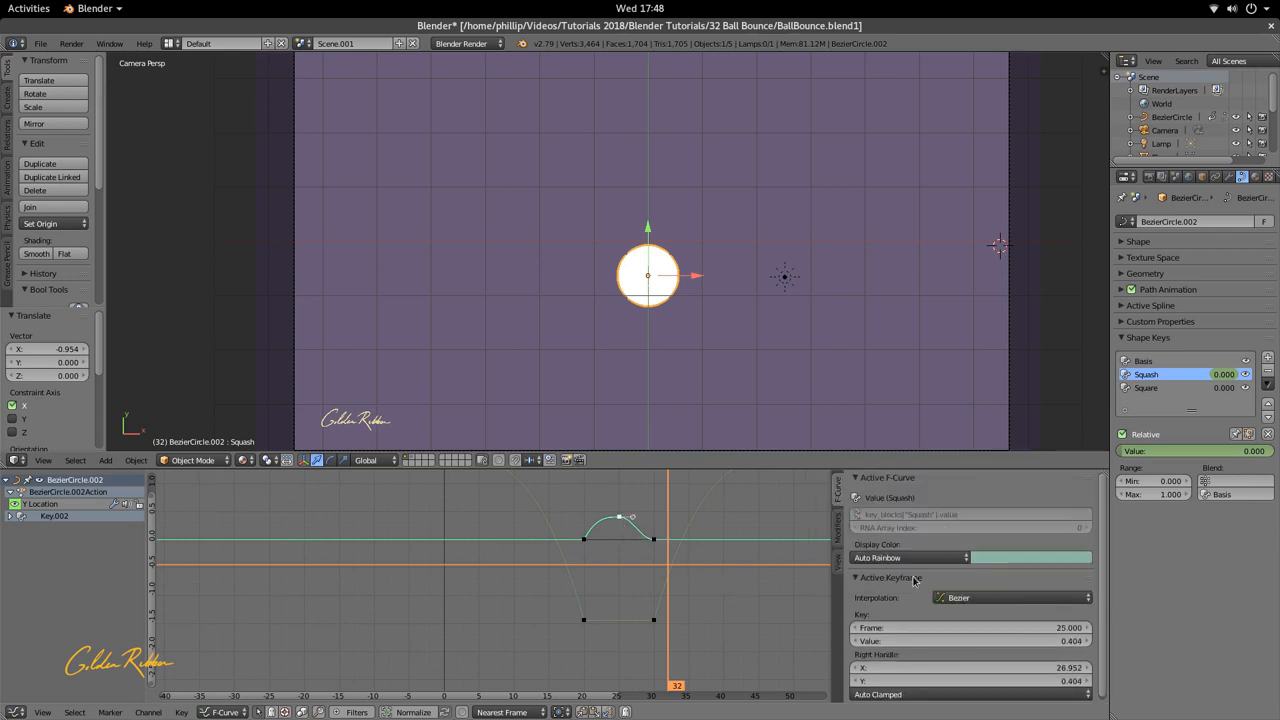
click(1010, 597)
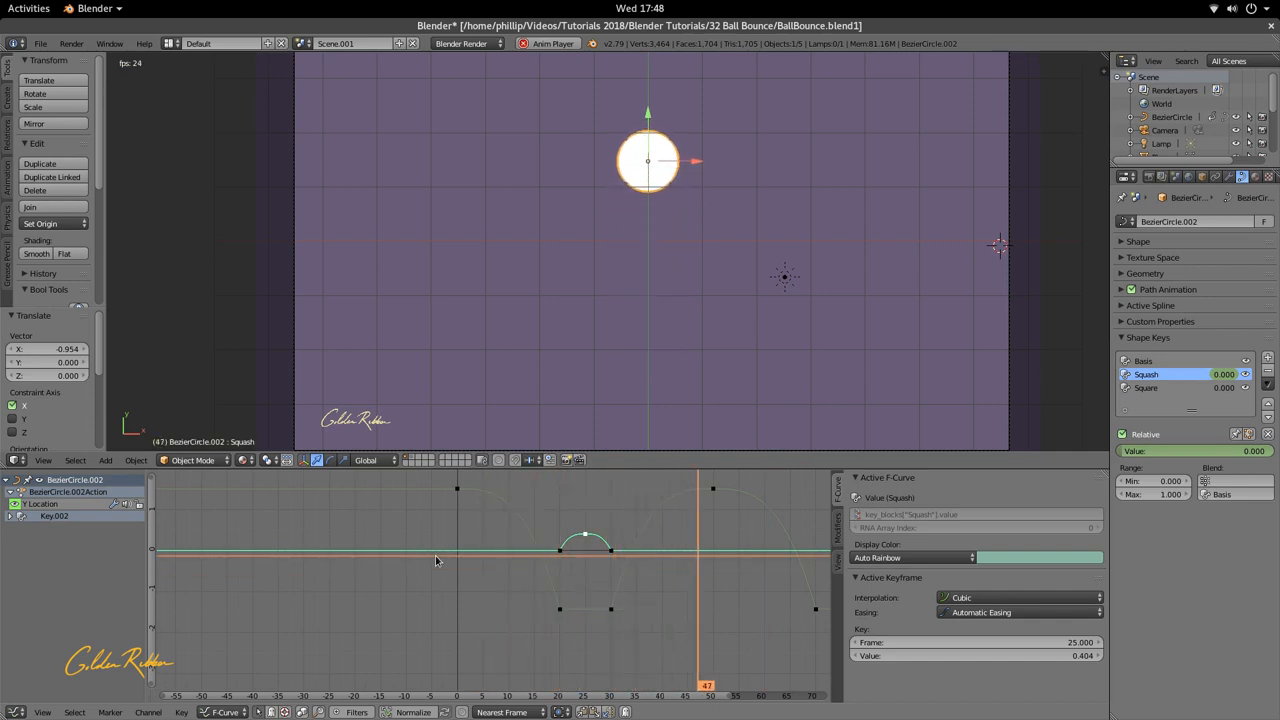
Step: Duplicate the three Squash keys and place the copied bump around frames 70–80
key(Left)
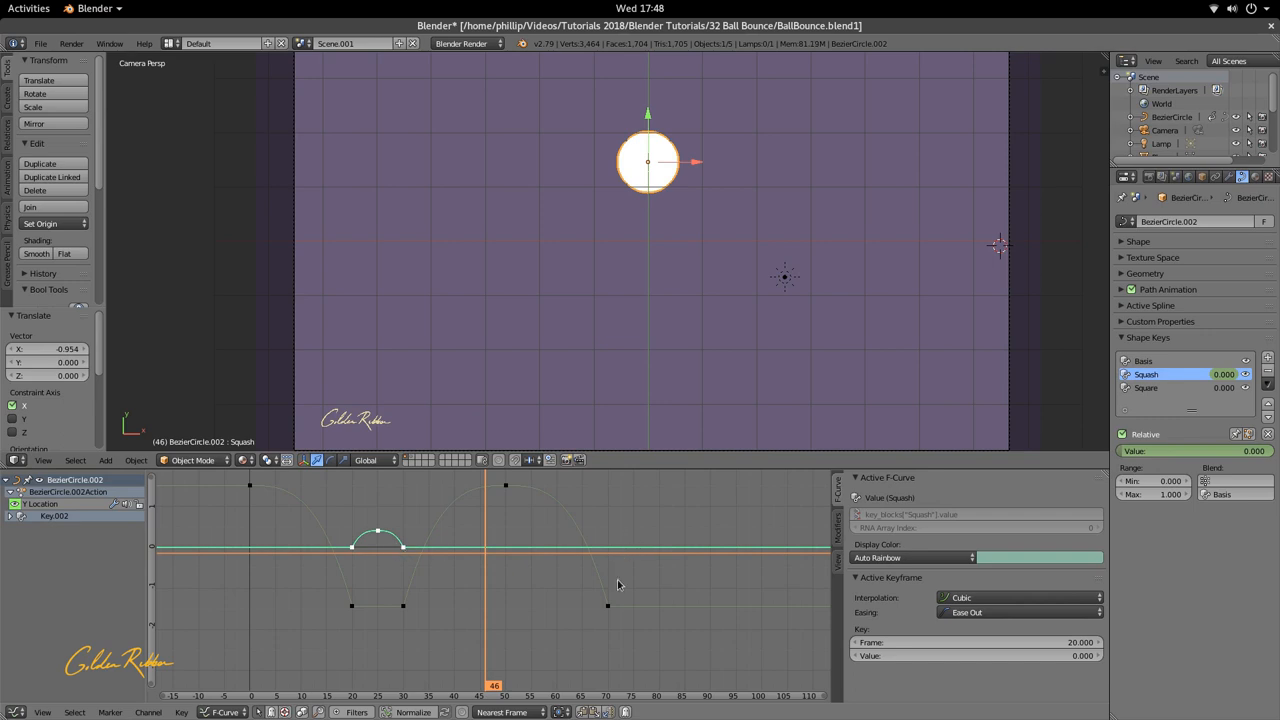
mouse_move(470, 573)
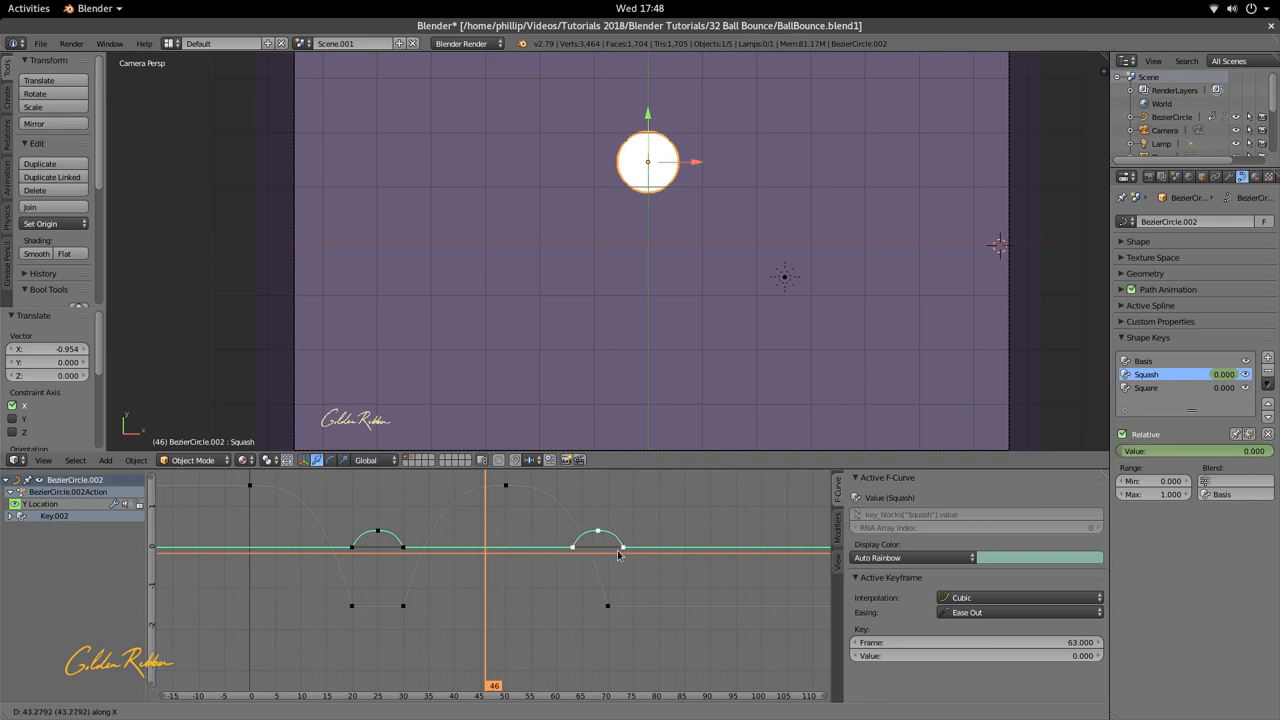
drag(597, 531, 628, 531)
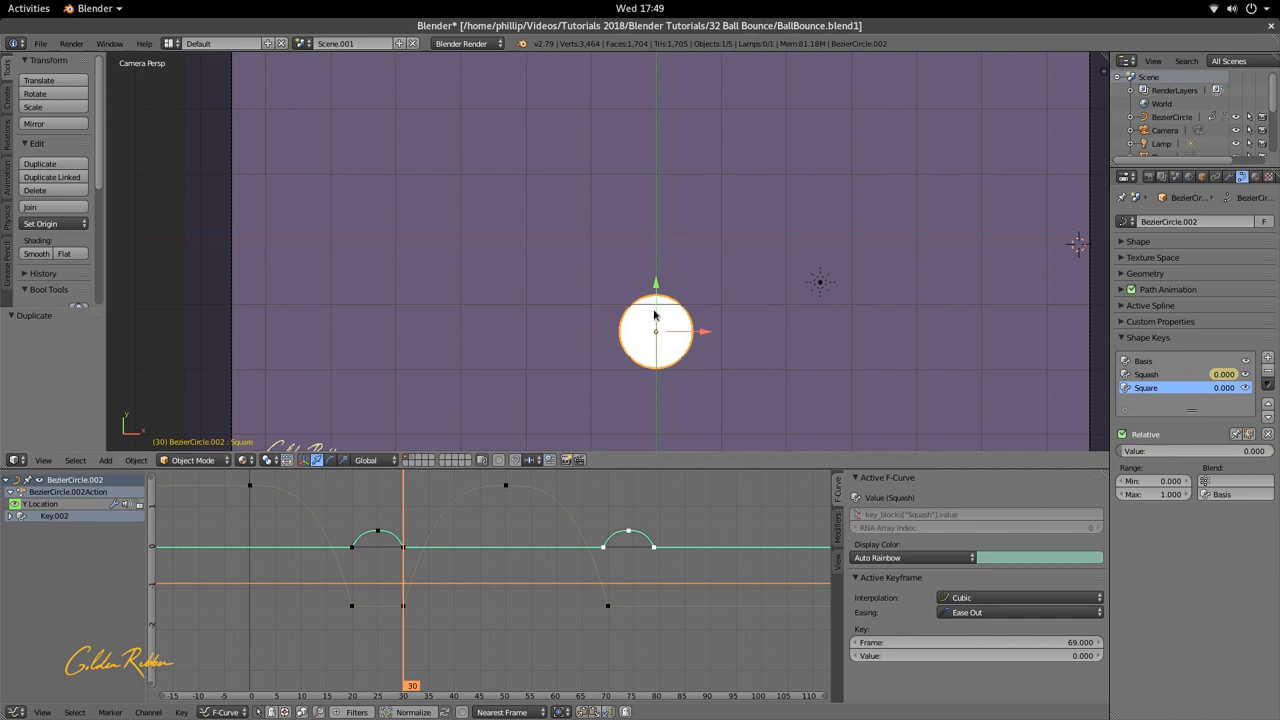
Step: Give the ball's Basis curve points Free handles in Edit Mode, then return to Object Mode
key(Tab)
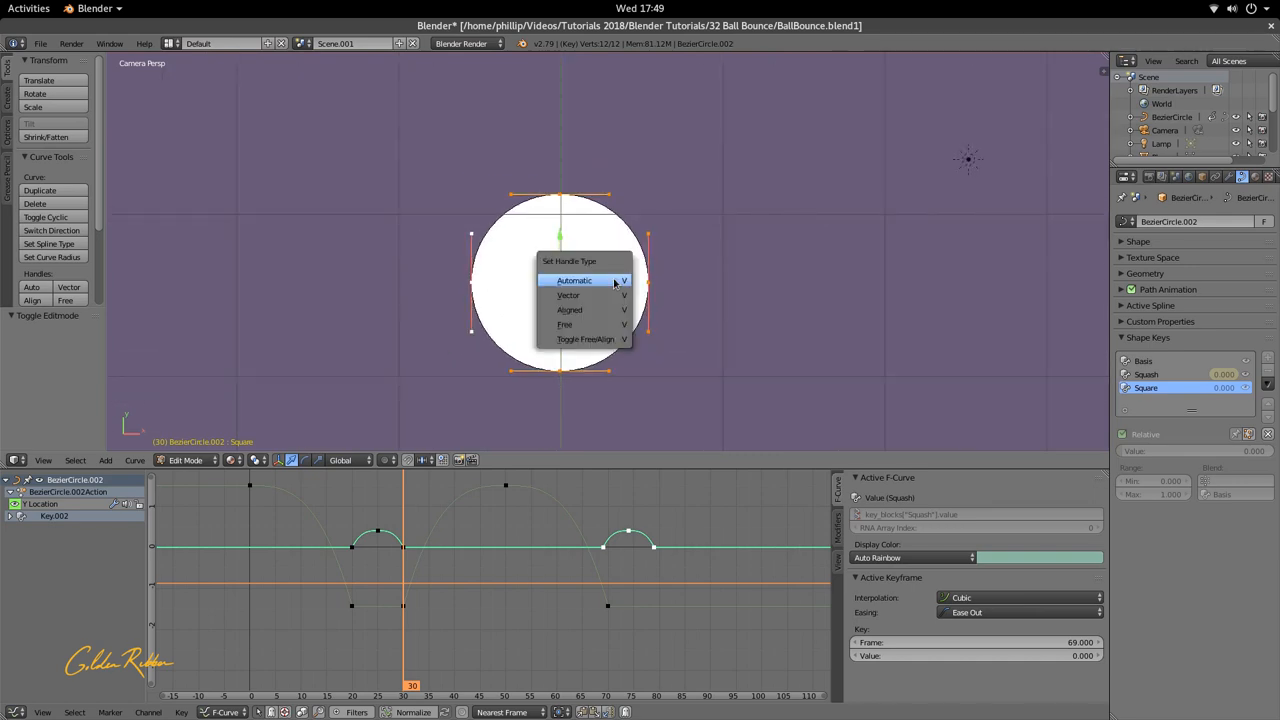
mouse_move(569, 309)
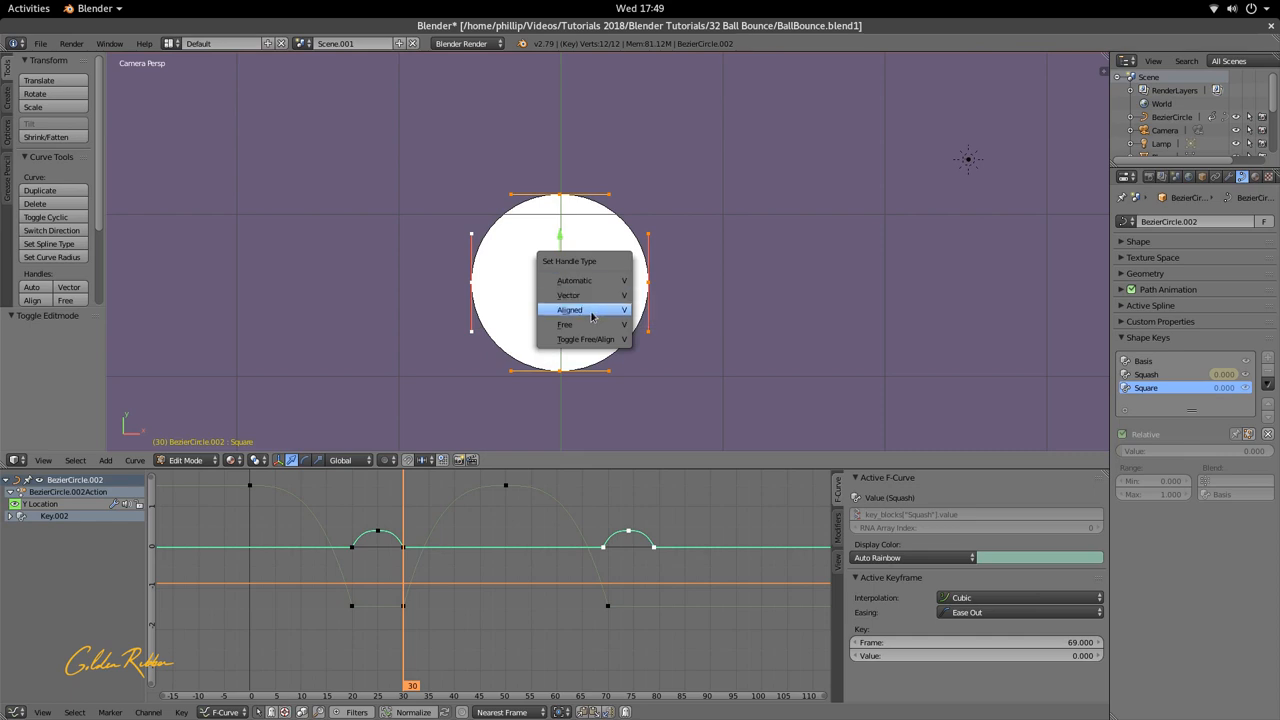
click(564, 324)
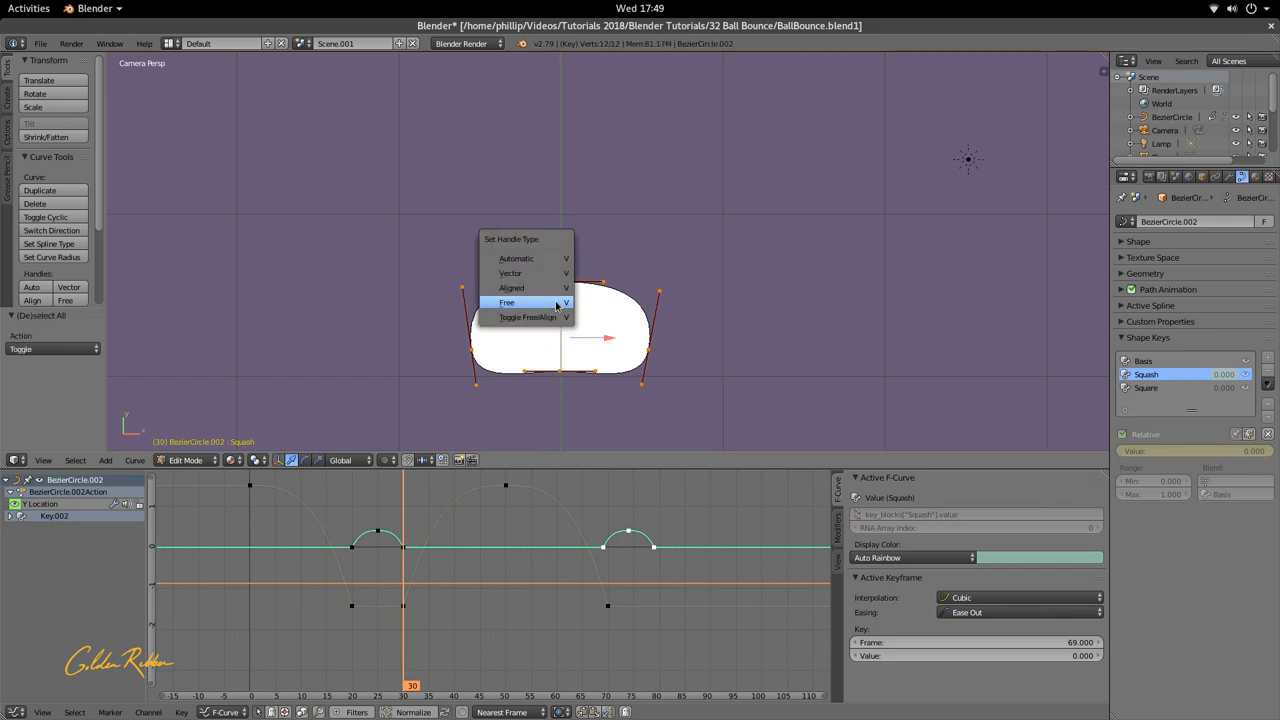
click(506, 302)
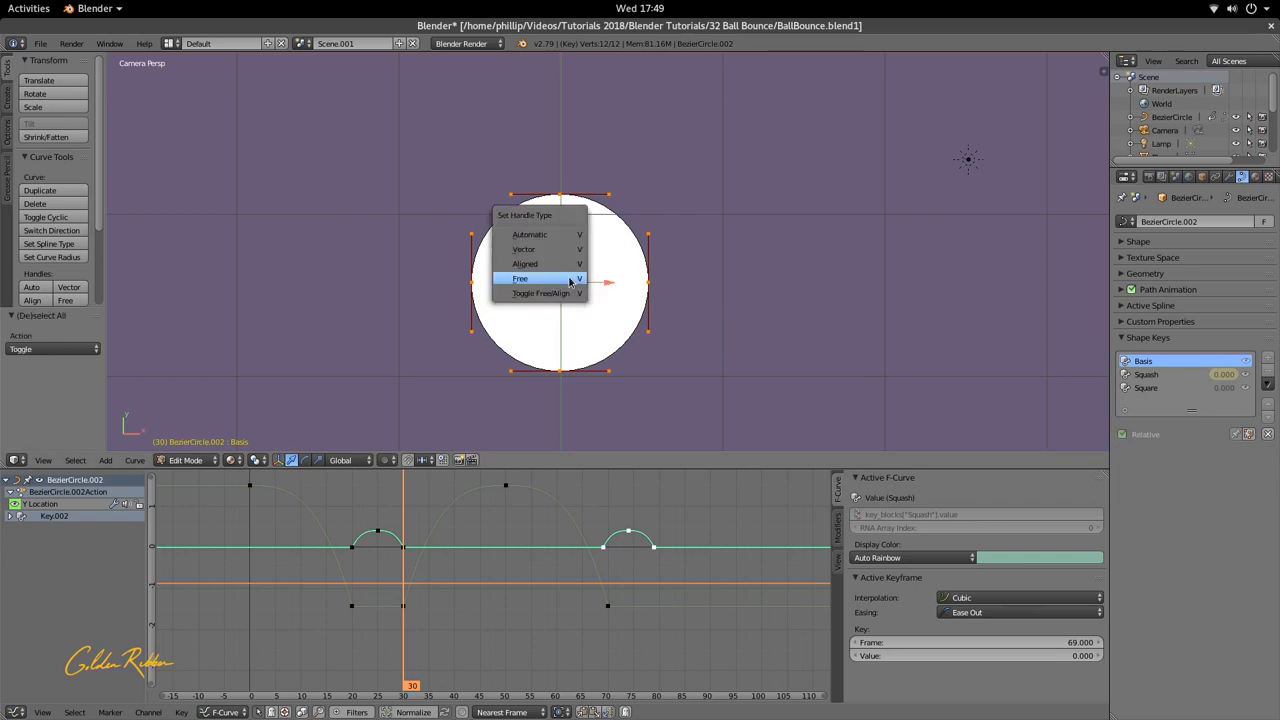
click(520, 278)
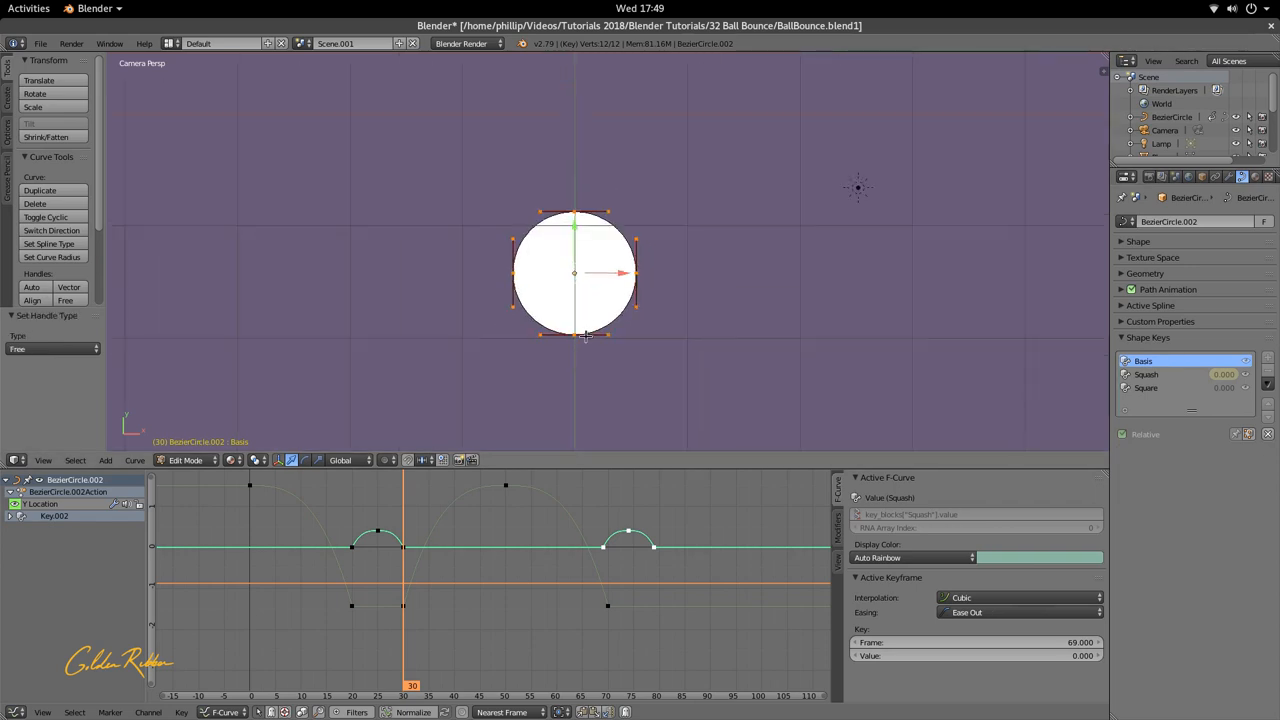
key(Tab)
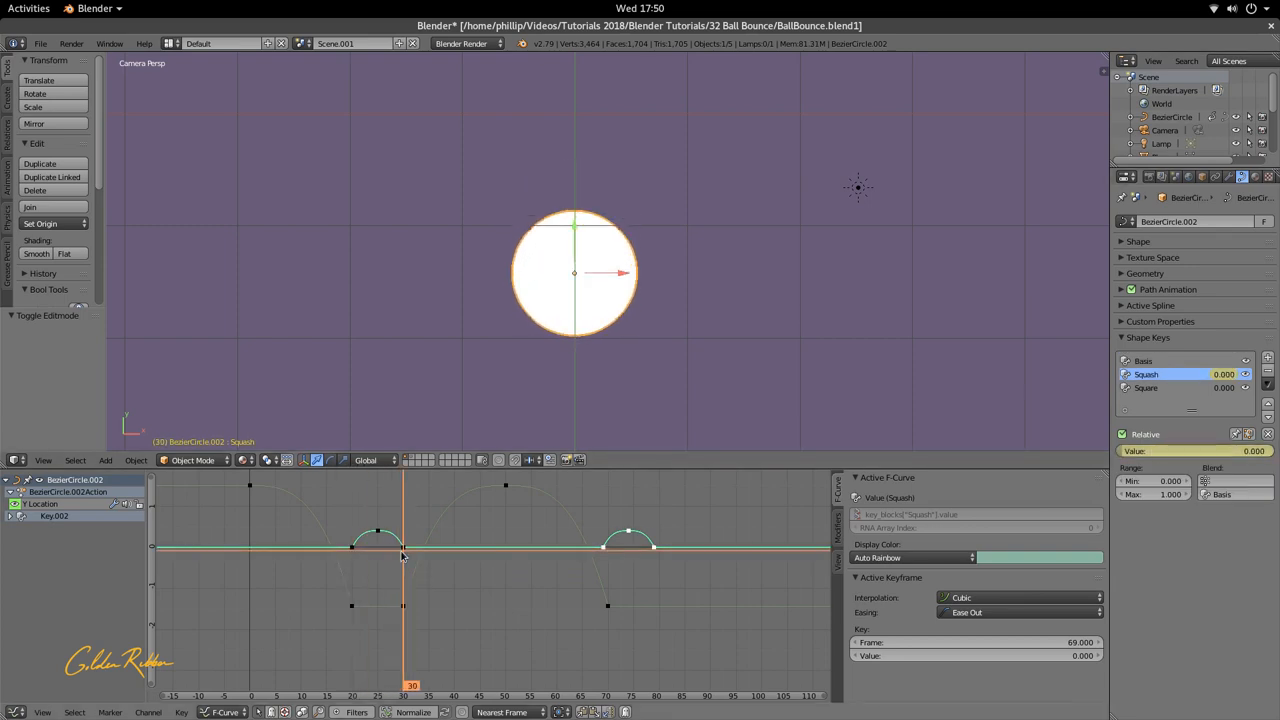
Step: Select the Square shape key and give its curve points Vector handles for sharp corners
click(1146, 388)
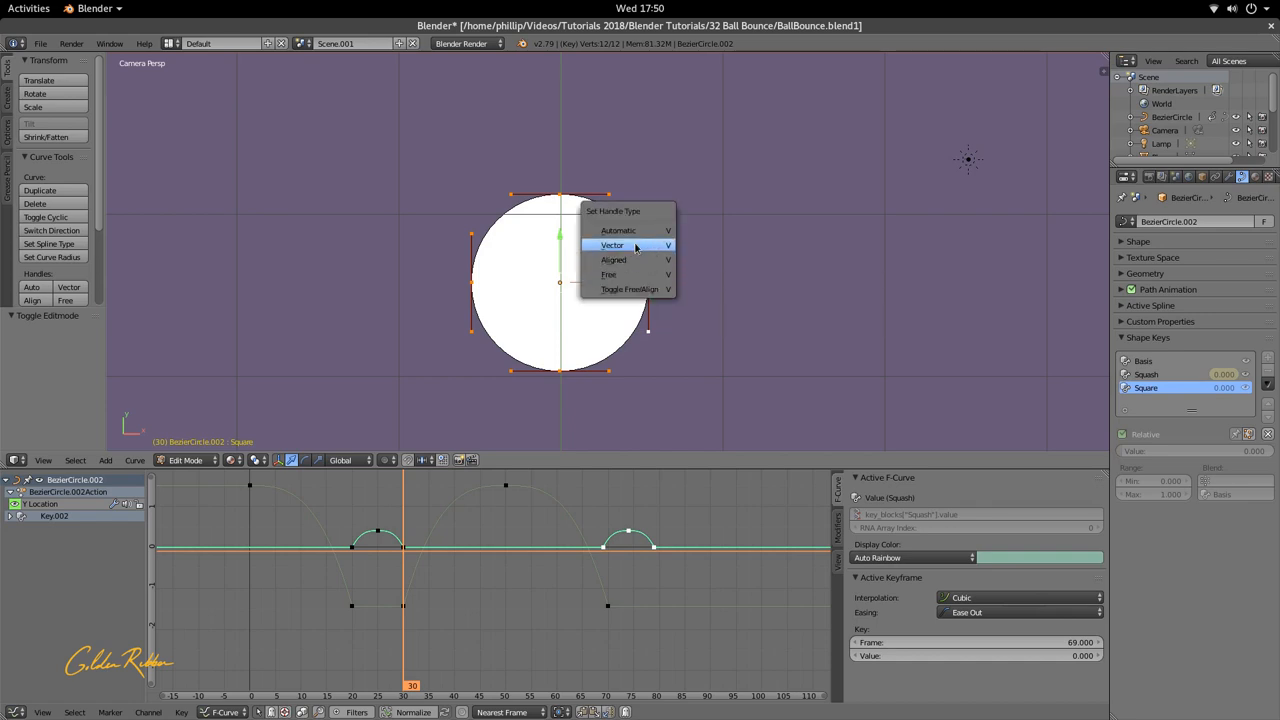
click(611, 245)
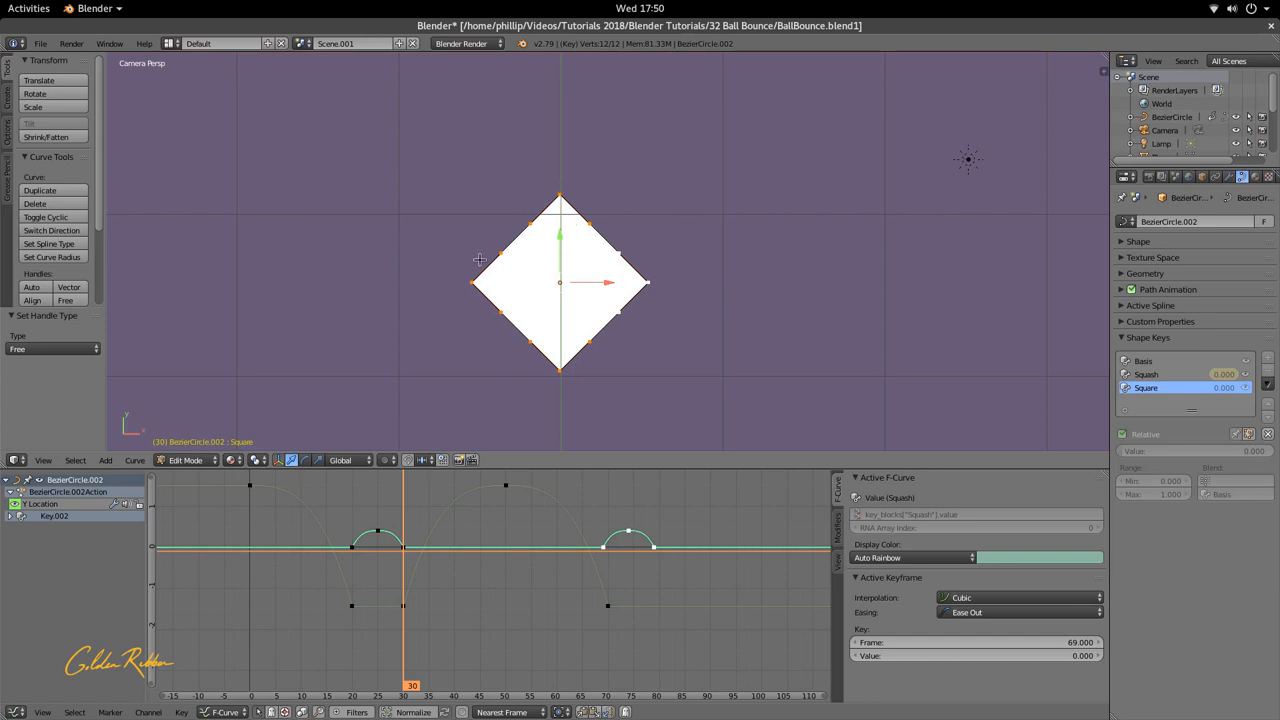
mouse_move(818, 313)
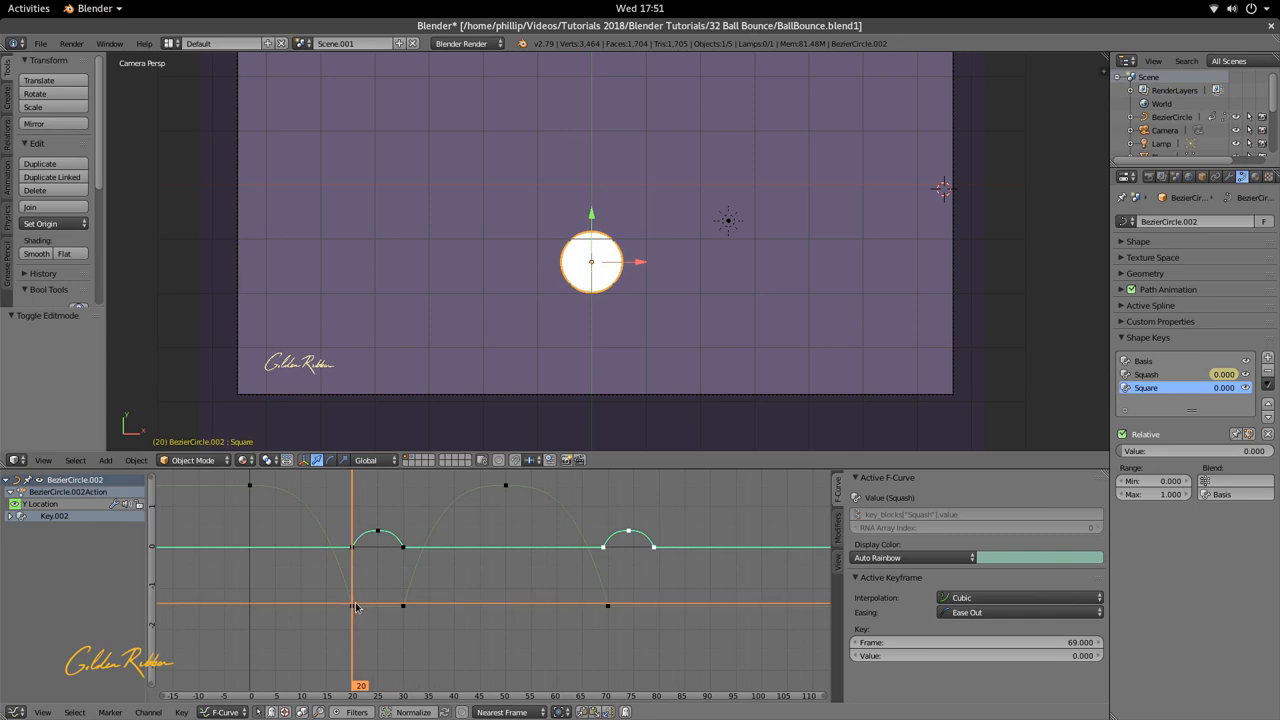
mouse_move(360, 607)
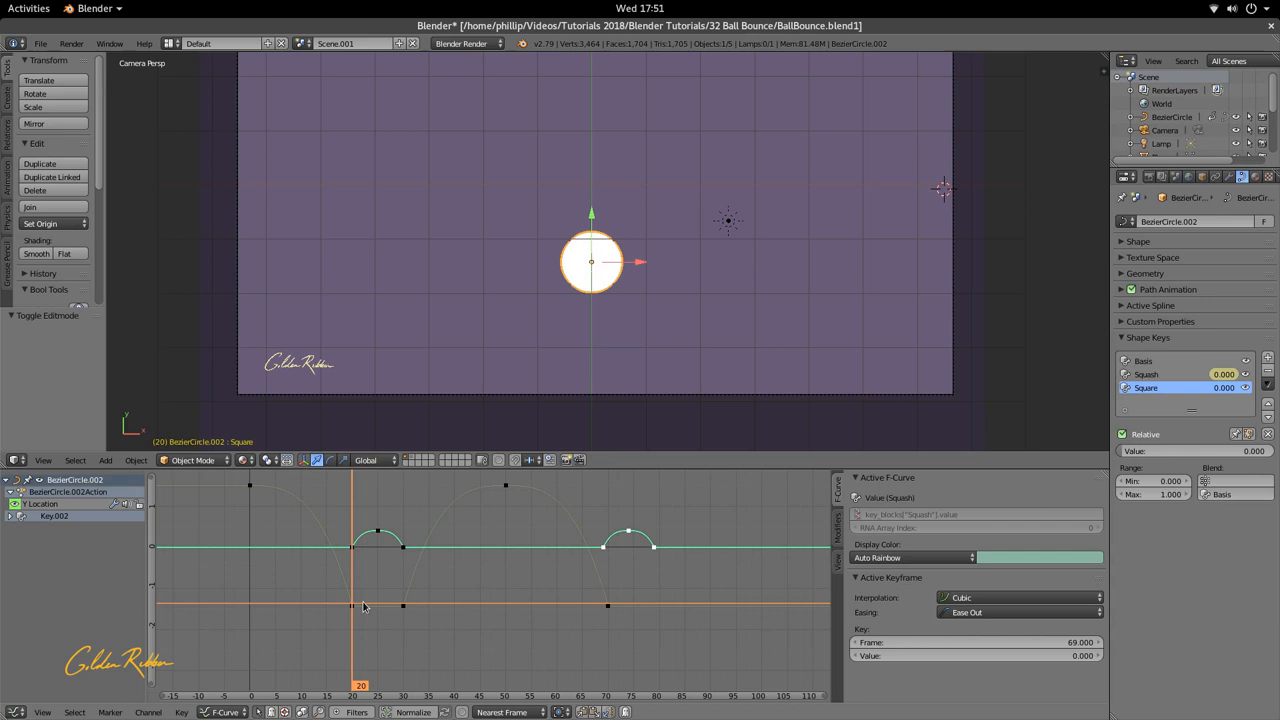
mouse_move(1170, 388)
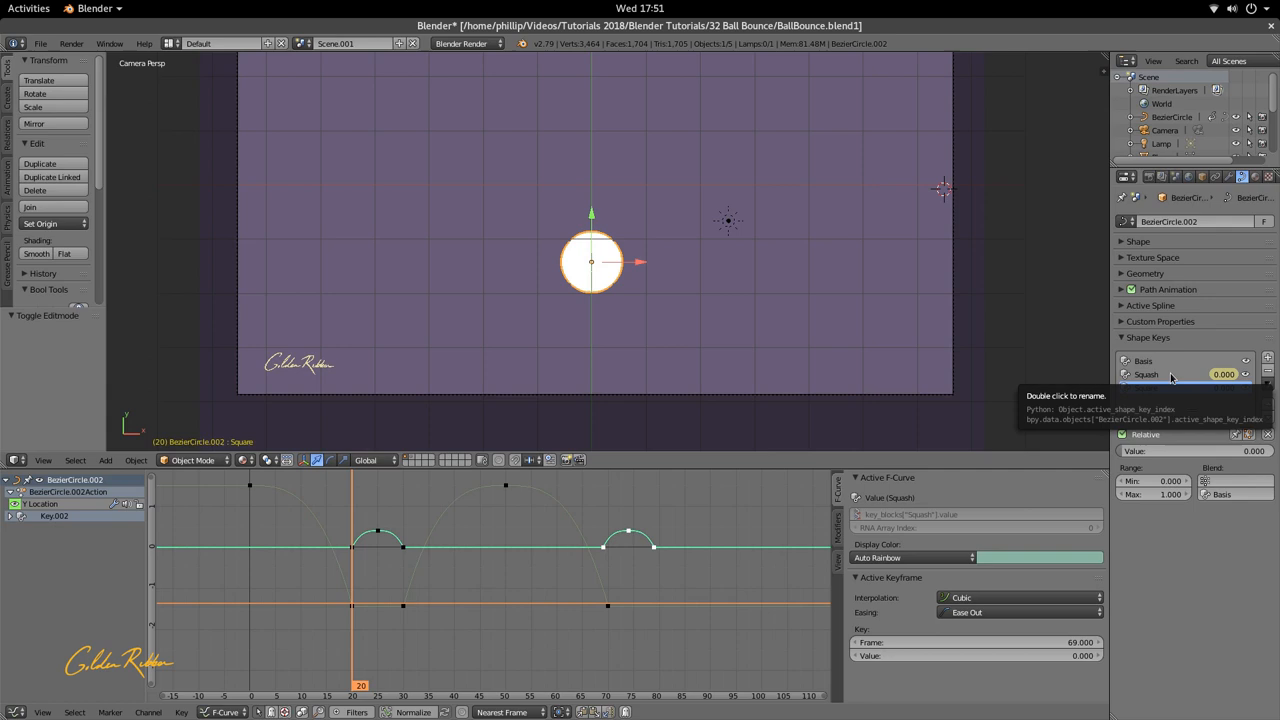
Step: Select the Square shape key with the round ball shown through the camera
click(1146, 387)
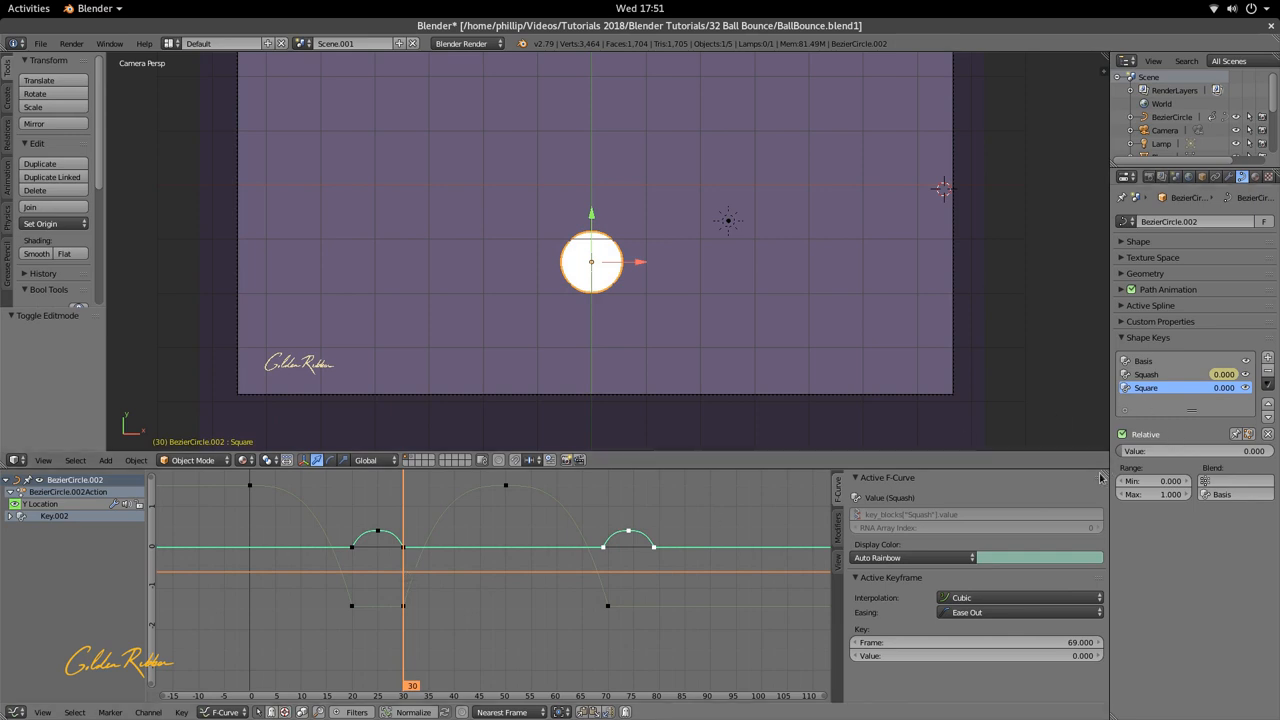
mouse_move(1270, 580)
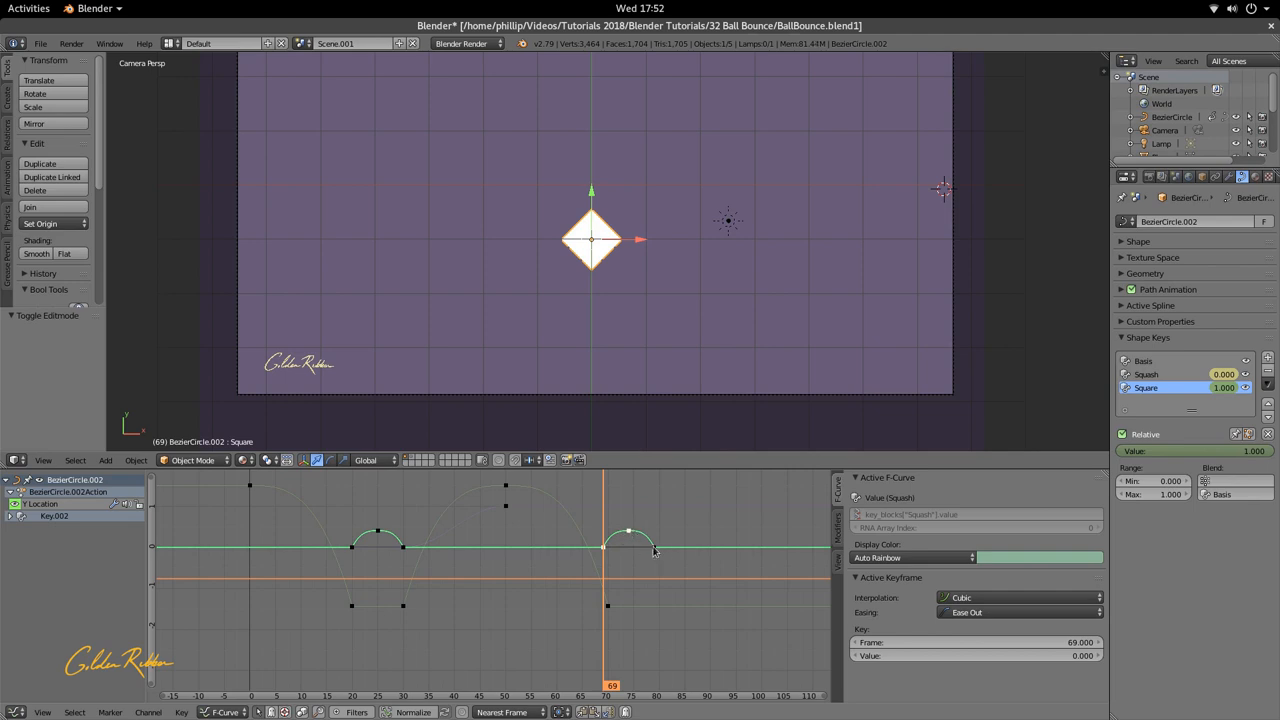
Step: Adjust the Square keyframe timing so the diamond peaks around frame 50, then stop playback
drag(630, 530, 656, 548)
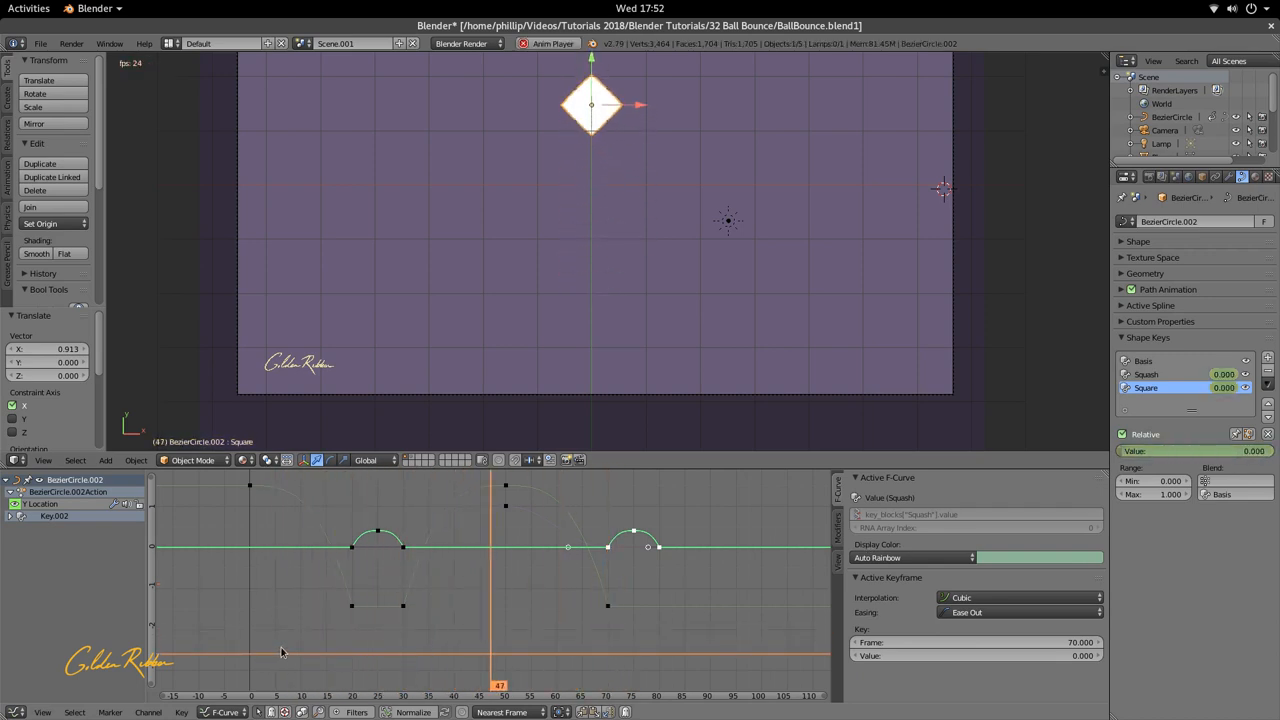
click(447, 685)
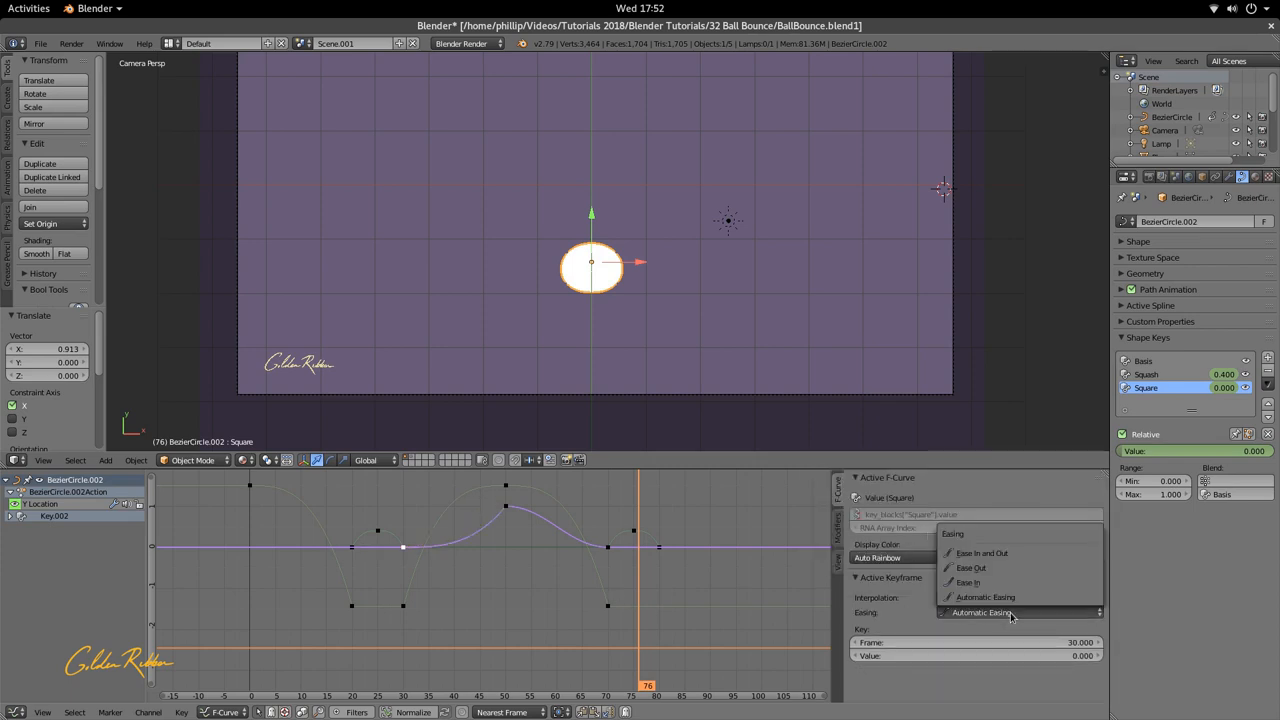
Step: Set easing on the first and last Square keys and cubic Ease In on the frame-50 peak
click(970, 568)
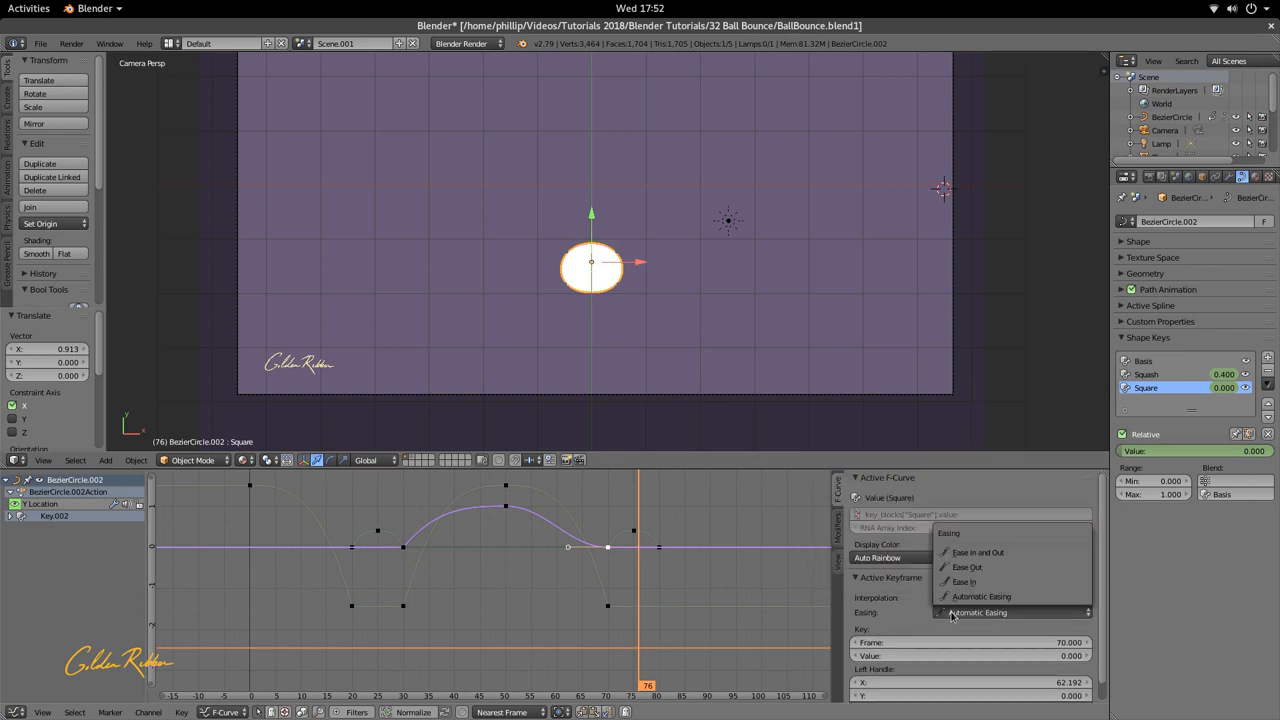
click(963, 582)
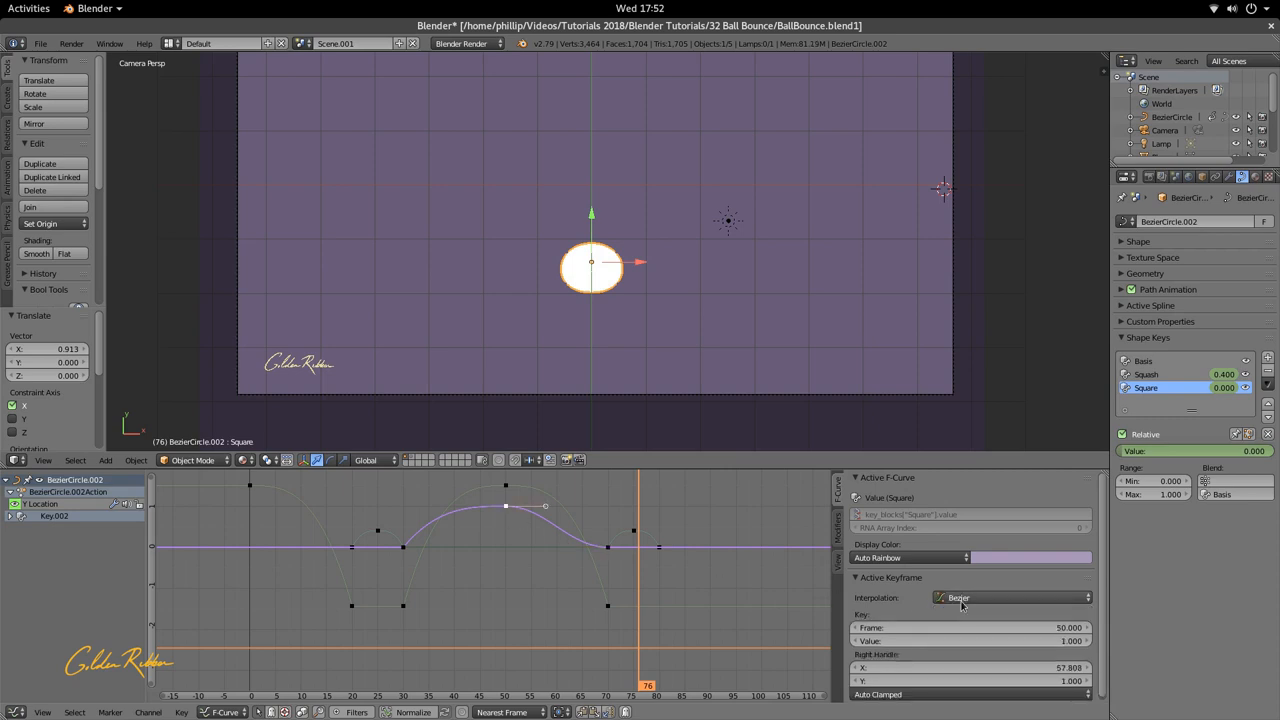
click(1010, 597)
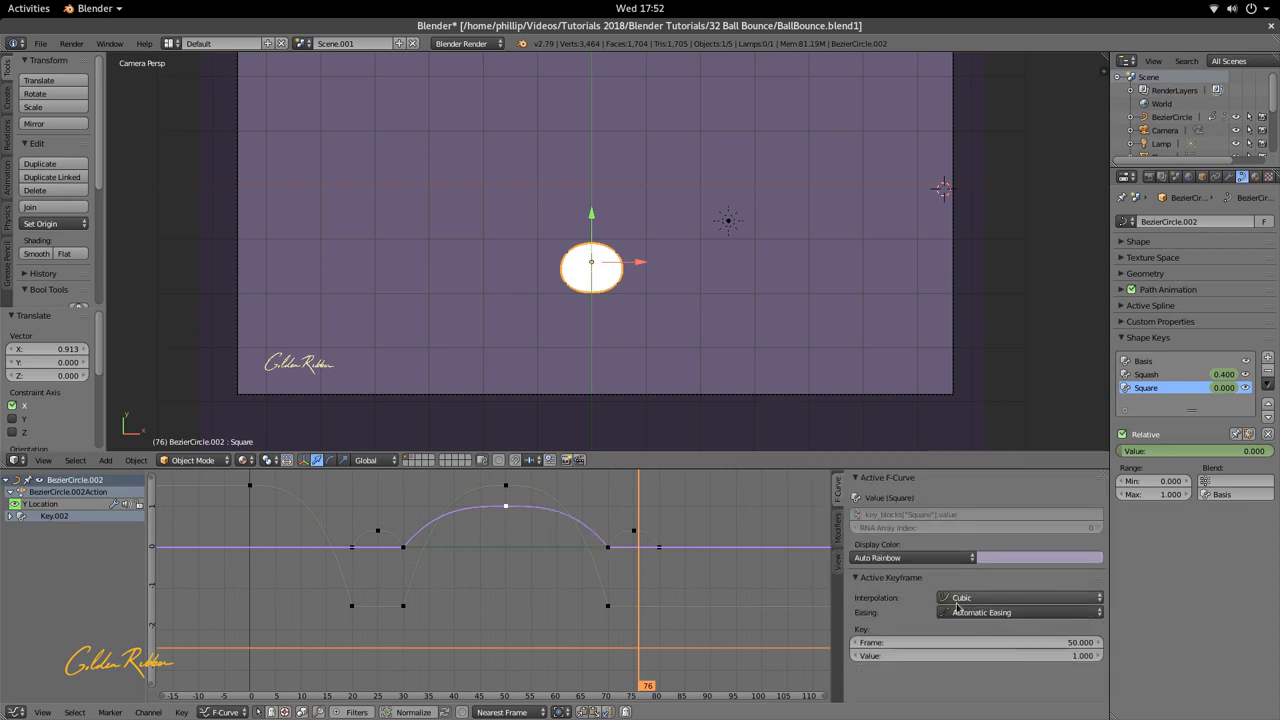
click(1018, 612)
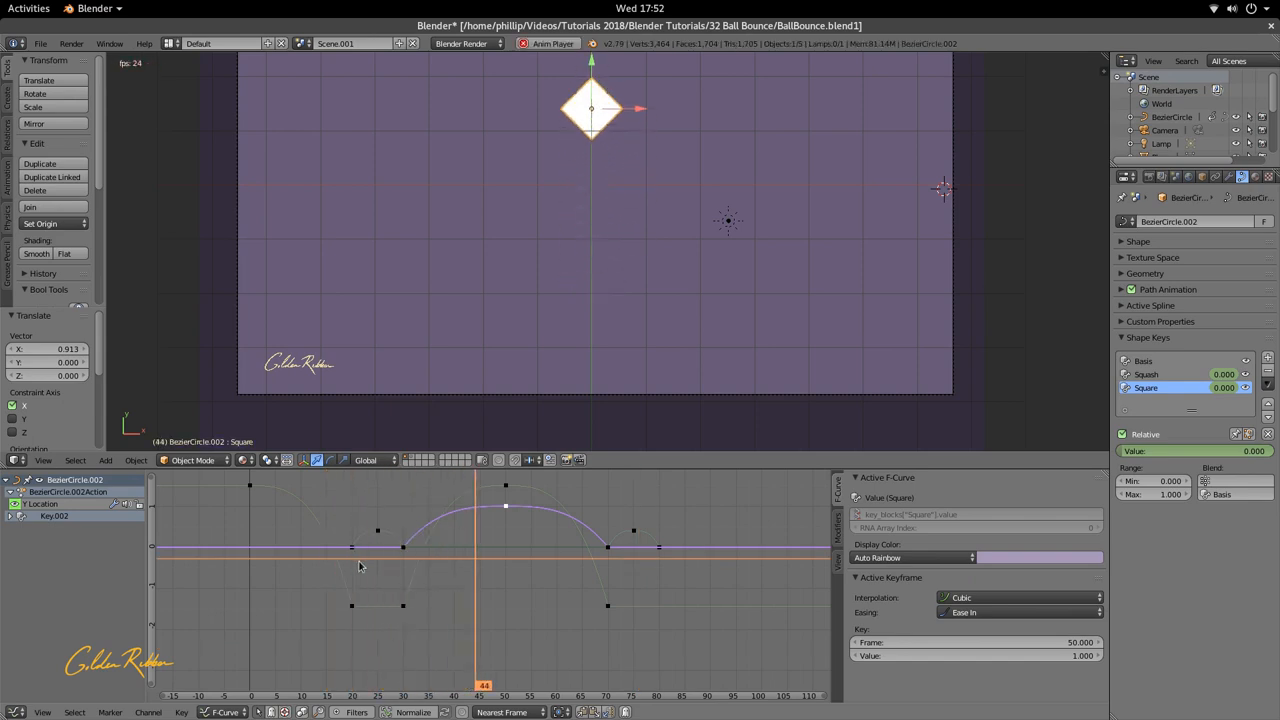
click(386, 690)
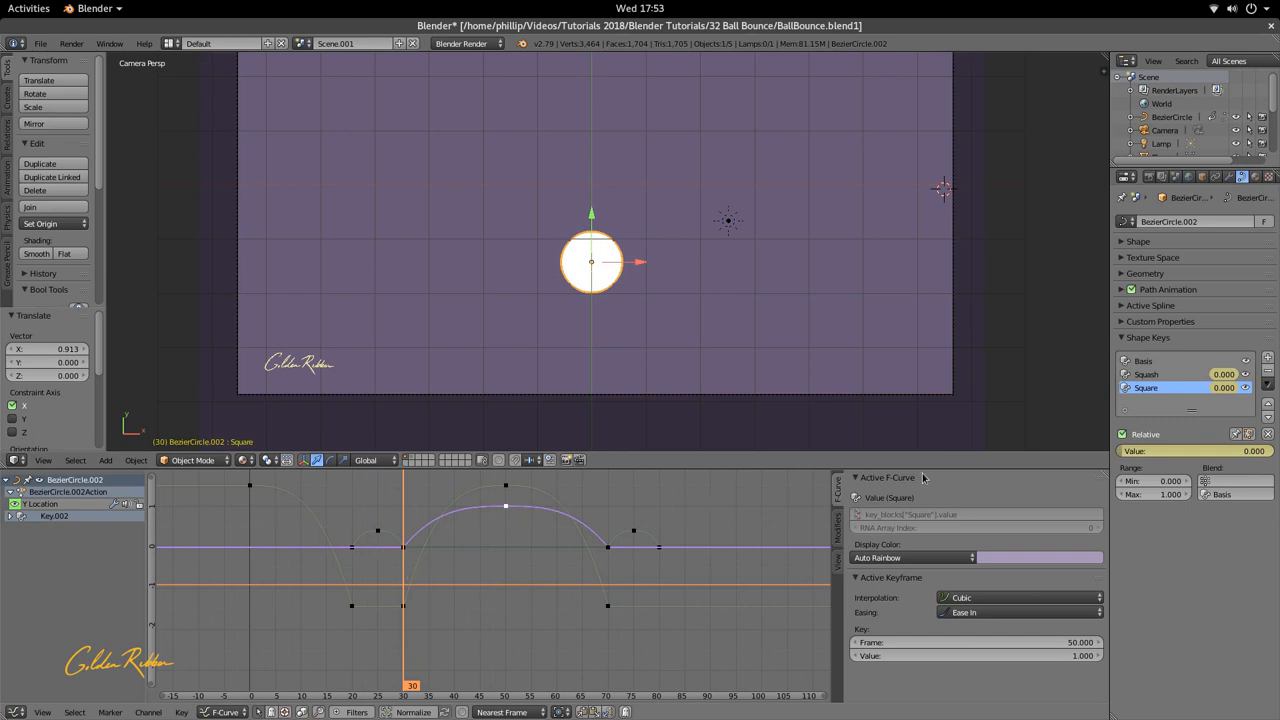
Step: Keyframe the ball's rotation at 0 on frame 30 from the Object transform properties
click(1202, 177)
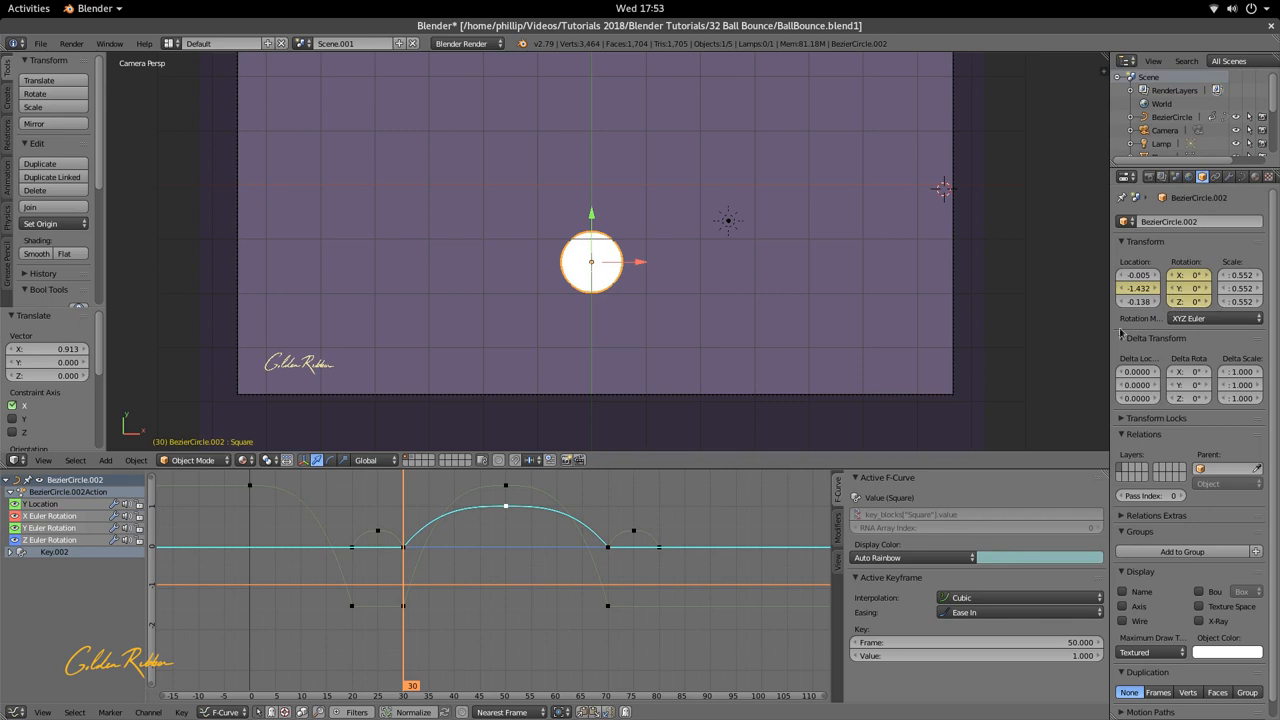
right_click(1140, 288)
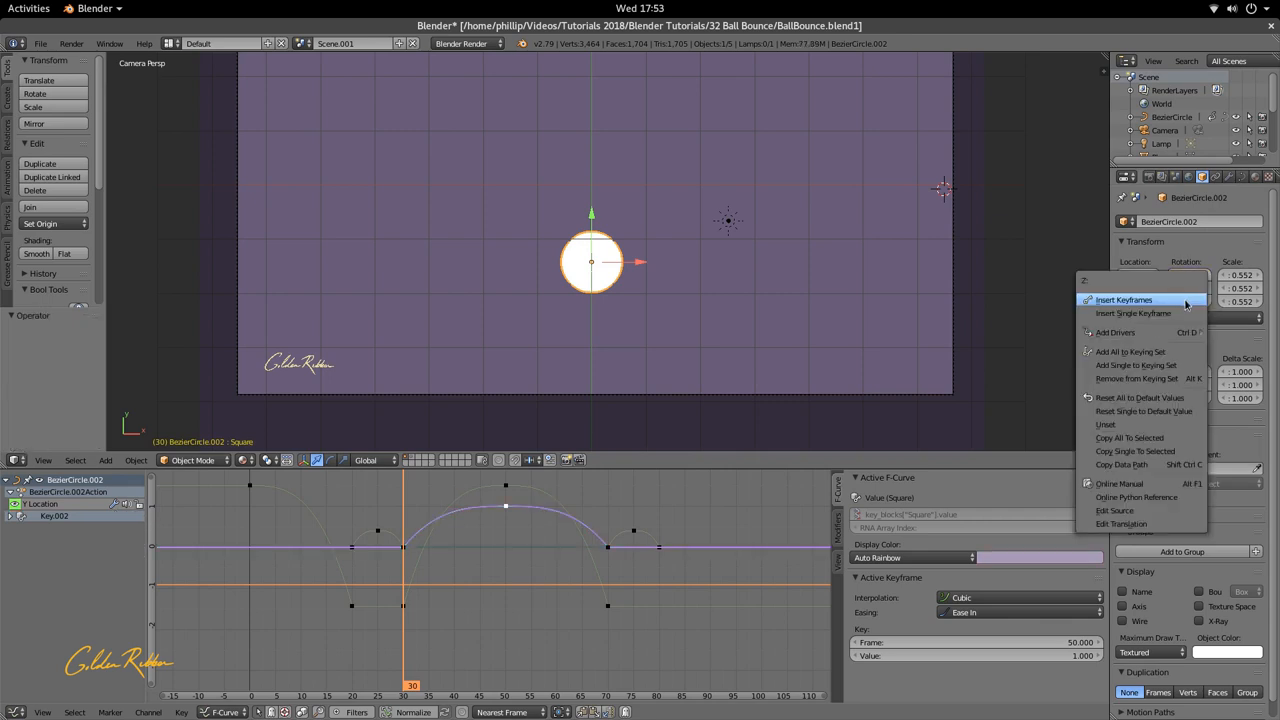
click(1124, 300)
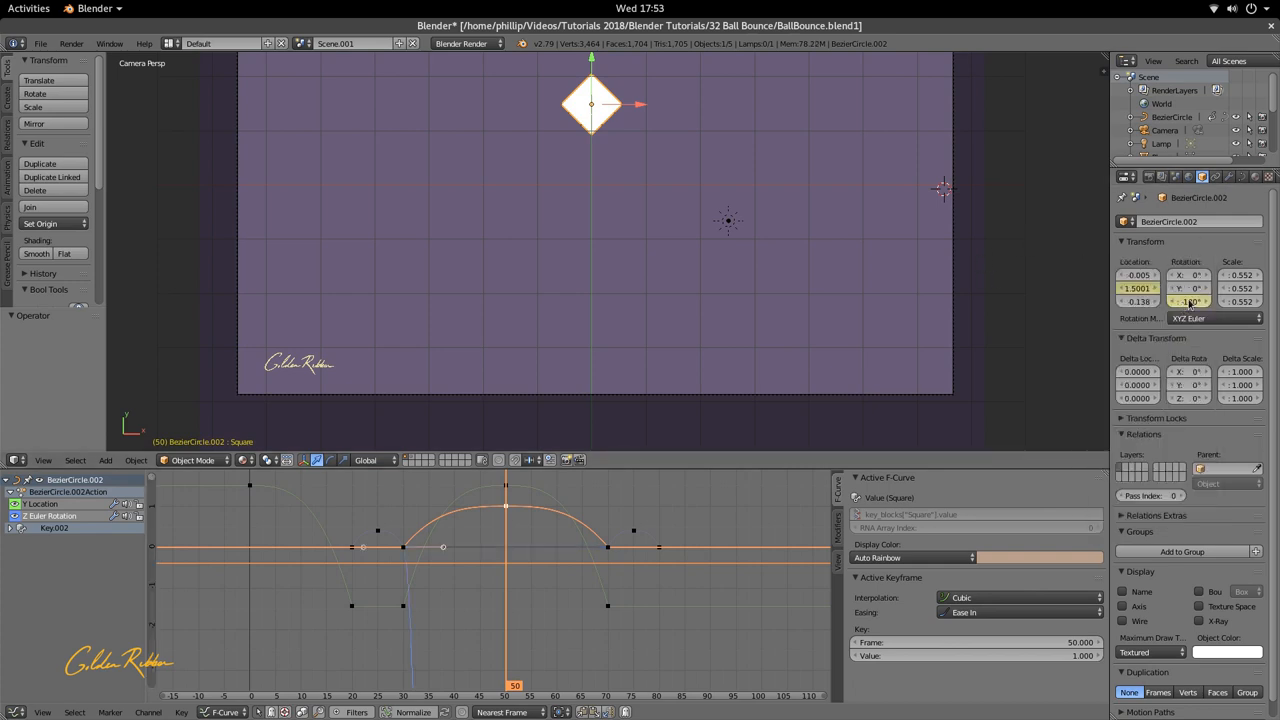
Step: Keyframe Z rotation at -180 on frame 50 and -360 on frame 70
click(1189, 301)
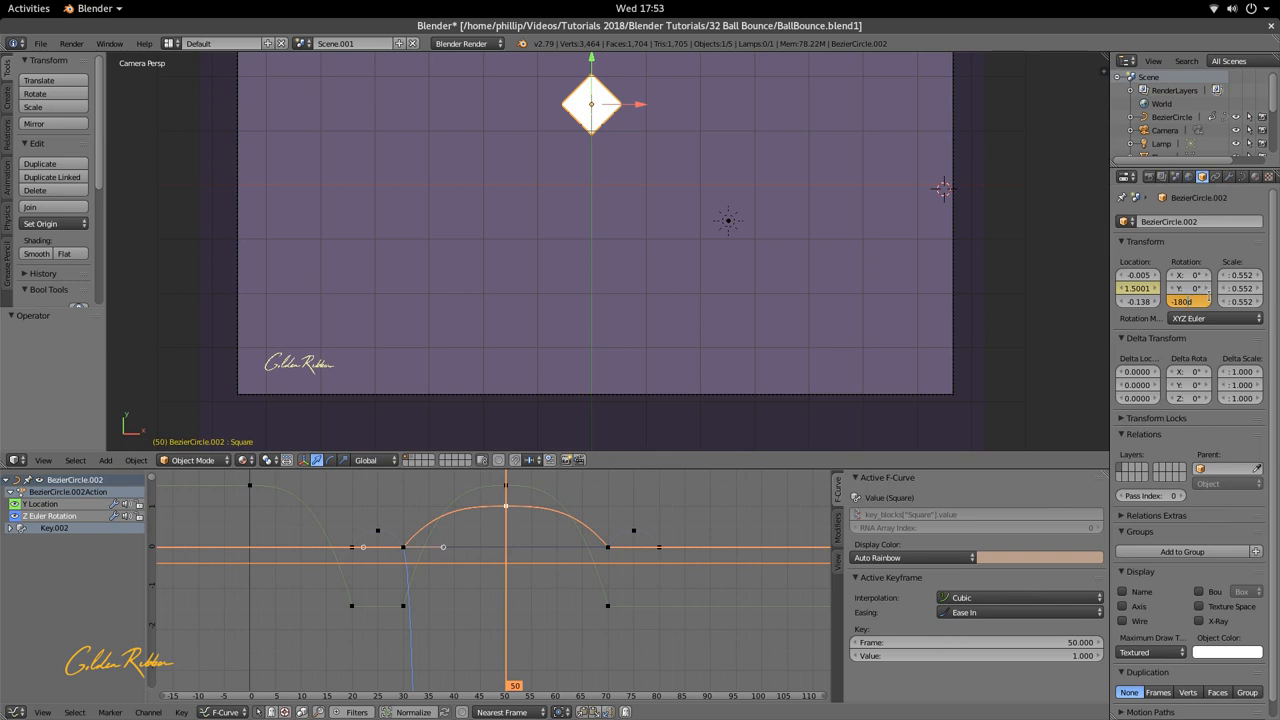
click(1188, 301)
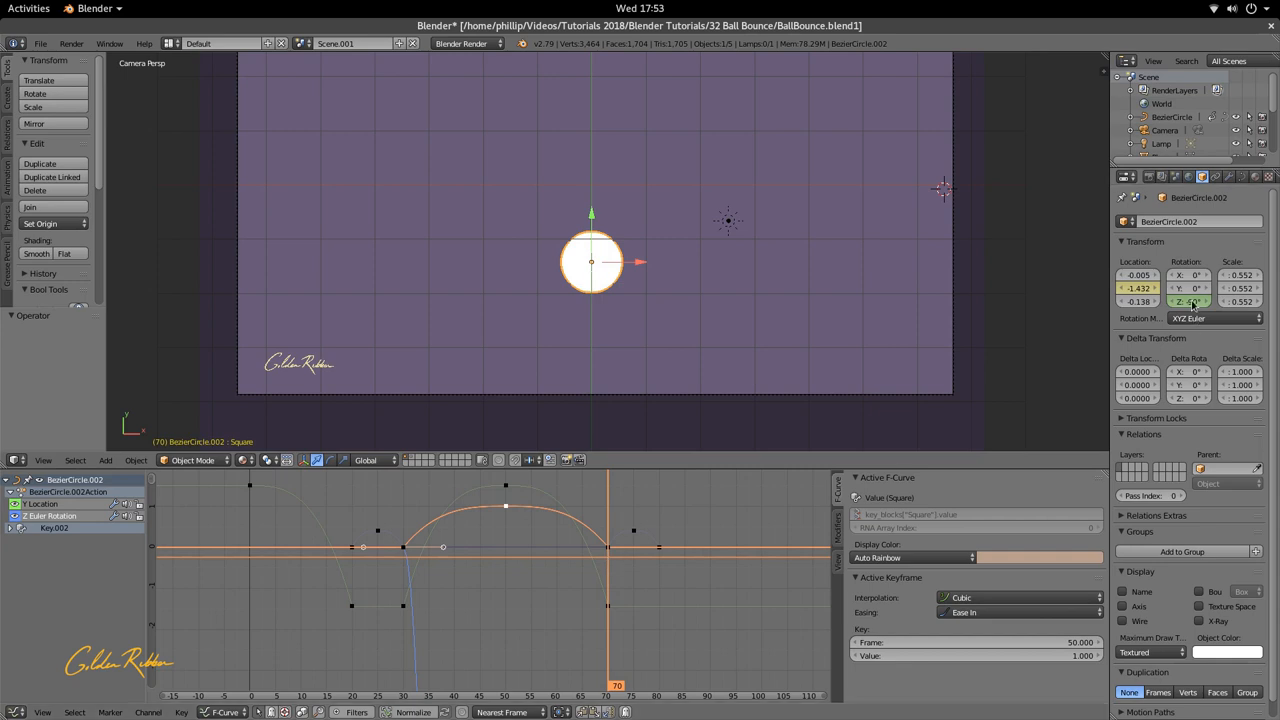
click(1190, 301)
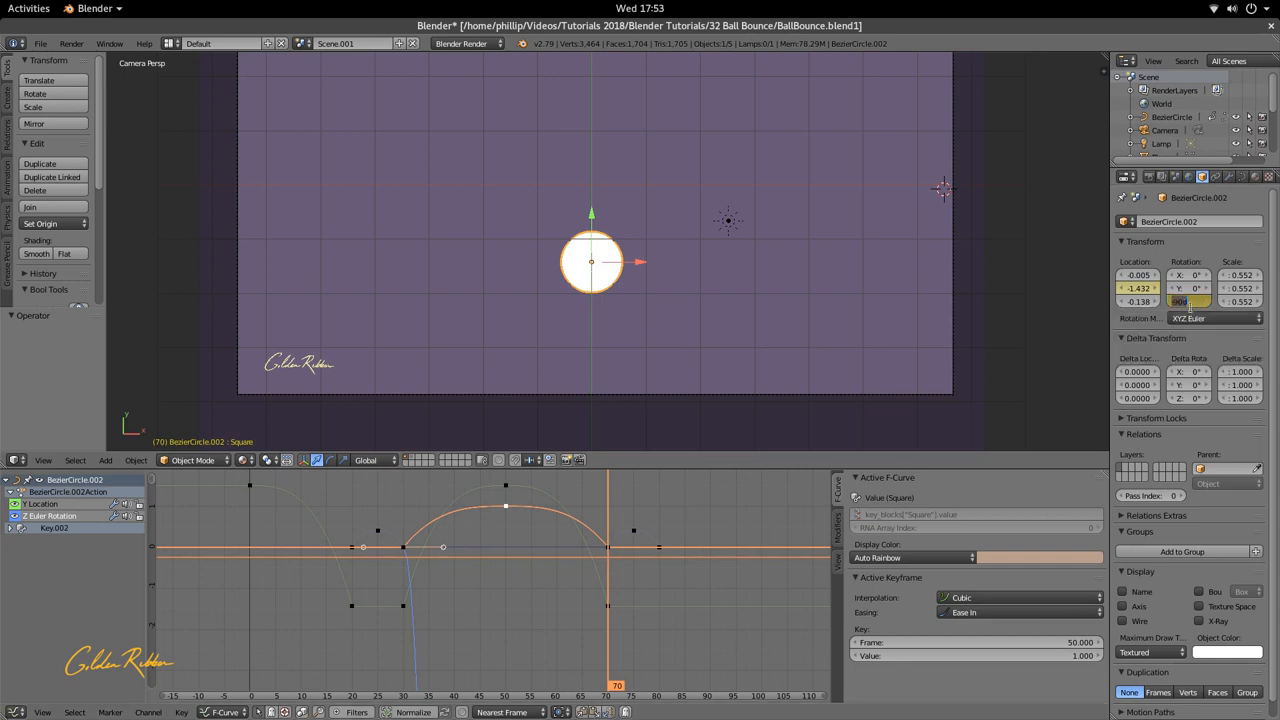
text(360)
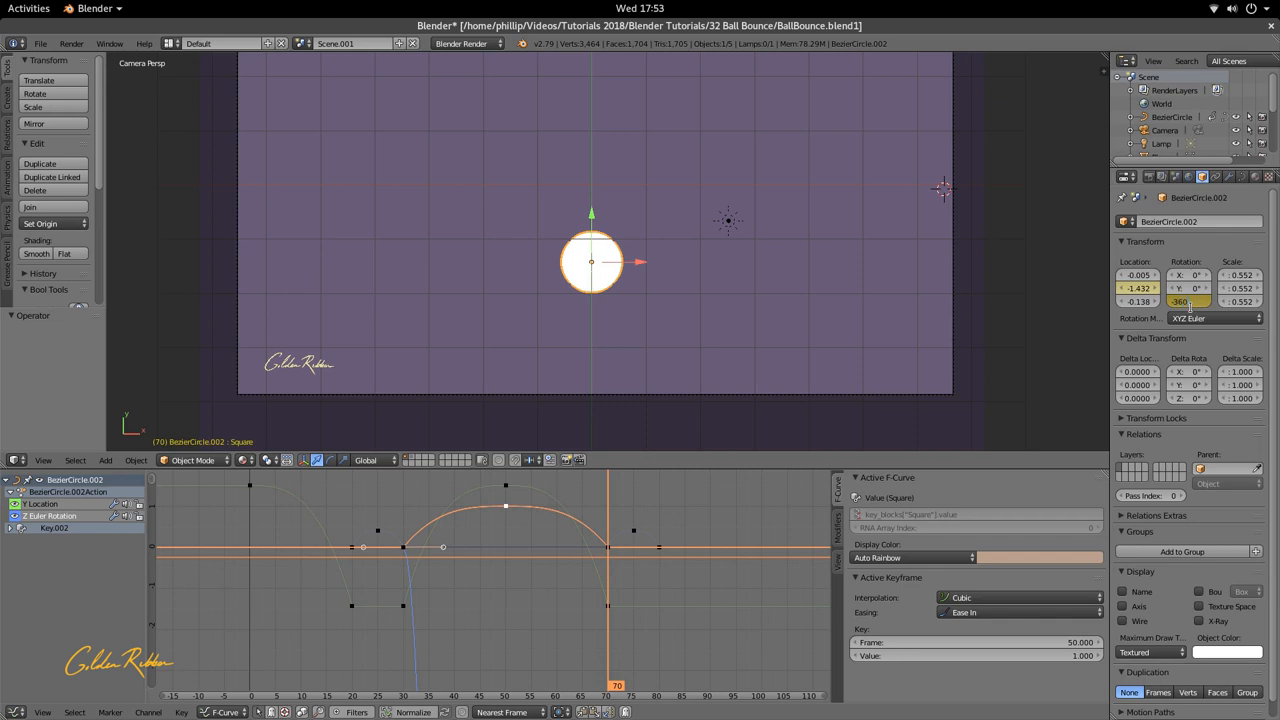
right_click(1188, 301)
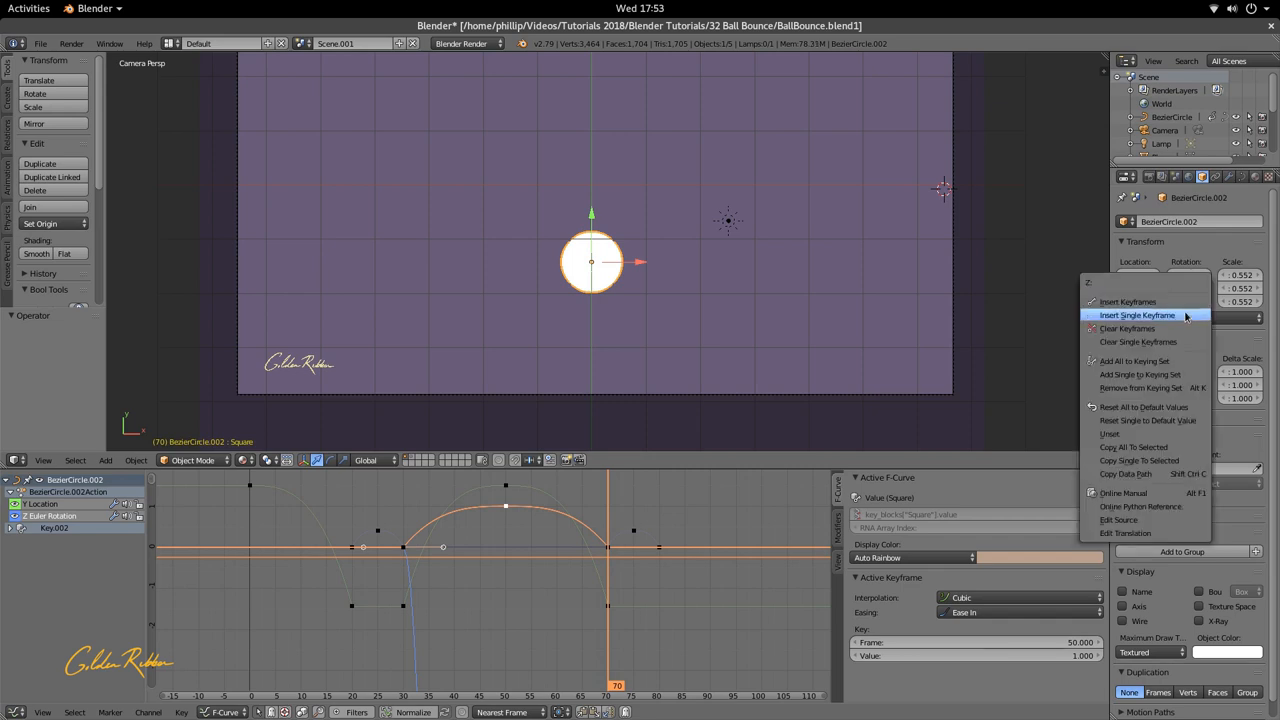
click(1137, 315)
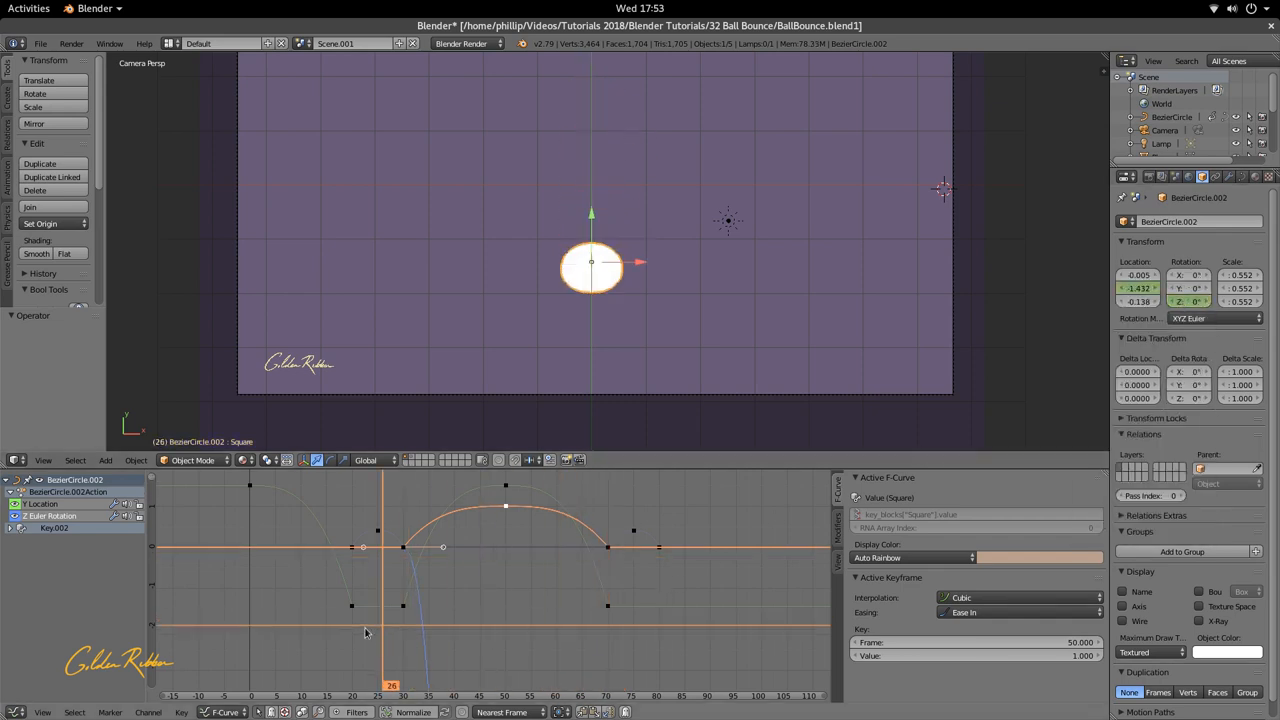